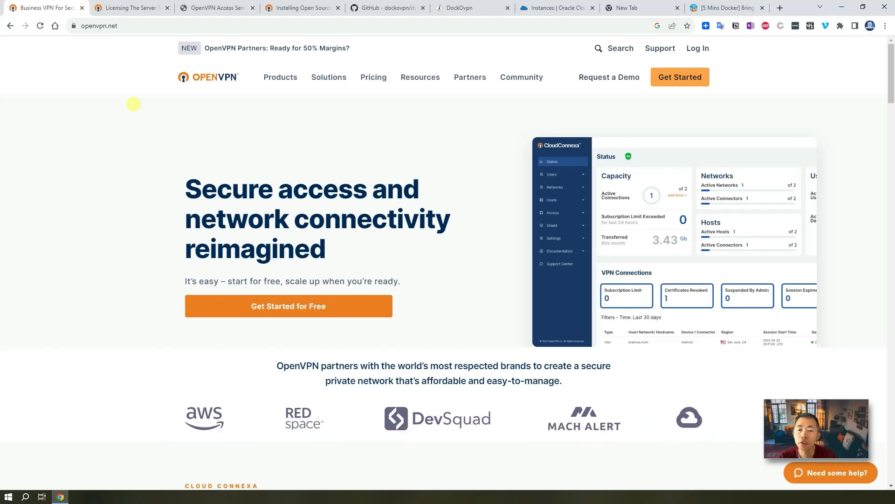
pyautogui.moveTo(277, 137)
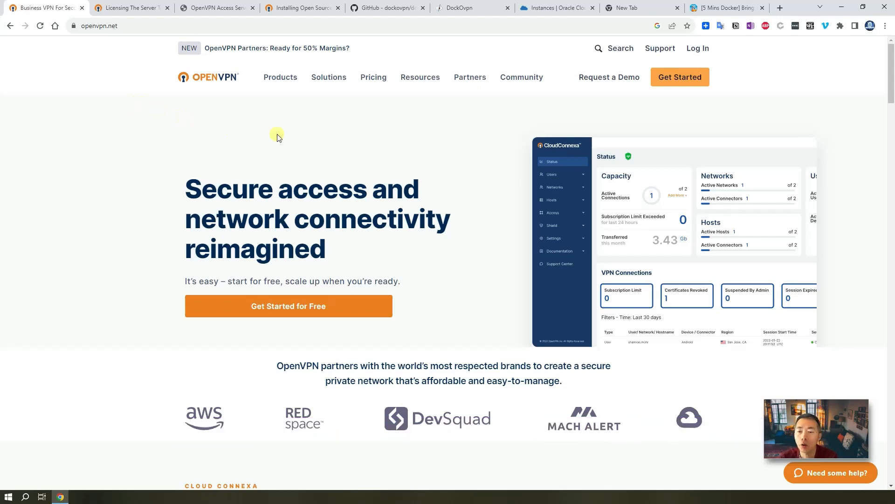
# Scroll down through the current page to review its contents
pyautogui.scroll(-3)
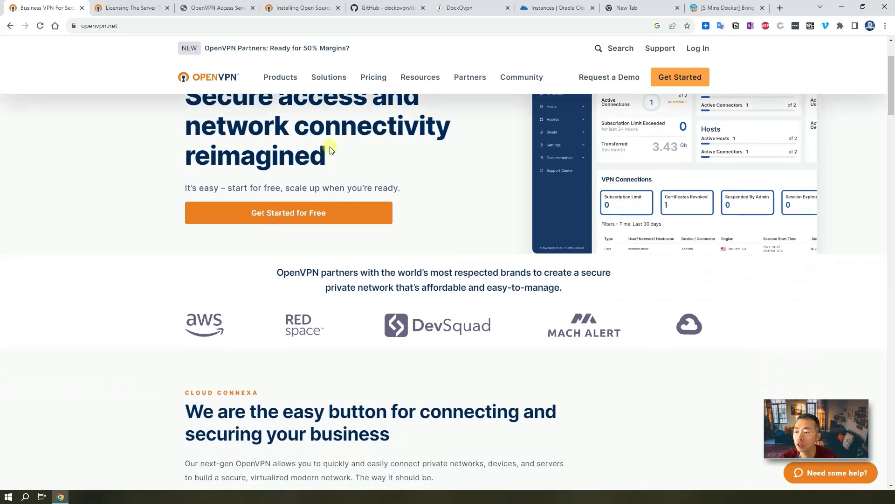
pyautogui.scroll(-3)
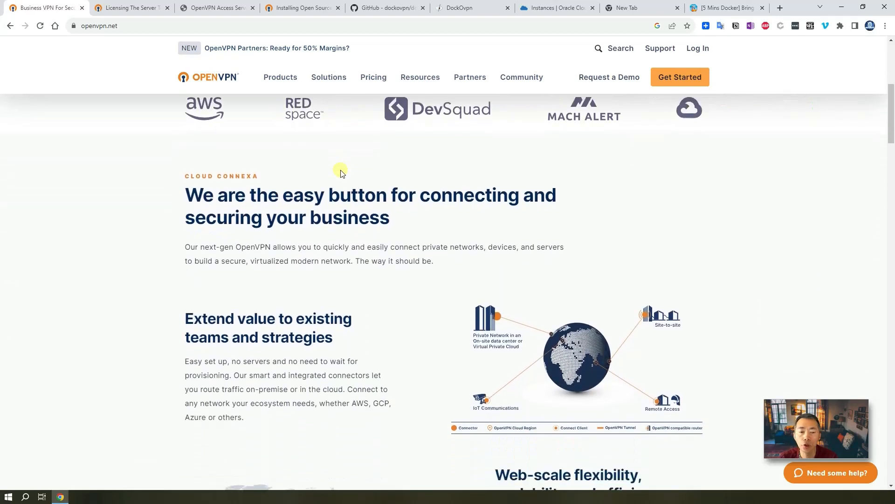
pyautogui.scroll(-3)
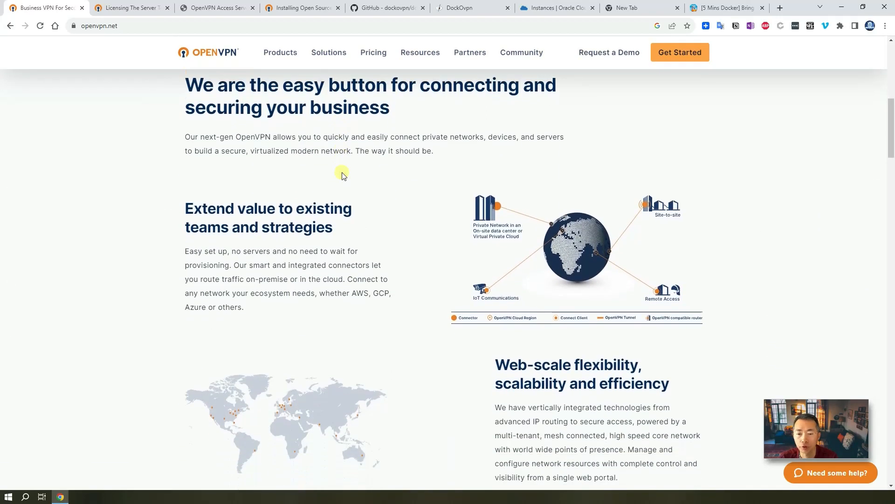
pyautogui.scroll(-3)
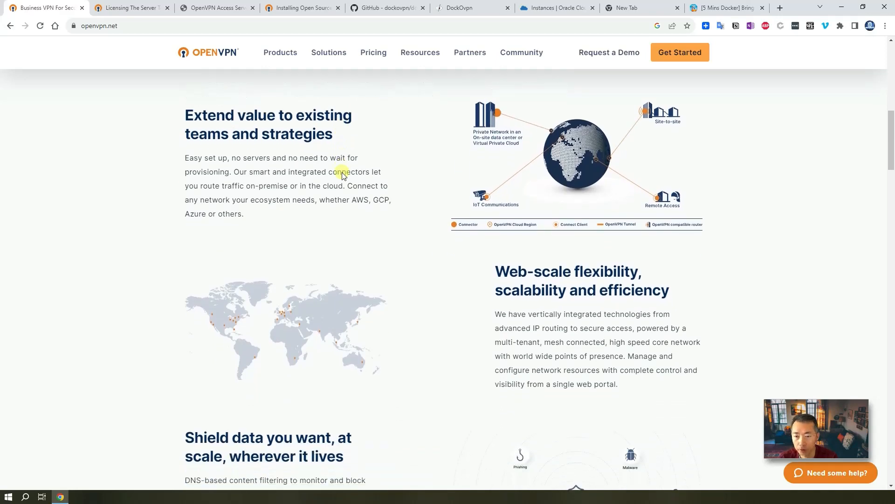
pyautogui.scroll(-3)
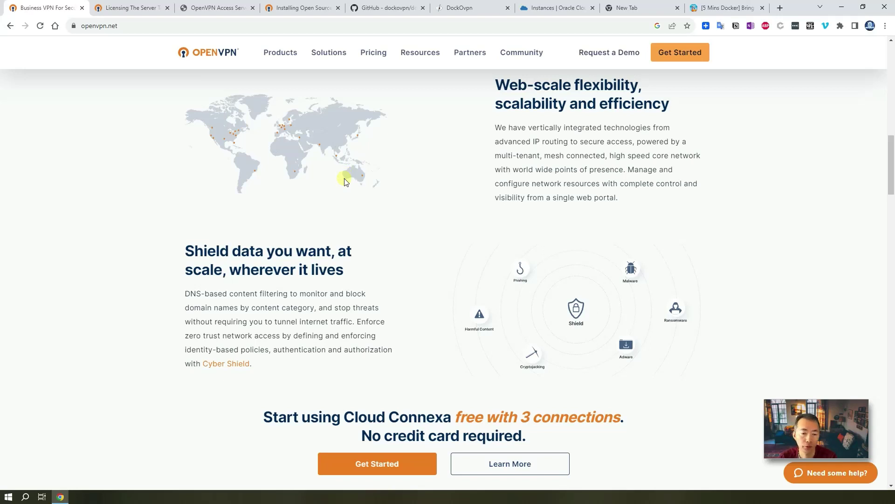
pyautogui.scroll(-3)
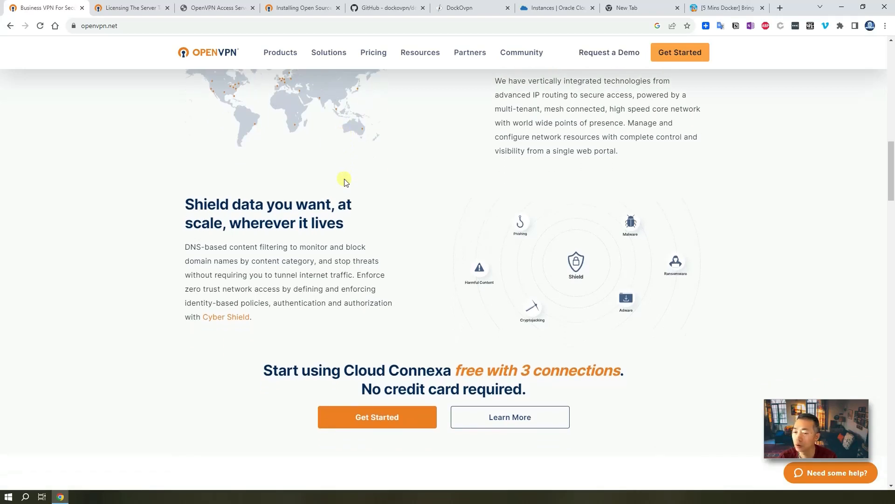
pyautogui.scroll(-3)
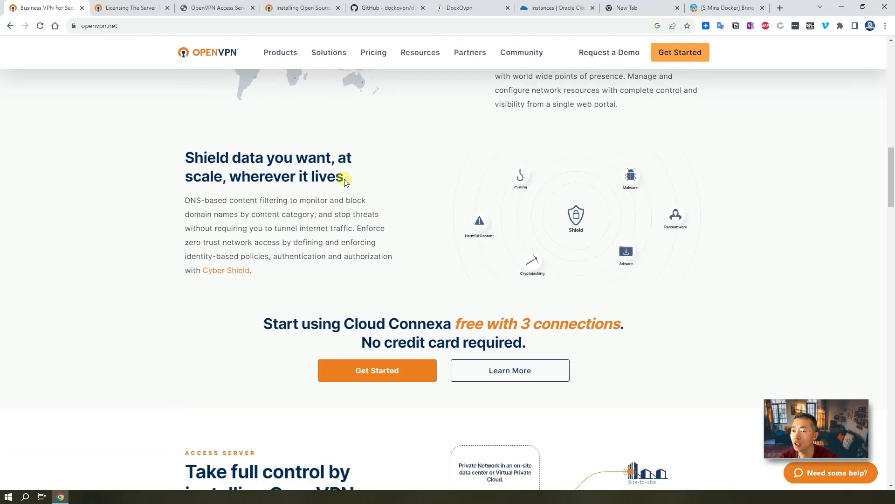
pyautogui.scroll(-3)
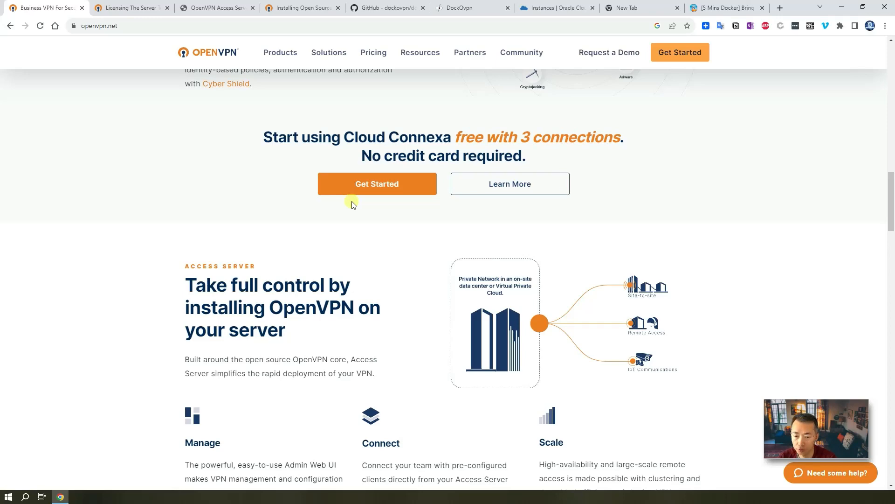
pyautogui.scroll(-3)
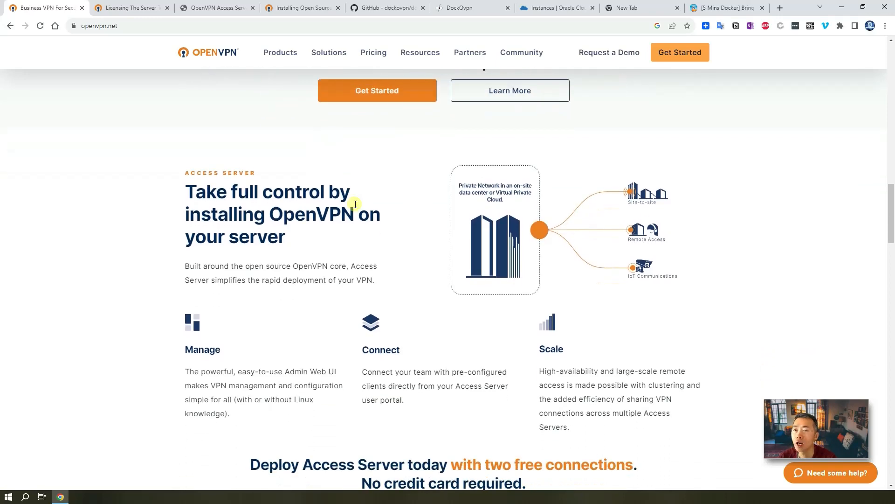
pyautogui.scroll(-3)
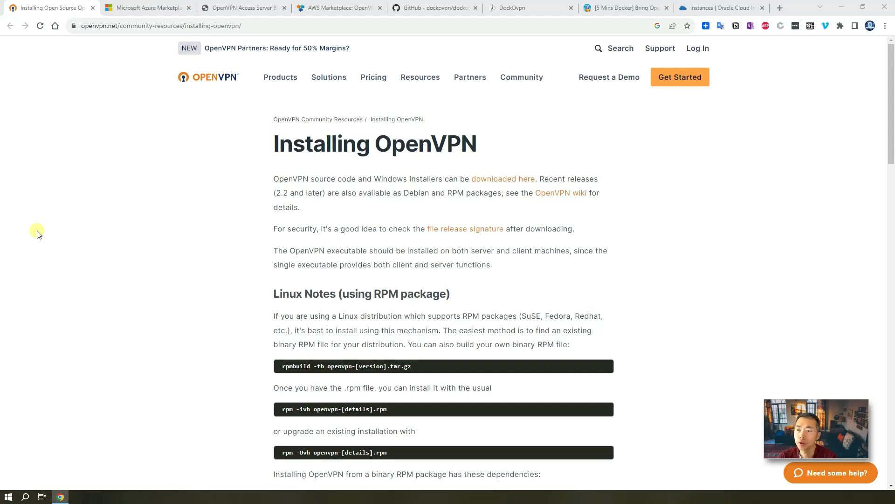
pyautogui.moveTo(302, 193)
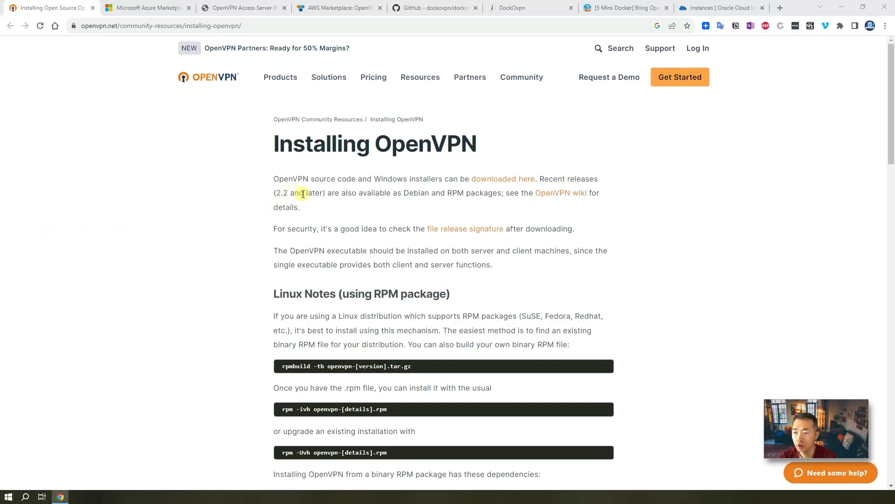
pyautogui.moveTo(376, 293)
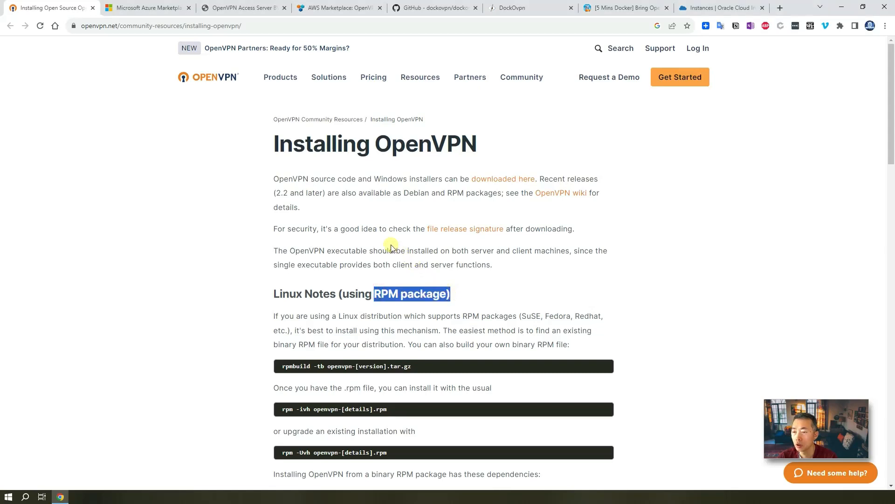
pyautogui.moveTo(459, 193)
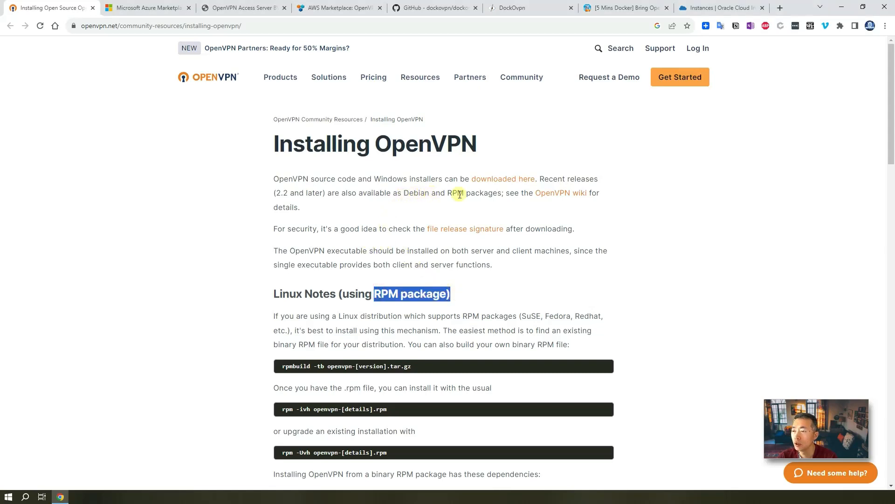
pyautogui.moveTo(565, 206)
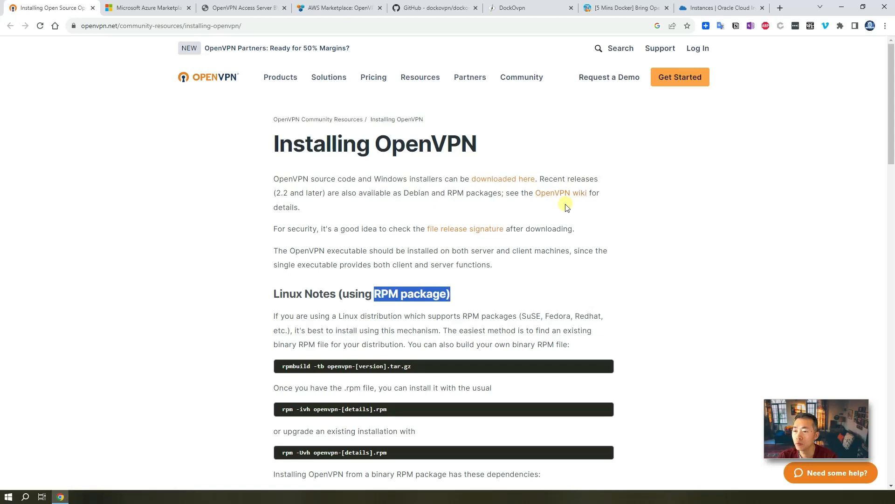
pyautogui.moveTo(281, 144)
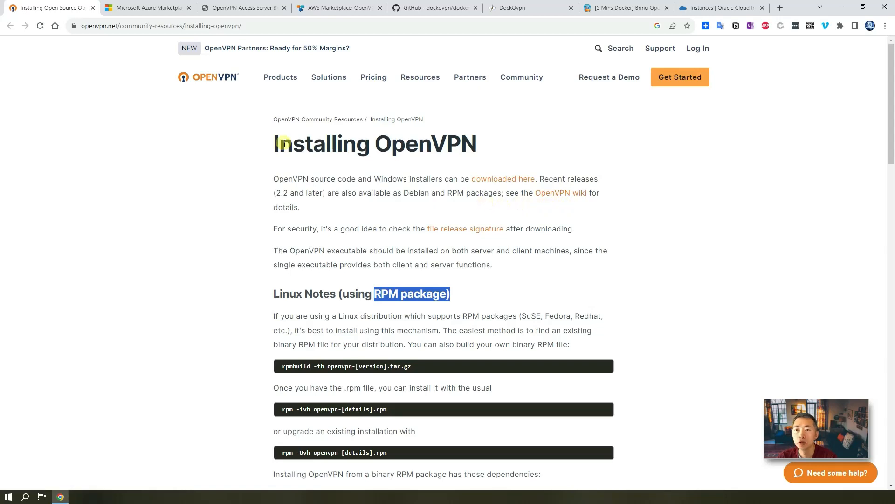
pyautogui.moveTo(154, 85)
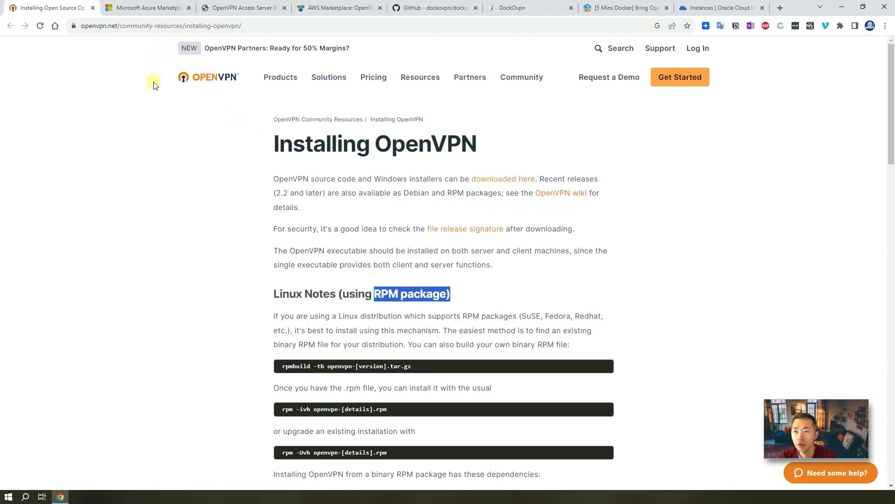
pyautogui.scroll(-3)
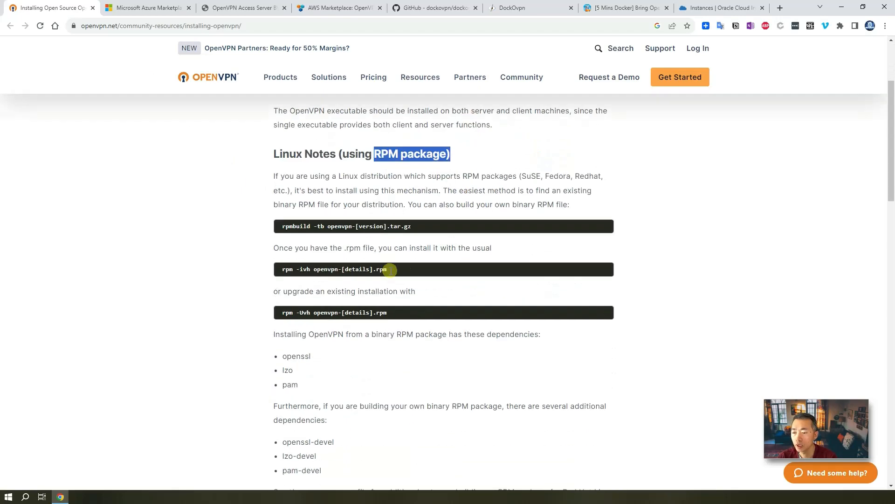
pyautogui.scroll(-3)
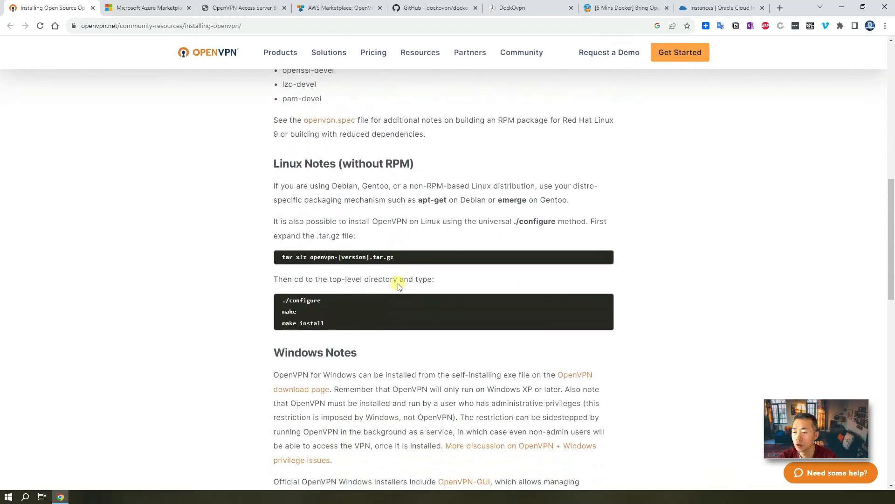
# View the Azure Marketplace OpenVPN Access Server listing, then the Oracle Cloud Marketplace BYOL listing
pyautogui.click(145, 8)
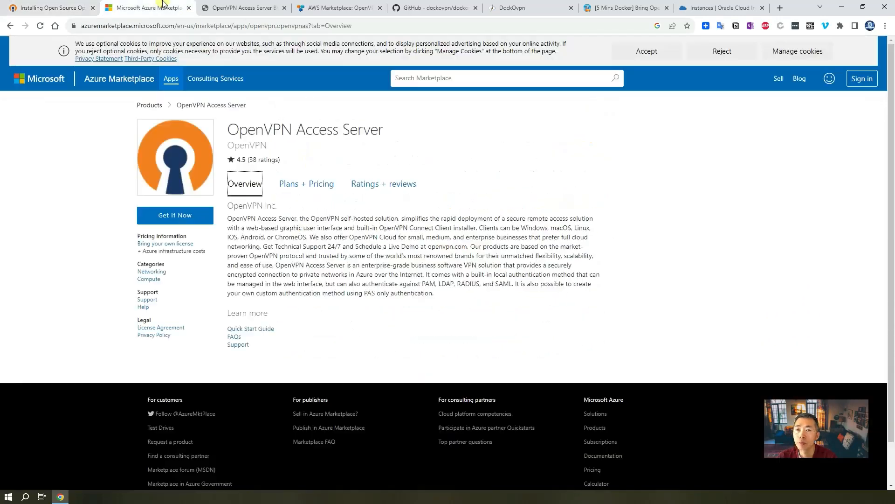
pyautogui.moveTo(351, 144)
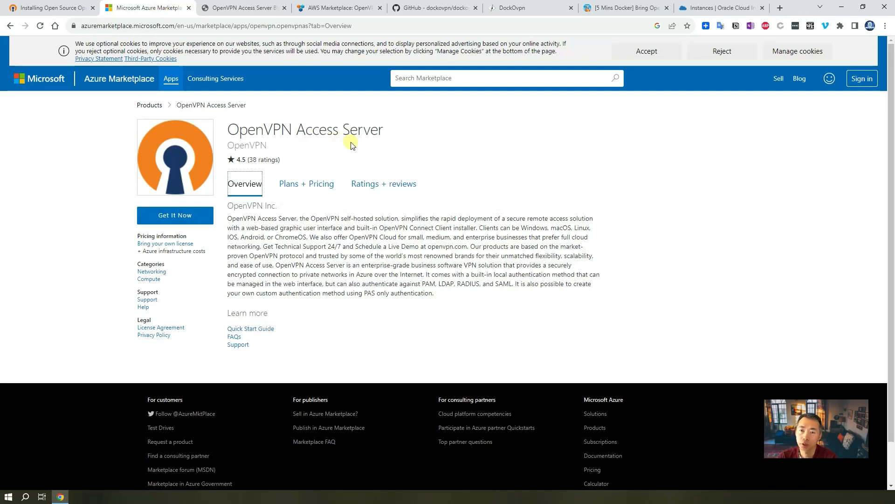
pyautogui.moveTo(348, 144)
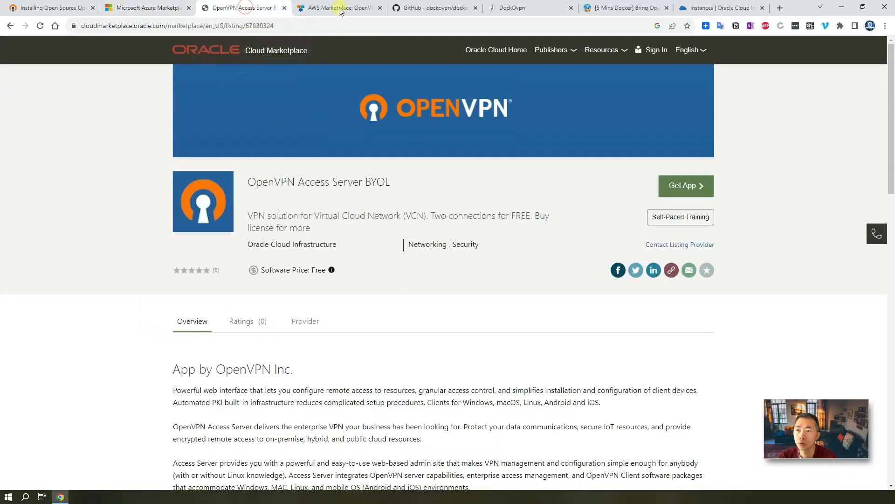
pyautogui.click(338, 7)
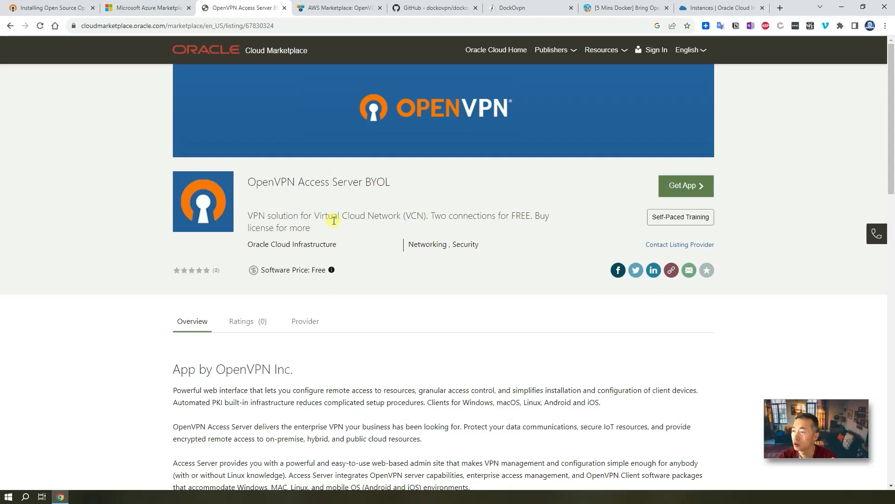
pyautogui.moveTo(423, 12)
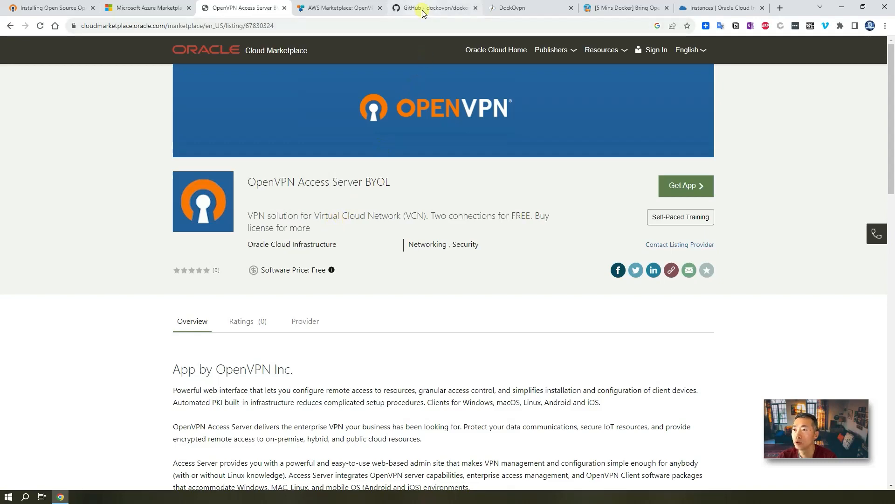
# Show the dockovpn GitHub README's one-command docker run snippet and contents list
pyautogui.click(434, 8)
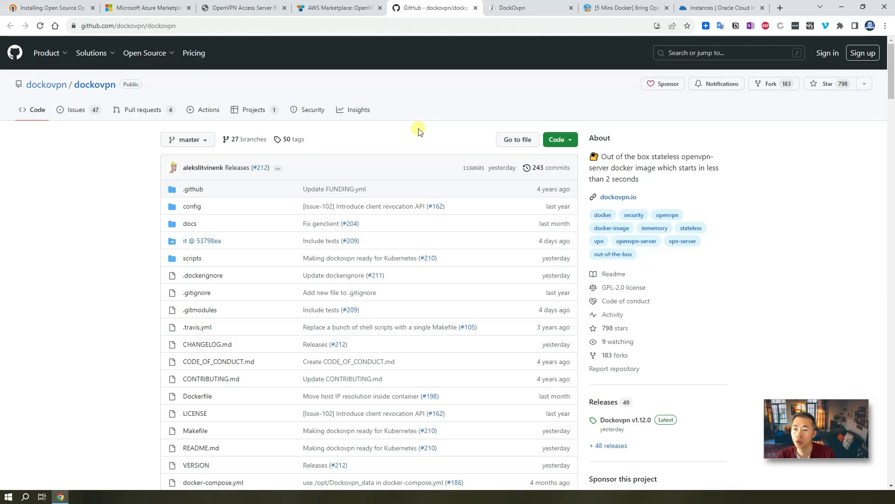
pyautogui.scroll(-3)
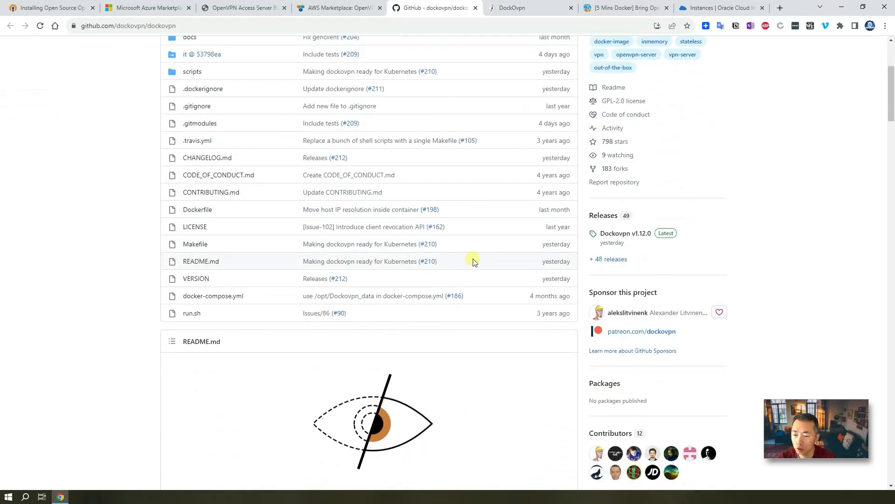
pyautogui.scroll(-3)
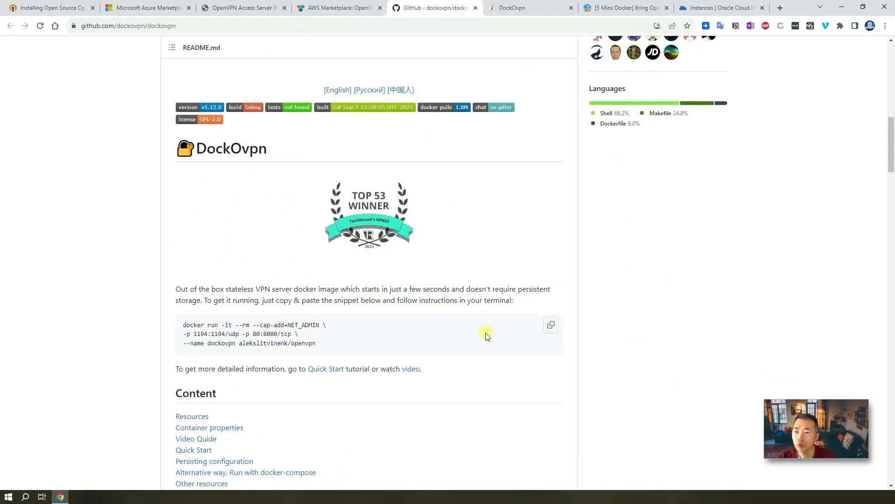
pyautogui.scroll(-3)
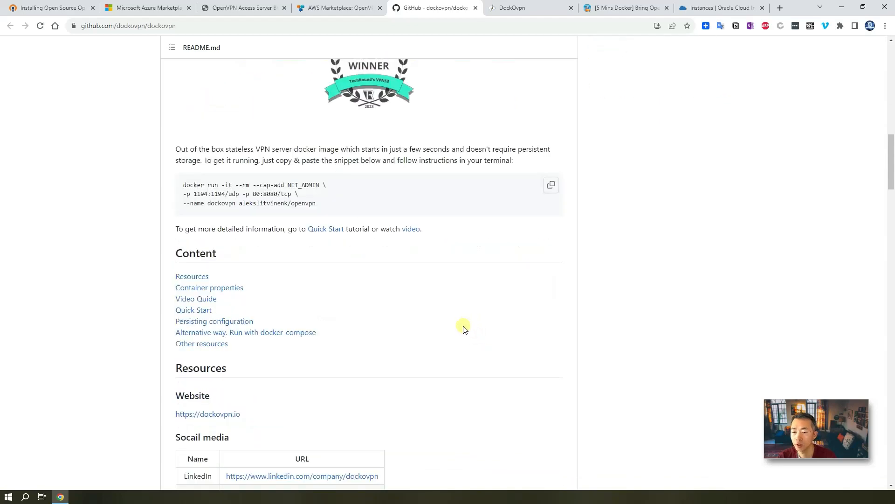
pyautogui.moveTo(528, 97)
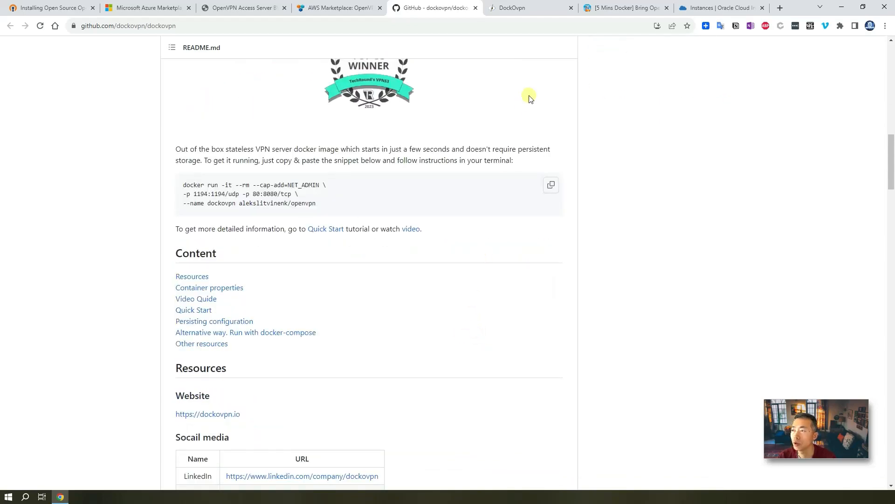
# Show the 51sec one-command OpenVPN blog post's table of contents and tunneling diagram
pyautogui.click(719, 8)
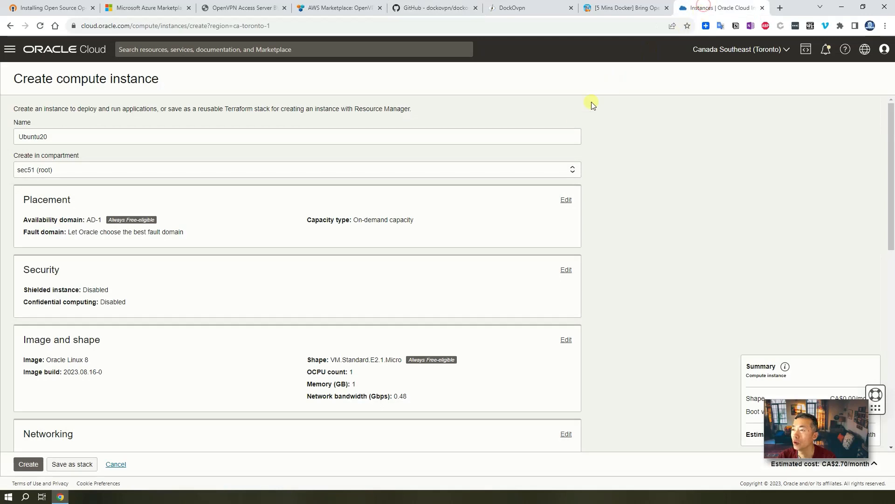
pyautogui.click(622, 7)
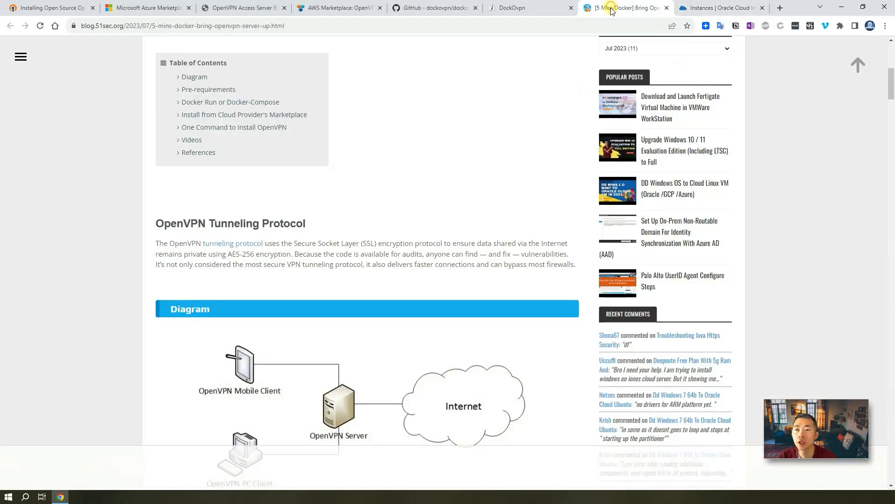
pyautogui.moveTo(445, 207)
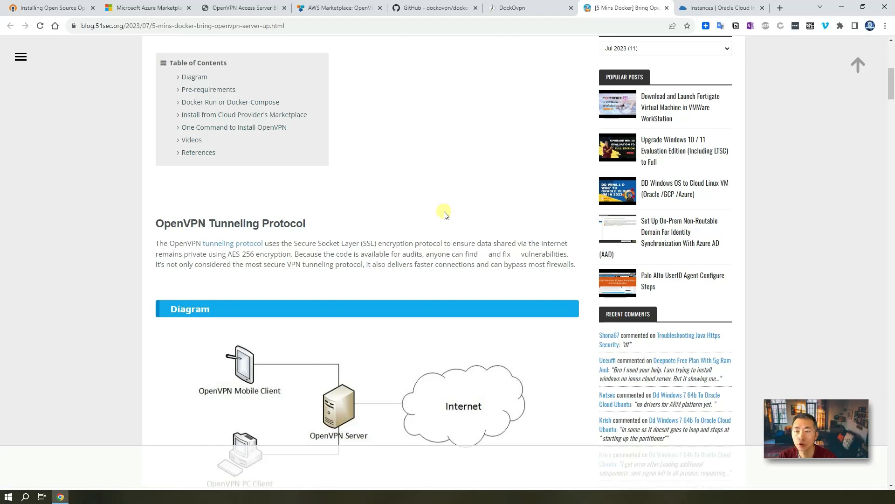
pyautogui.scroll(3)
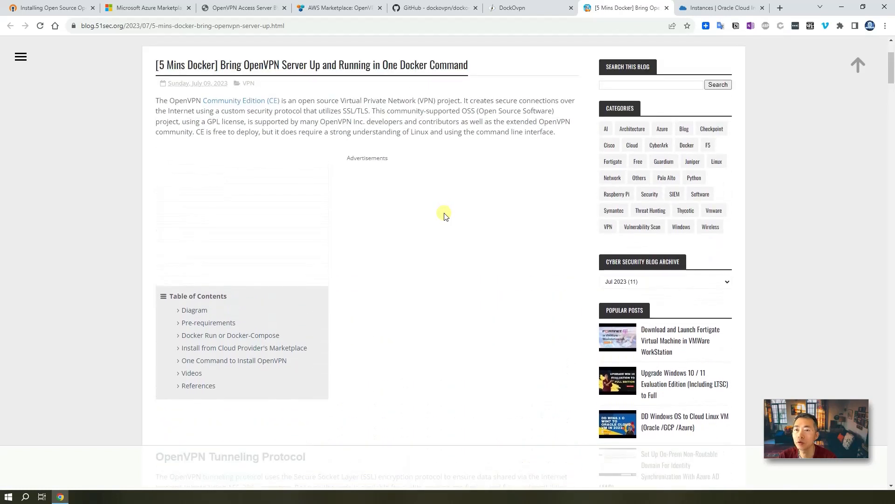
pyautogui.scroll(-3)
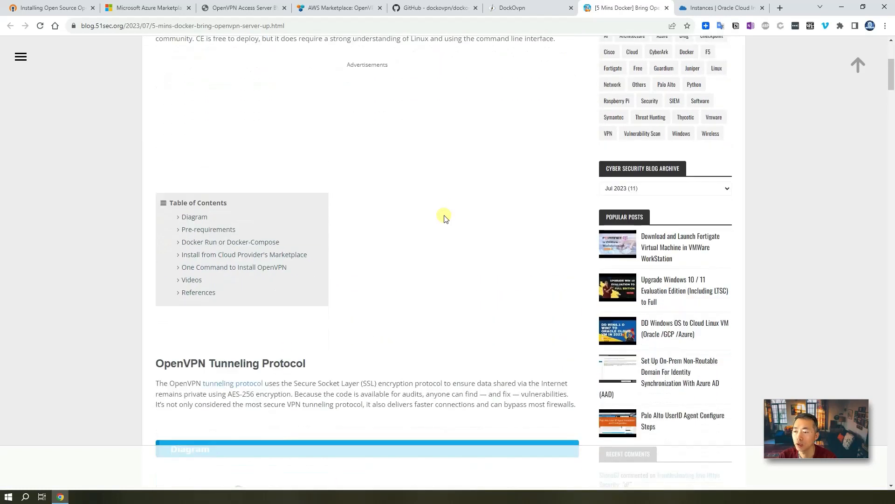
pyautogui.scroll(-3)
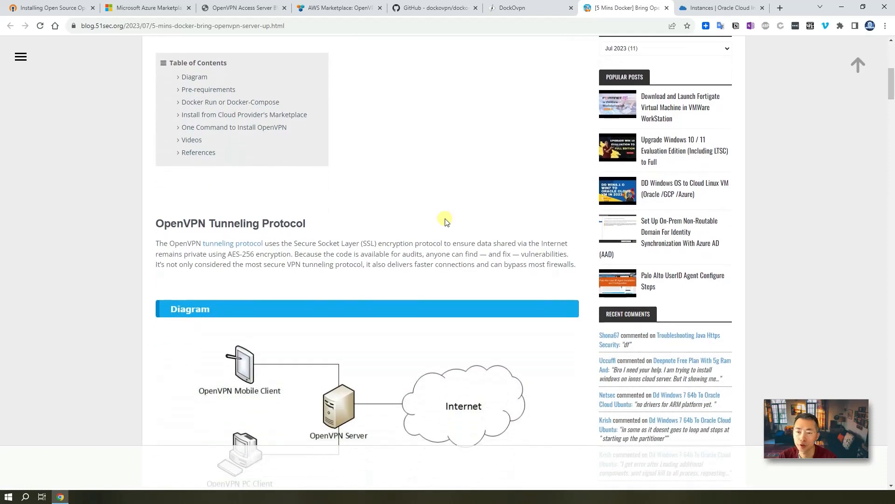
pyautogui.moveTo(457, 200)
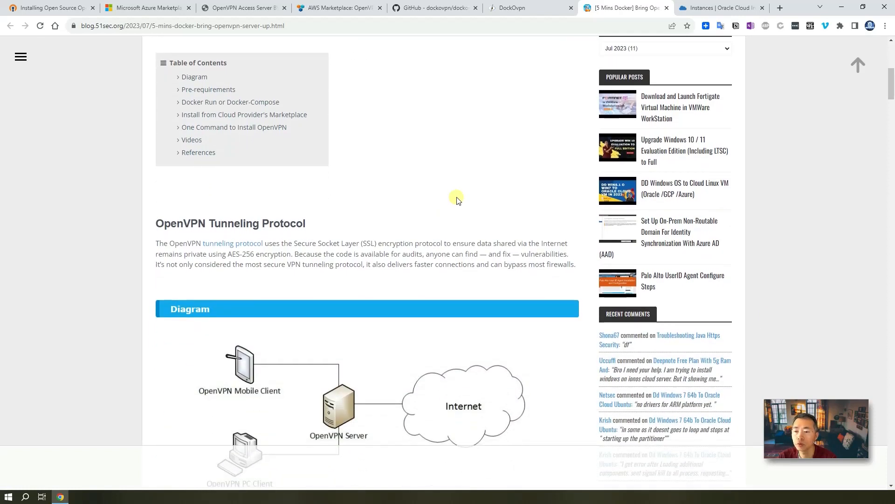
# Set the instance image to Canonical Ubuntu 20.04 in Image and shape
pyautogui.click(719, 8)
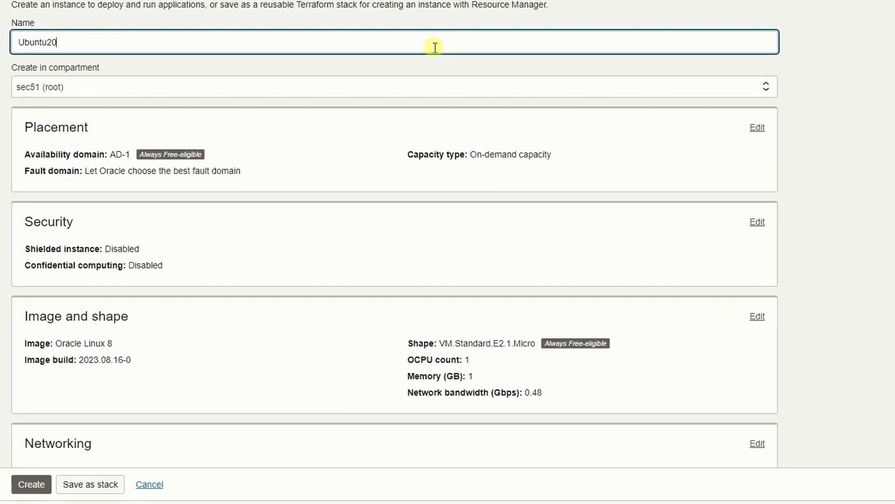
pyautogui.moveTo(169, 154)
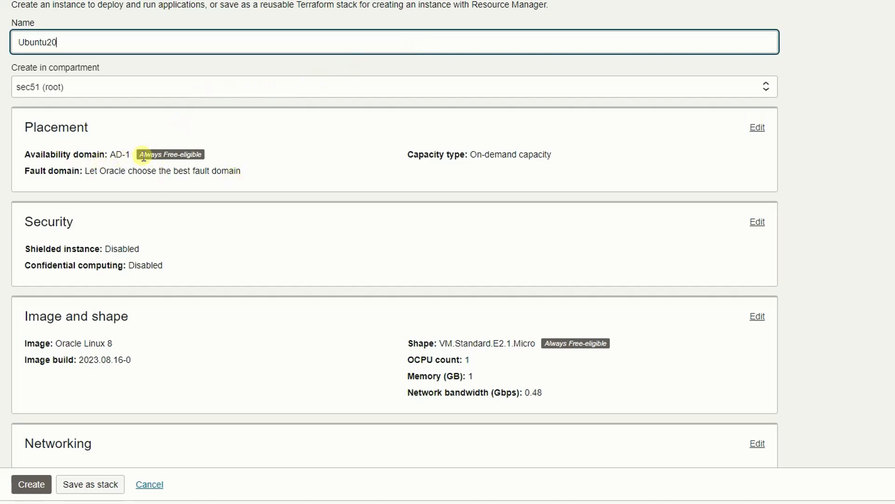
pyautogui.moveTo(758, 316)
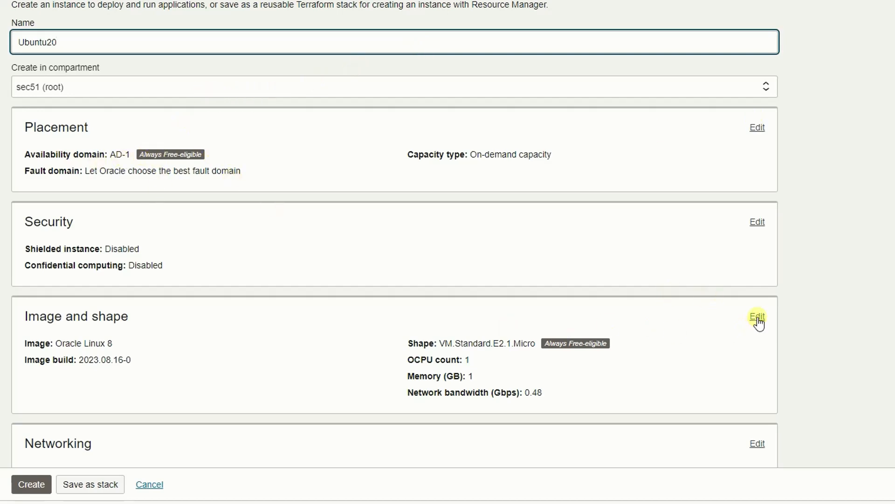
pyautogui.click(757, 316)
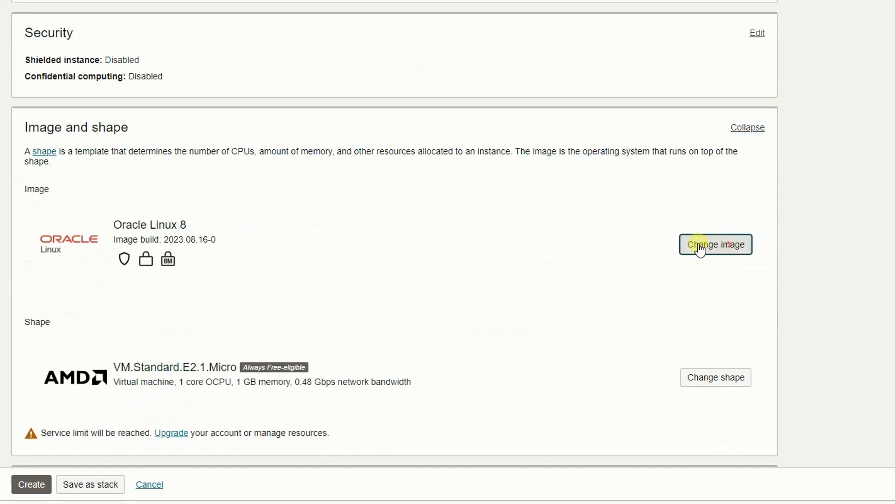
pyautogui.click(716, 244)
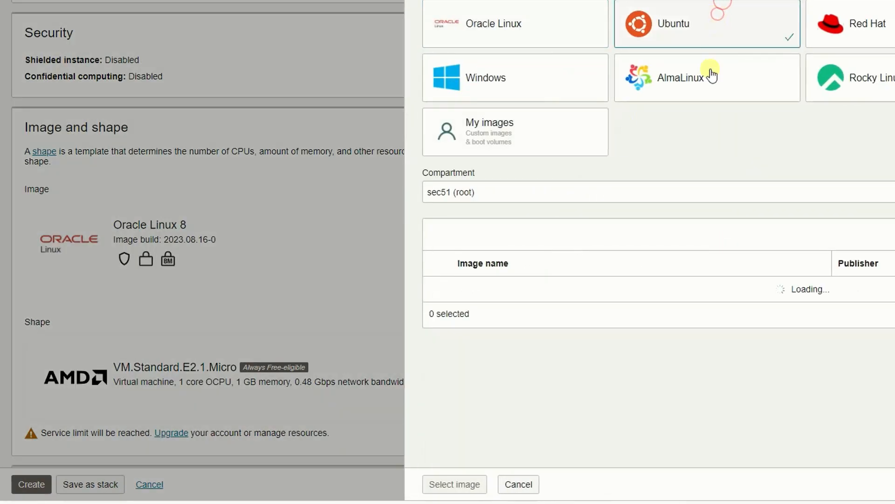
pyautogui.click(703, 24)
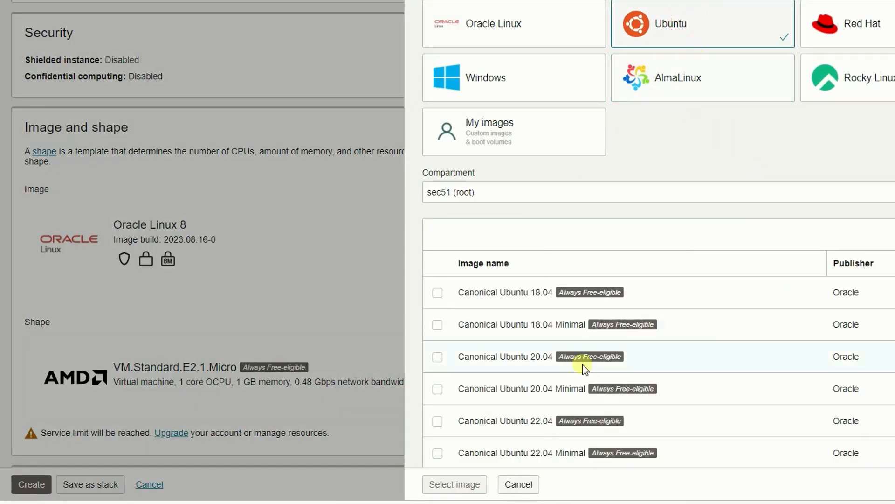
pyautogui.click(438, 355)
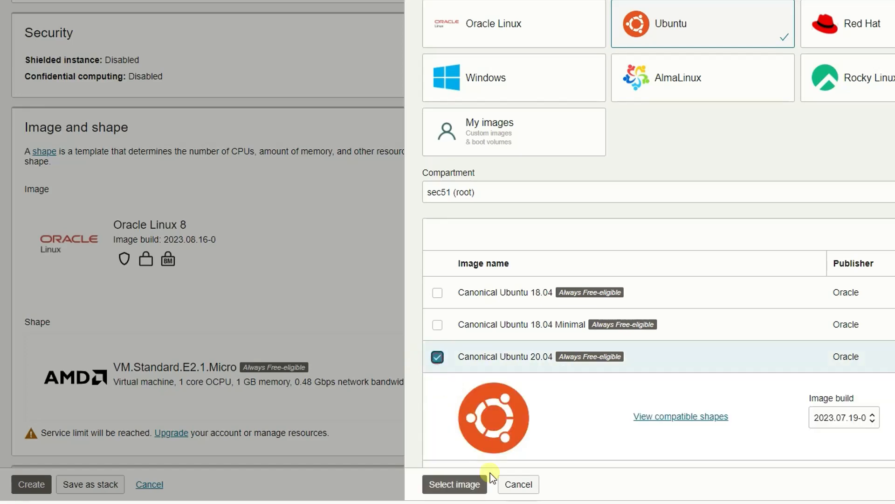
pyautogui.click(454, 484)
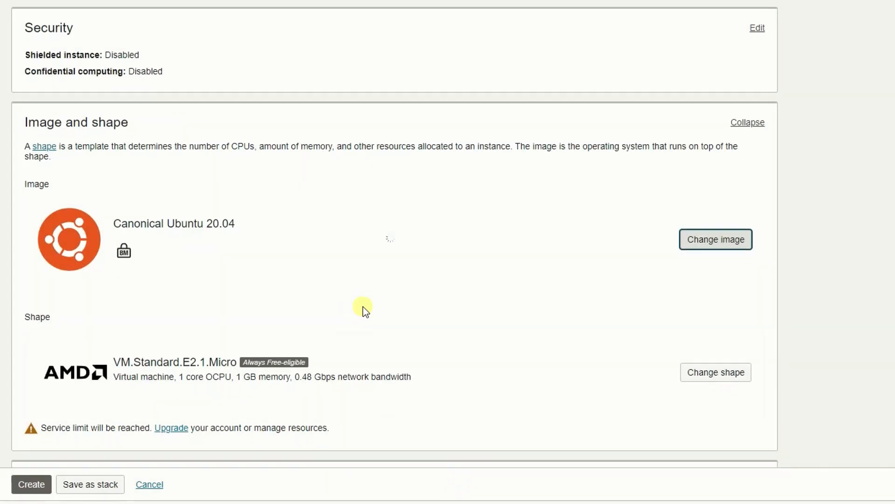
# Upload an existing .pub file as the instance's SSH public key
pyautogui.scroll(-3)
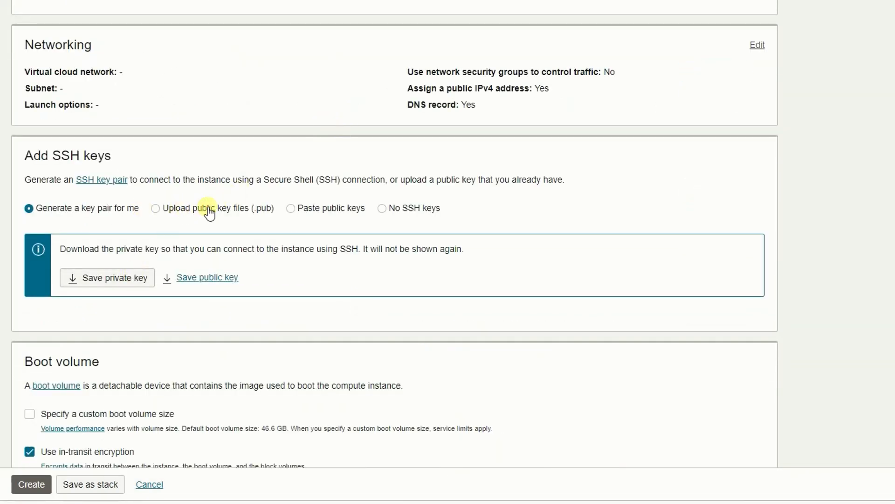
pyautogui.click(155, 208)
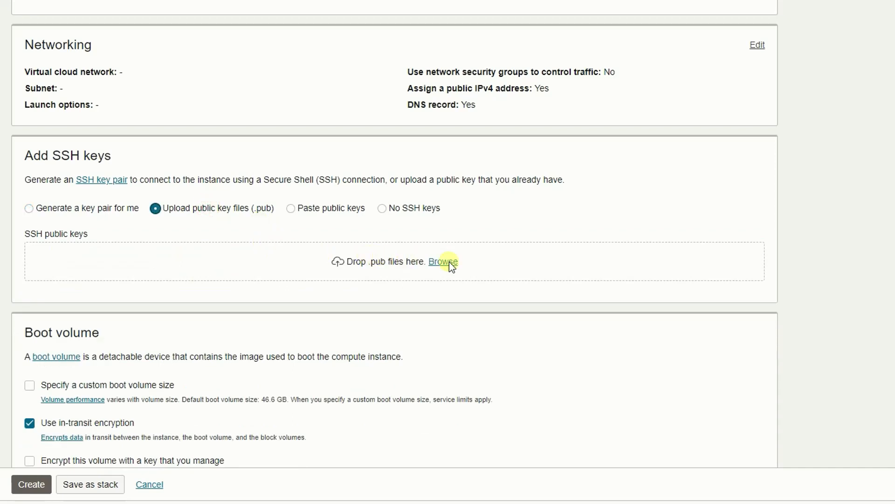
pyautogui.click(442, 261)
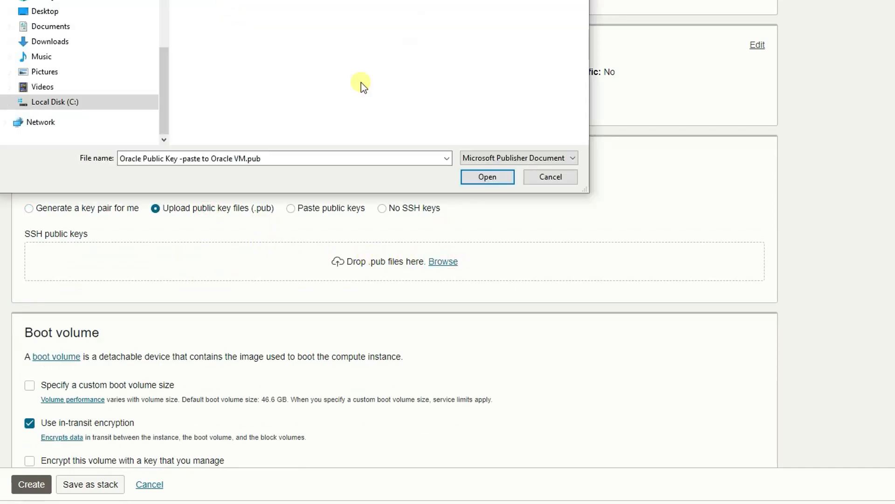
pyautogui.click(487, 176)
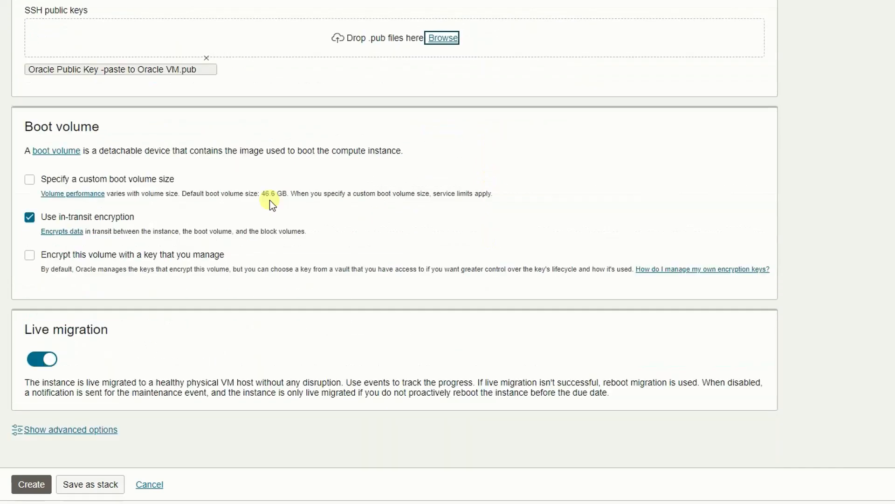
pyautogui.moveTo(356, 261)
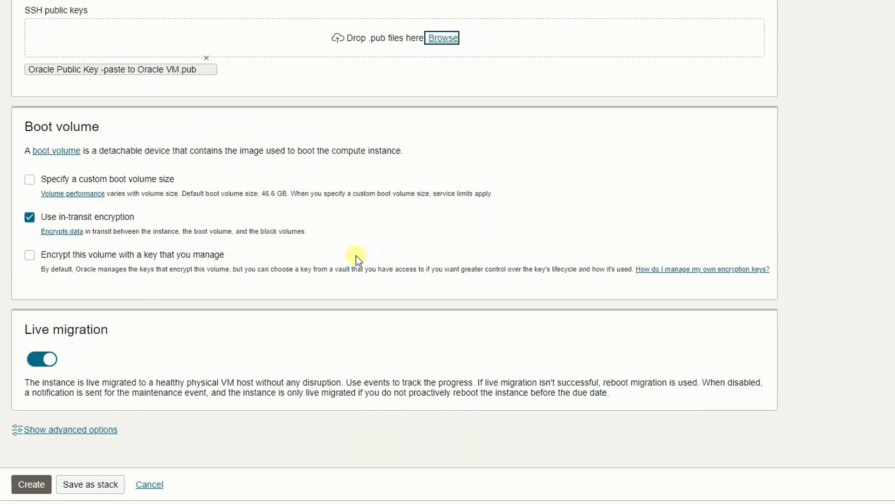
pyautogui.moveTo(51, 471)
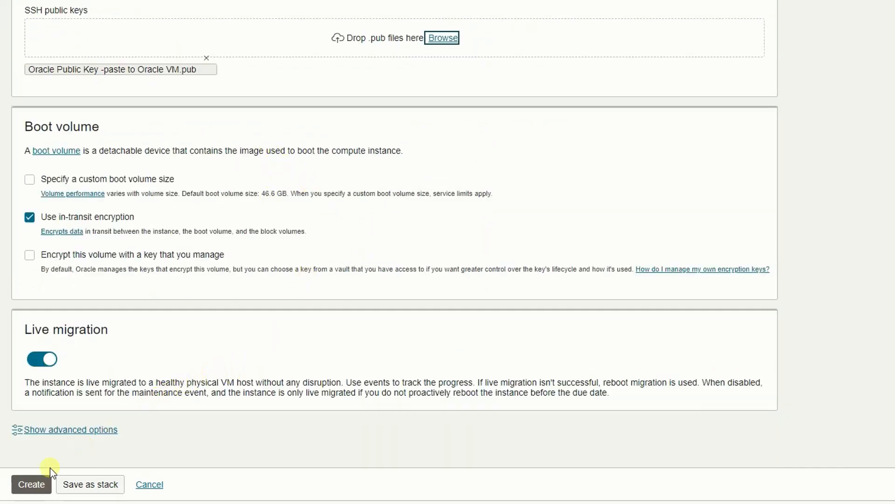
pyautogui.moveTo(354, 293)
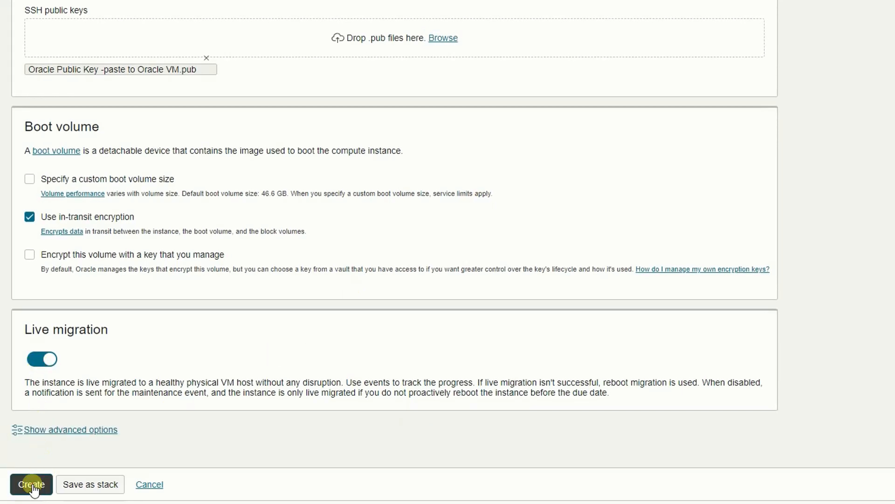
# Create the Ubuntu20 instance and review its provisioning details with public IP 129.153.50.10
pyautogui.click(32, 484)
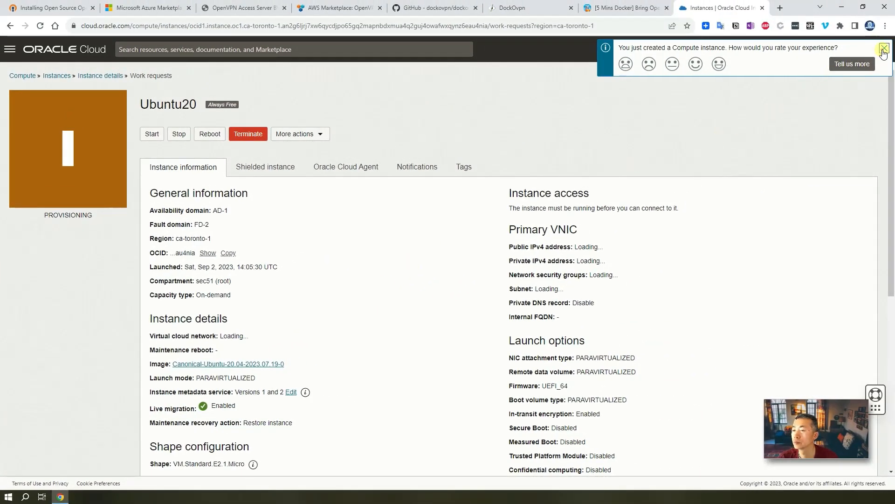
pyautogui.click(884, 48)
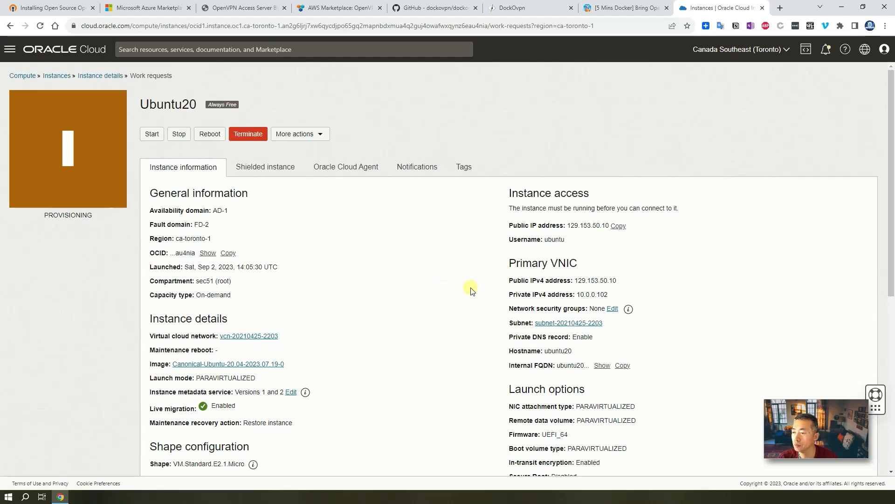
pyautogui.scroll(-3)
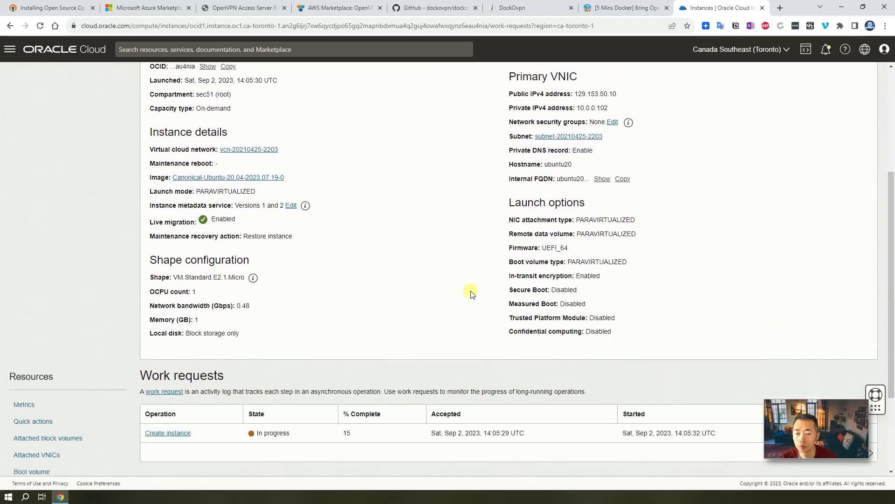
pyautogui.scroll(-3)
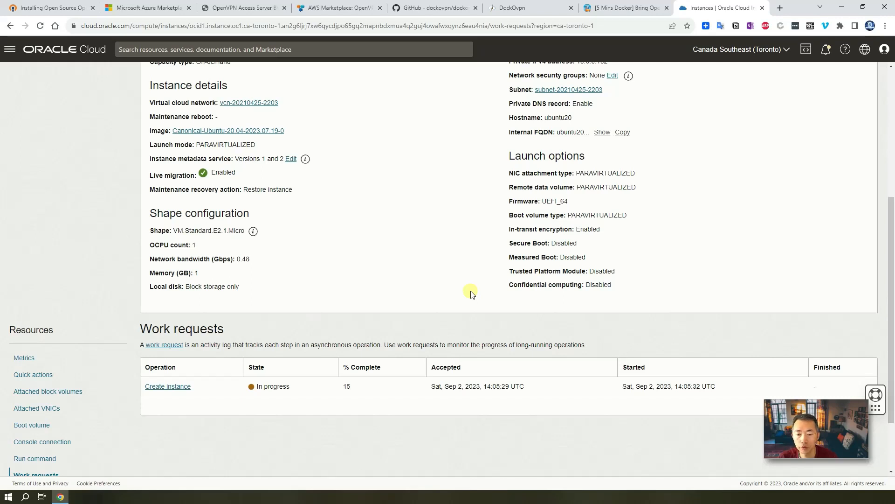
pyautogui.moveTo(462, 141)
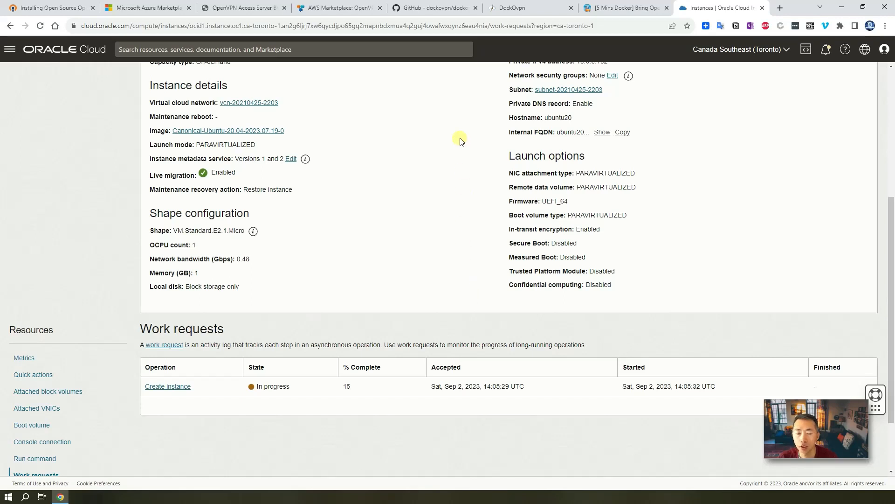
pyautogui.moveTo(428, 89)
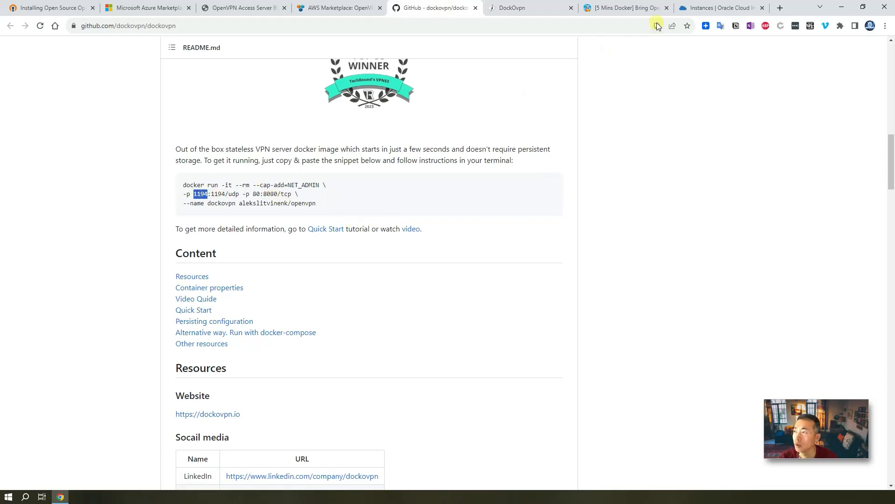
pyautogui.click(721, 8)
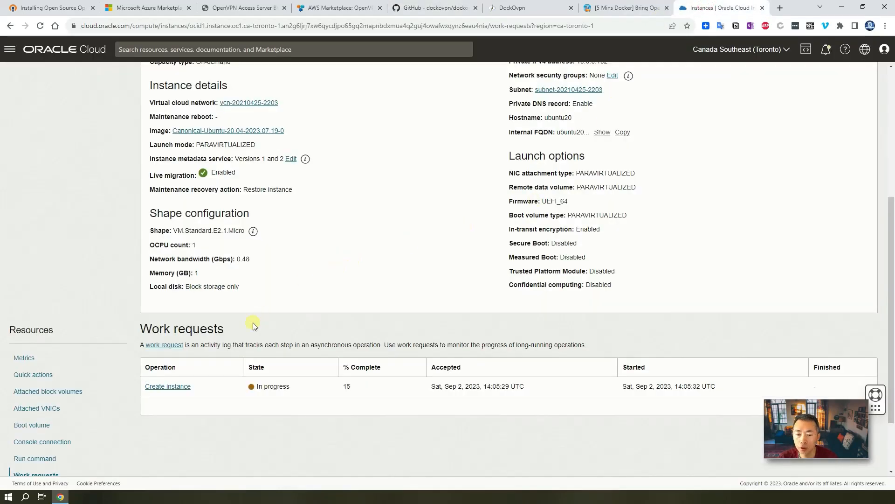
pyautogui.scroll(3)
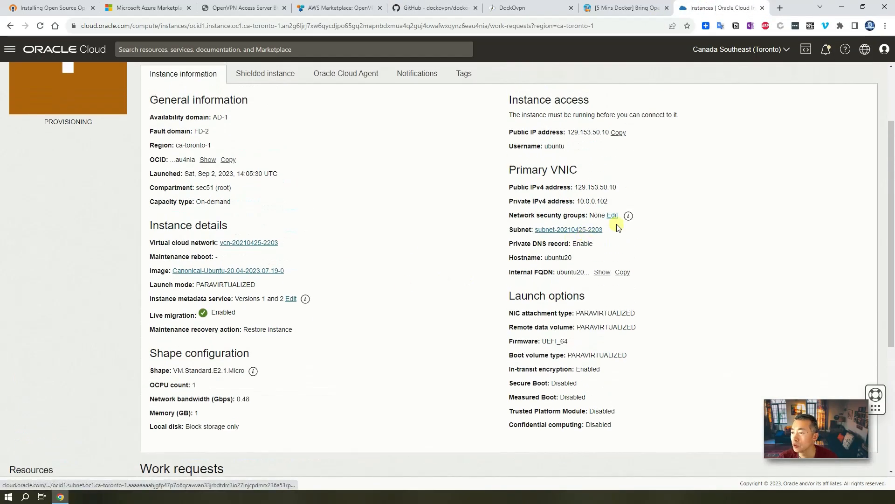
# Assign the CommonPortsOpen network security group to the instance's VNIC and save
pyautogui.click(612, 215)
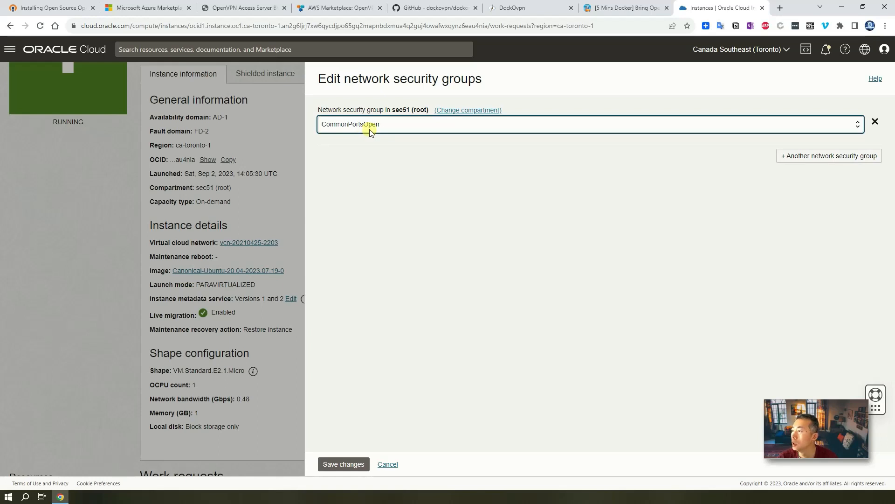
pyautogui.moveTo(363, 323)
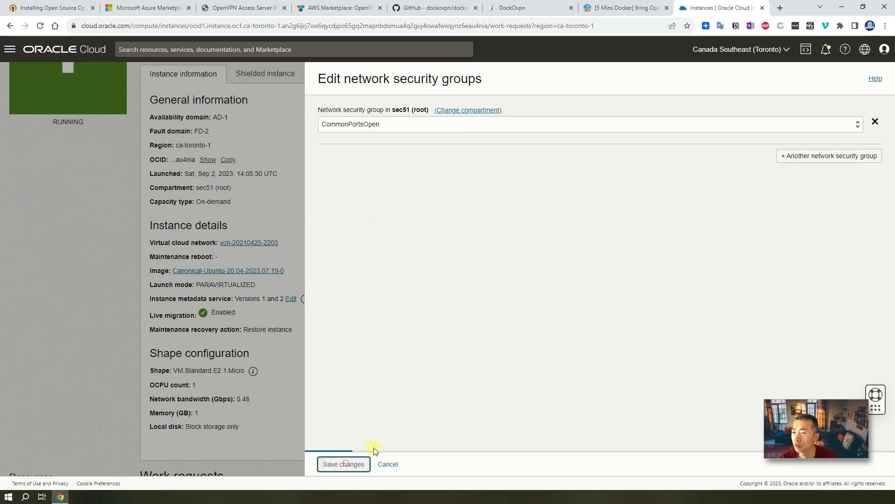
pyautogui.click(343, 463)
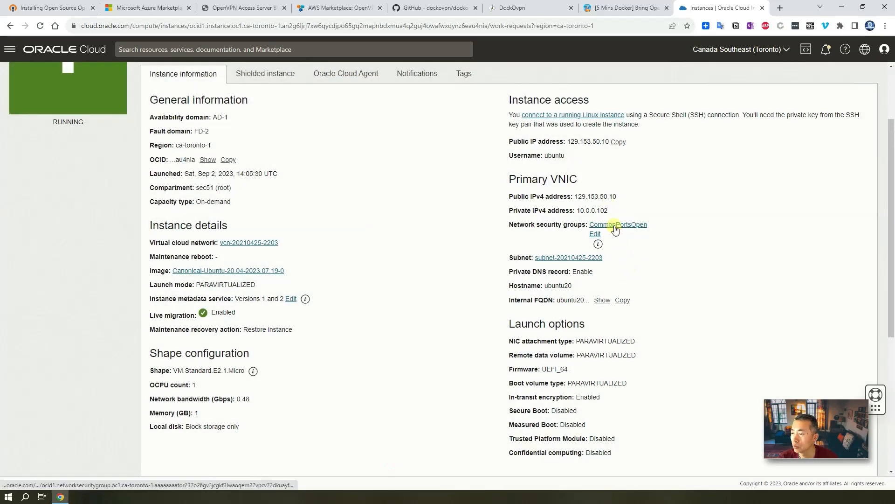
pyautogui.click(617, 224)
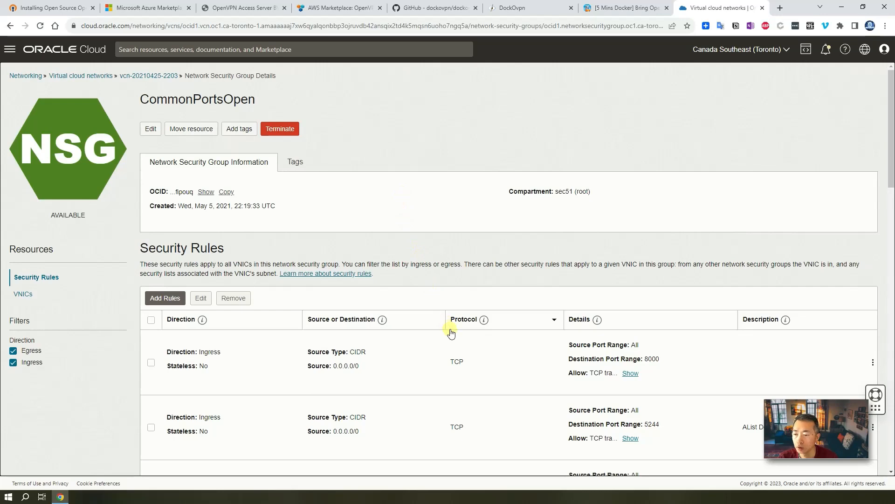
# Review the CommonPortsOpen security rules, including UDP port 1194 for OpenVPN
pyautogui.scroll(-3)
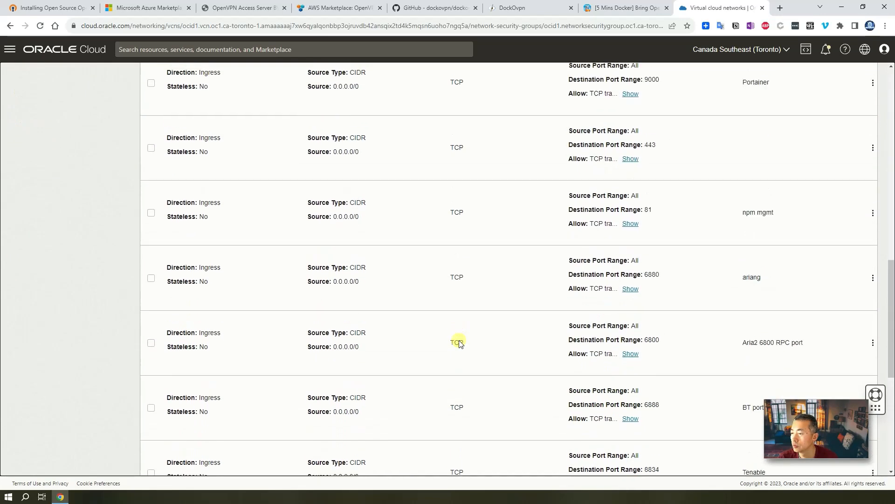
pyautogui.scroll(-3)
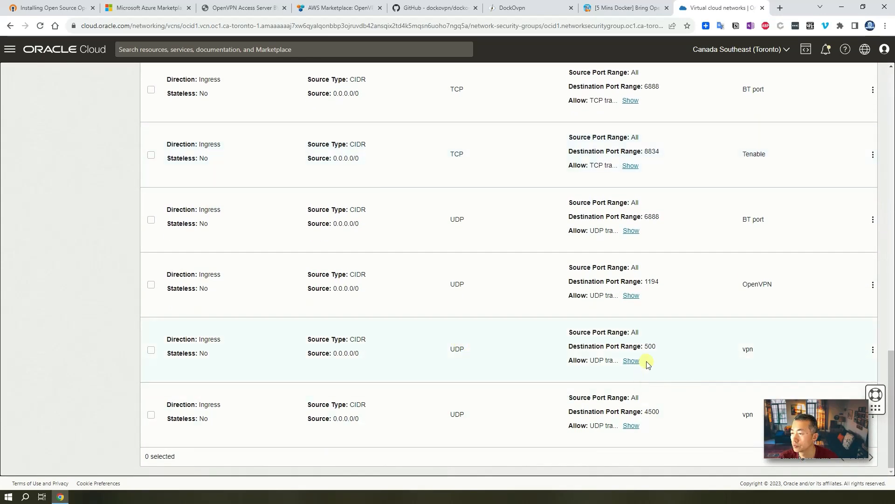
pyautogui.scroll(3)
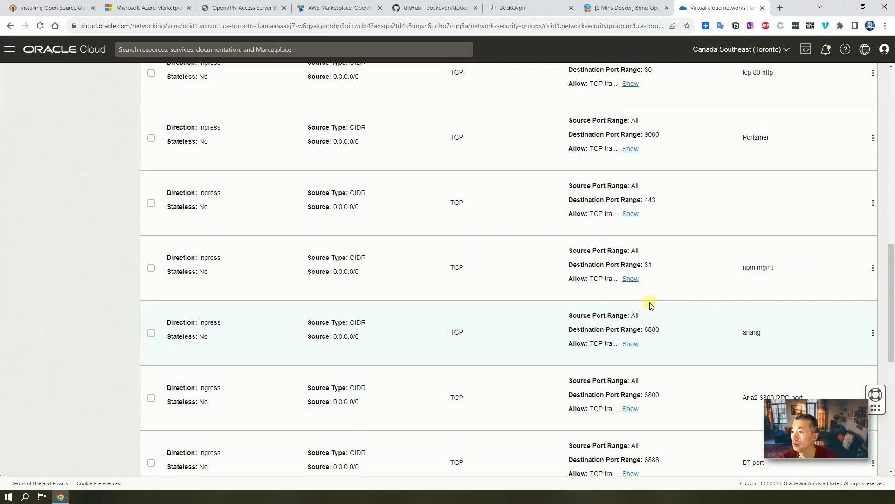
pyautogui.scroll(3)
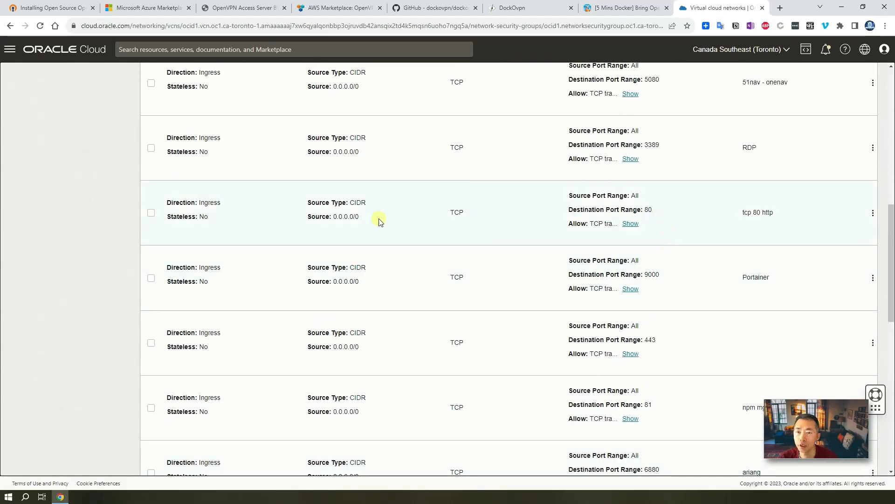
# Review the primary VNIC subnet's Default Security List ingress rules, then go back
pyautogui.click(9, 26)
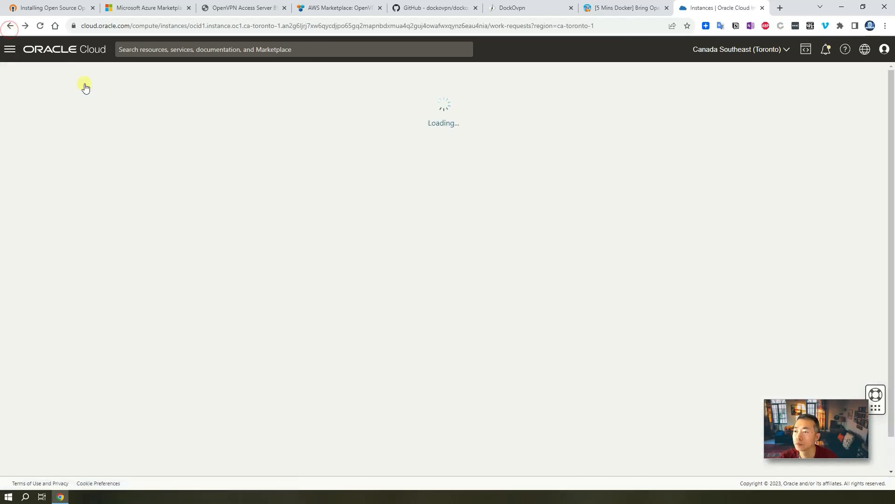
pyautogui.moveTo(342, 205)
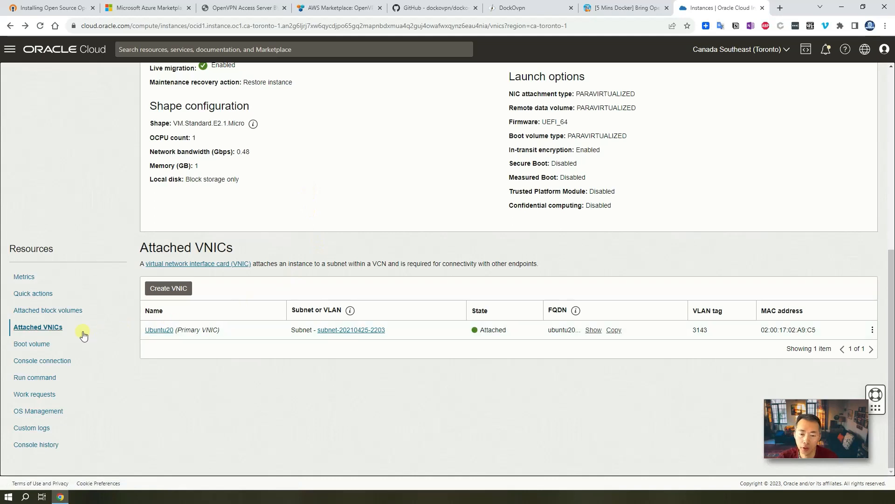
pyautogui.moveTo(351, 330)
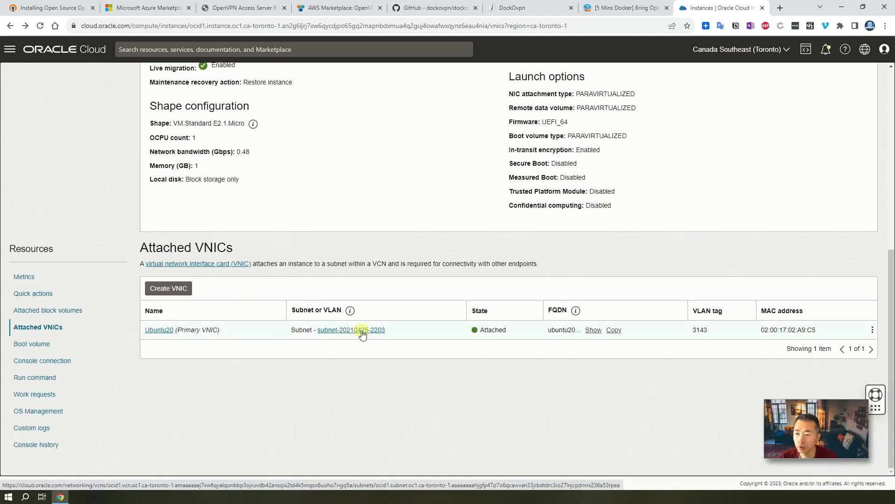
pyautogui.click(352, 329)
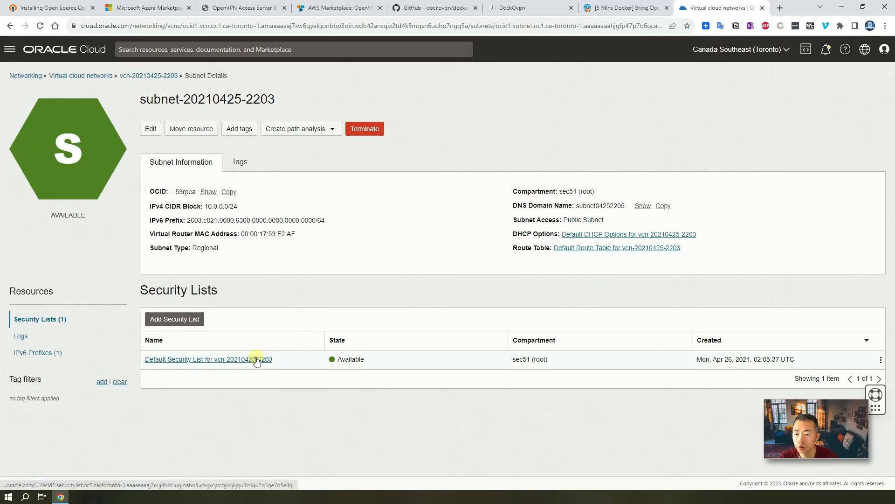
pyautogui.click(208, 358)
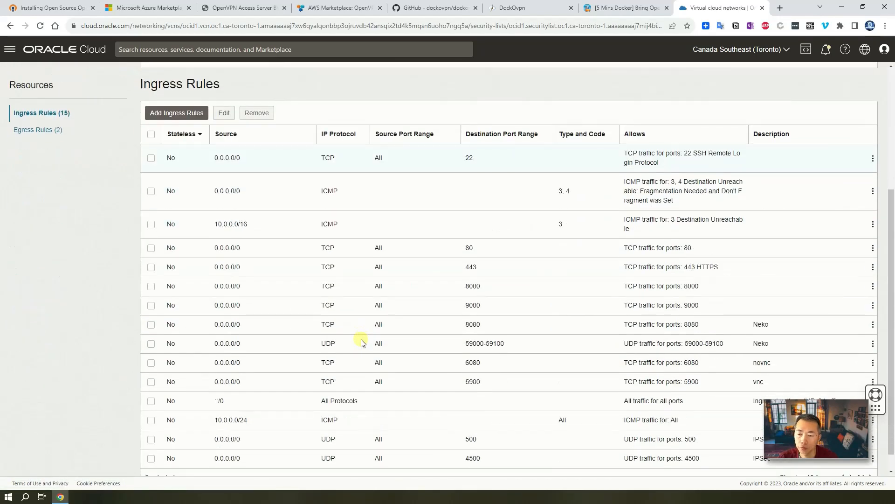
pyautogui.scroll(-3)
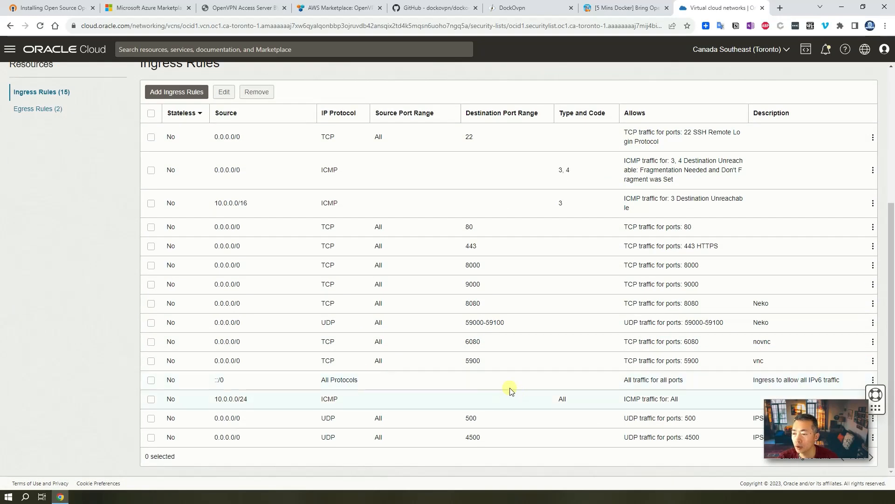
pyautogui.scroll(3)
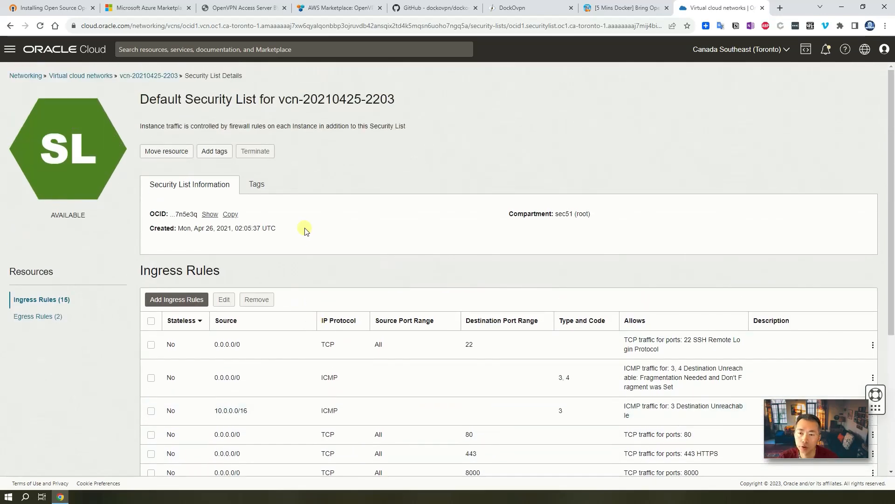
pyautogui.moveTo(319, 287)
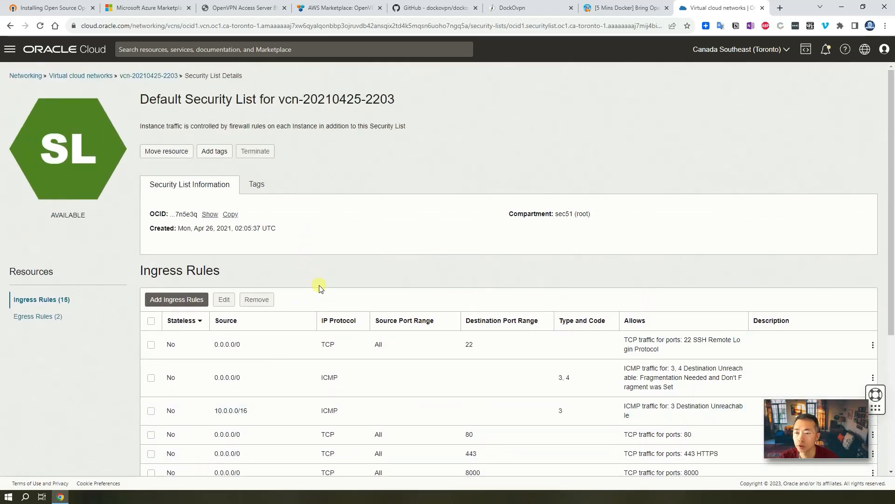
pyautogui.moveTo(9, 31)
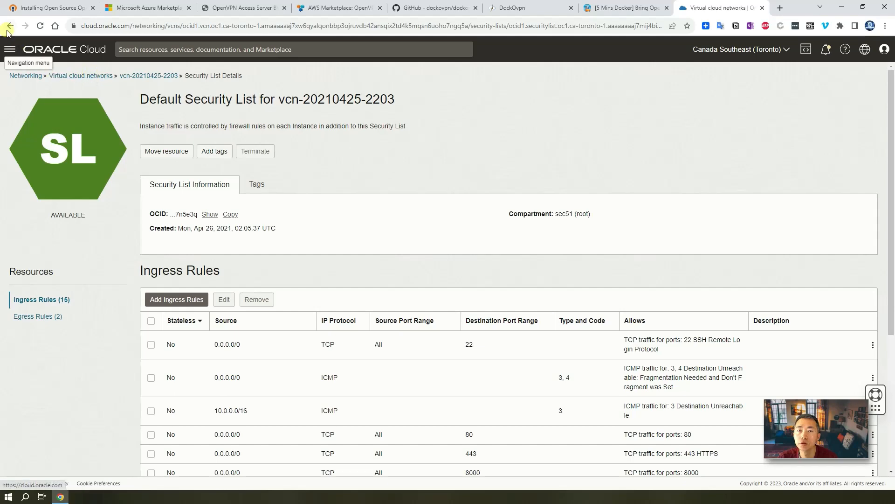
pyautogui.click(9, 27)
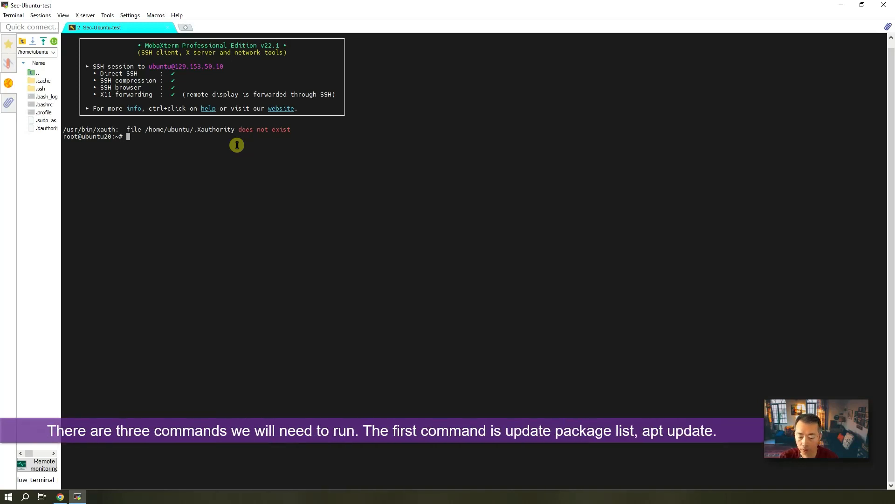
# Run apt update in the root shell on ubuntu20
pyautogui.write('apt update')
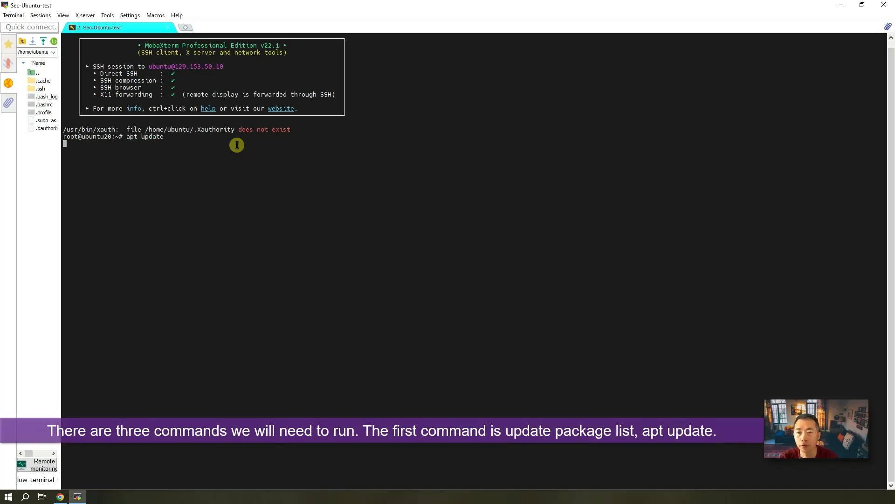
pyautogui.press('Return')
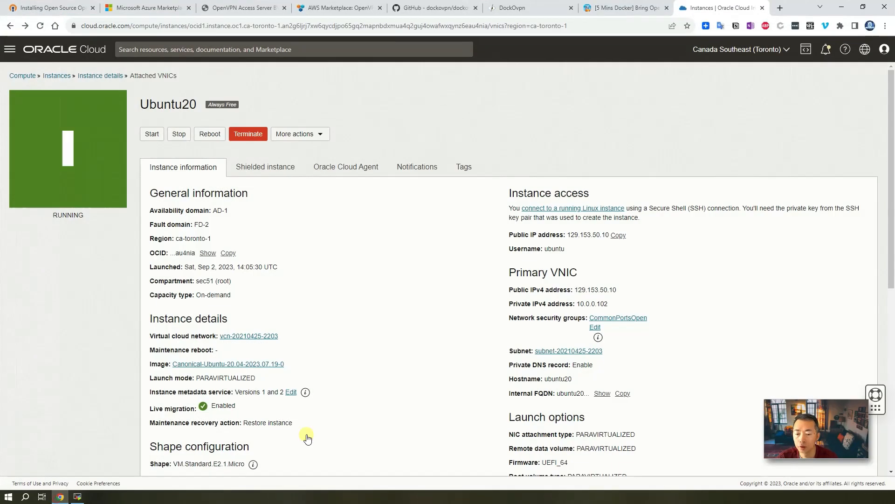
# Navigate the 51sec blog post to its Docker install pre-requirements section
pyautogui.click(624, 7)
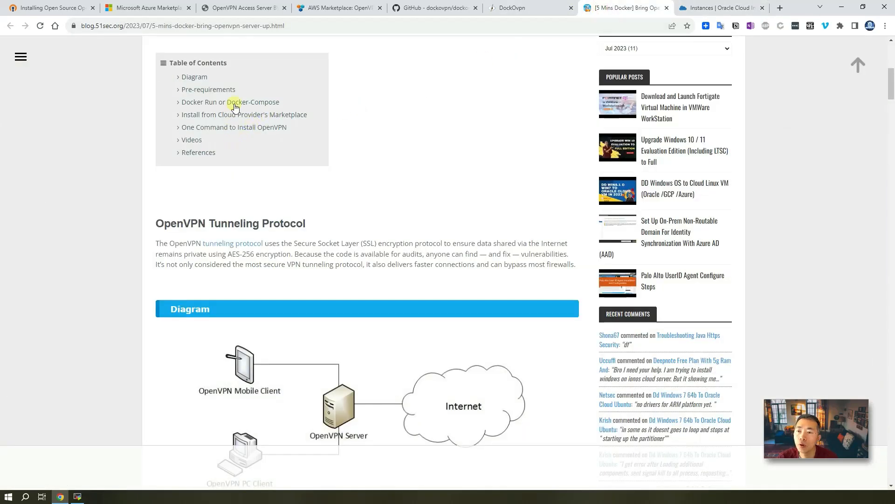
pyautogui.click(234, 100)
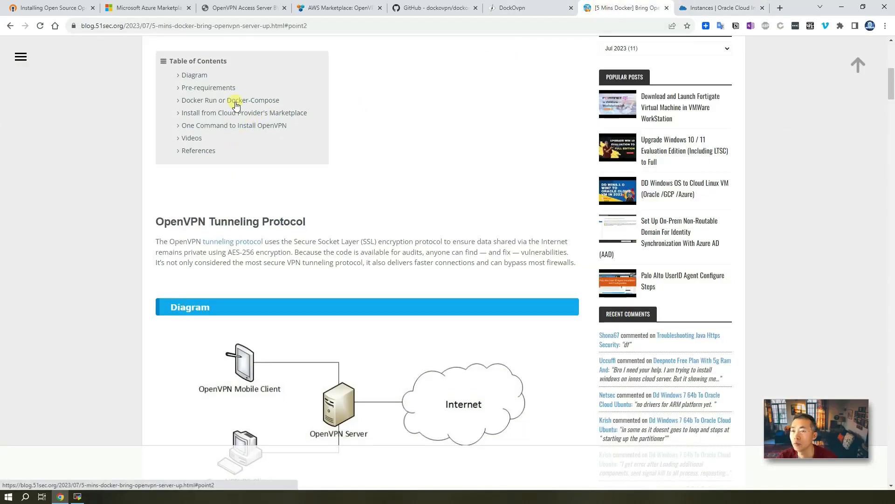
pyautogui.moveTo(218, 92)
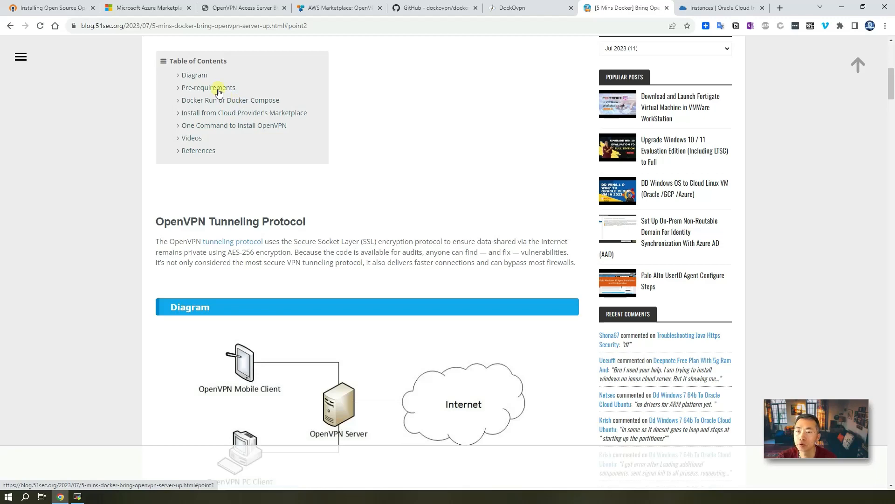
pyautogui.click(207, 88)
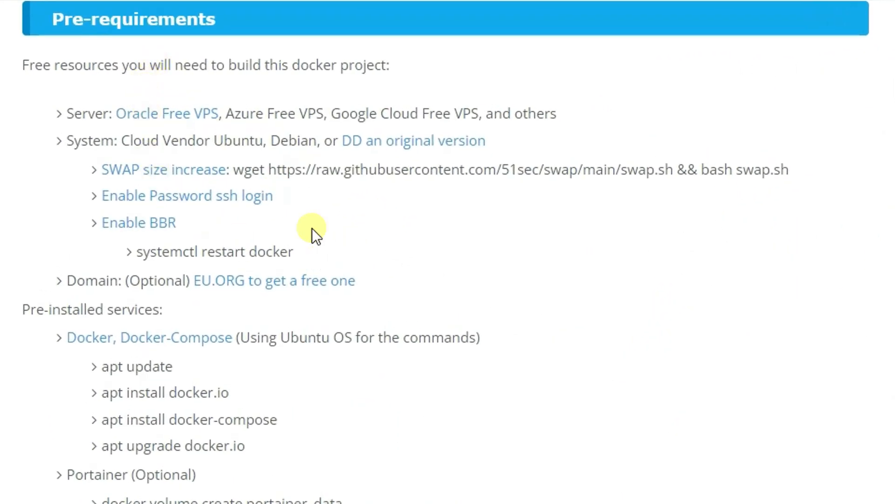
pyautogui.moveTo(304, 234)
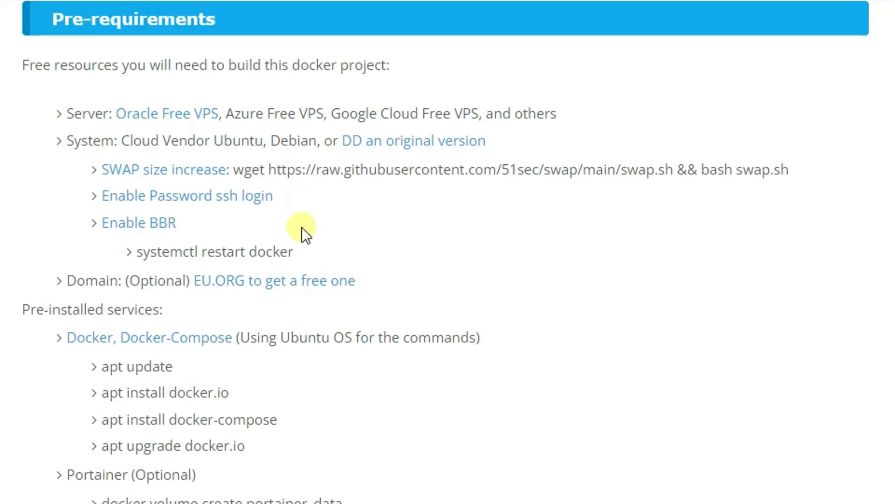
pyautogui.moveTo(256, 236)
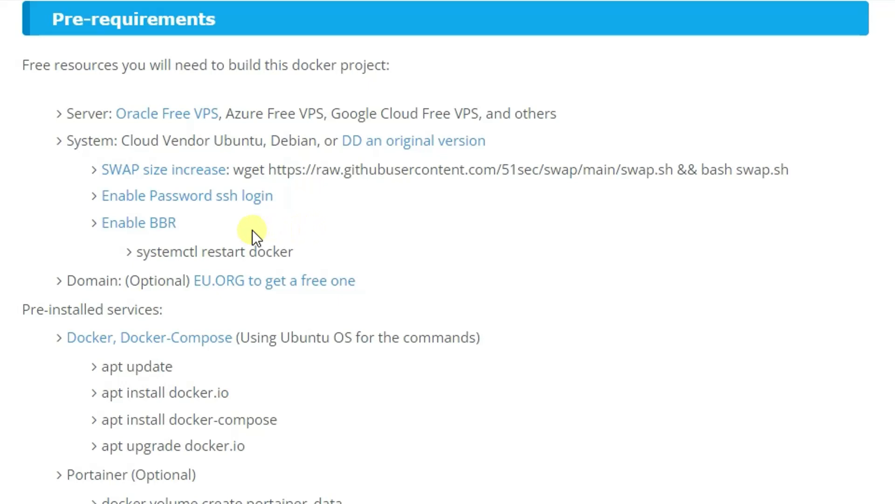
pyautogui.moveTo(271, 176)
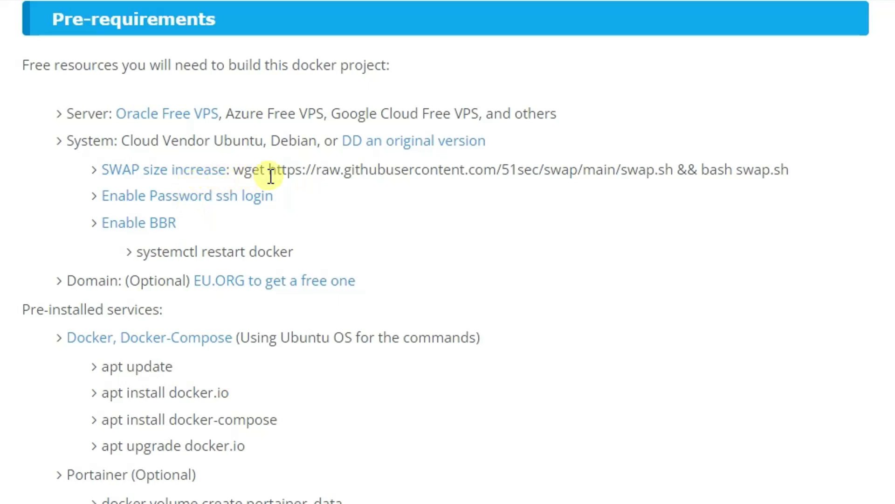
pyautogui.moveTo(284, 202)
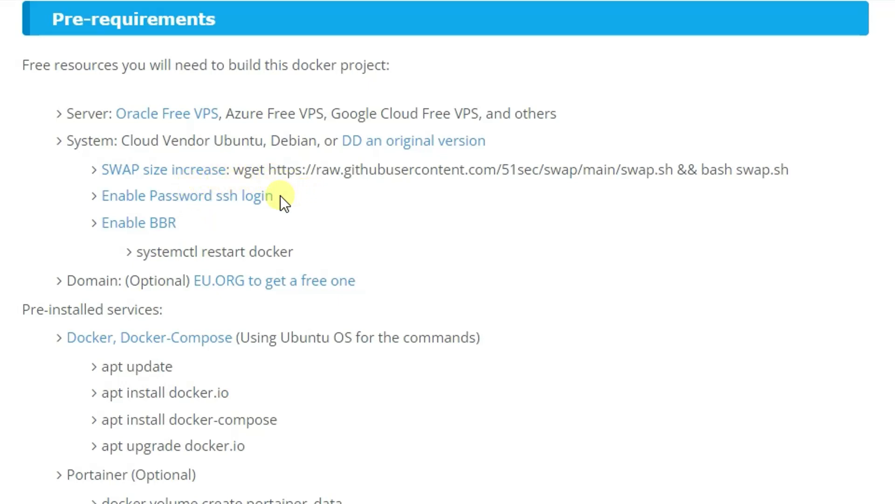
pyautogui.moveTo(228, 236)
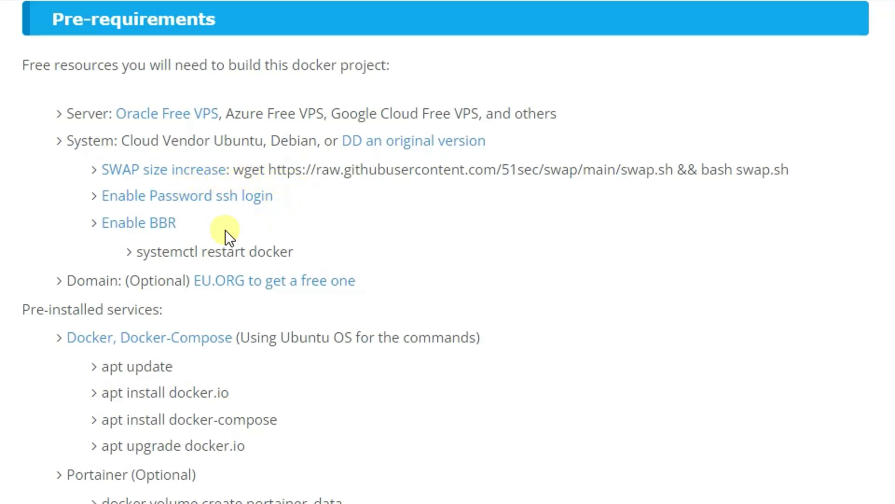
pyautogui.moveTo(433, 320)
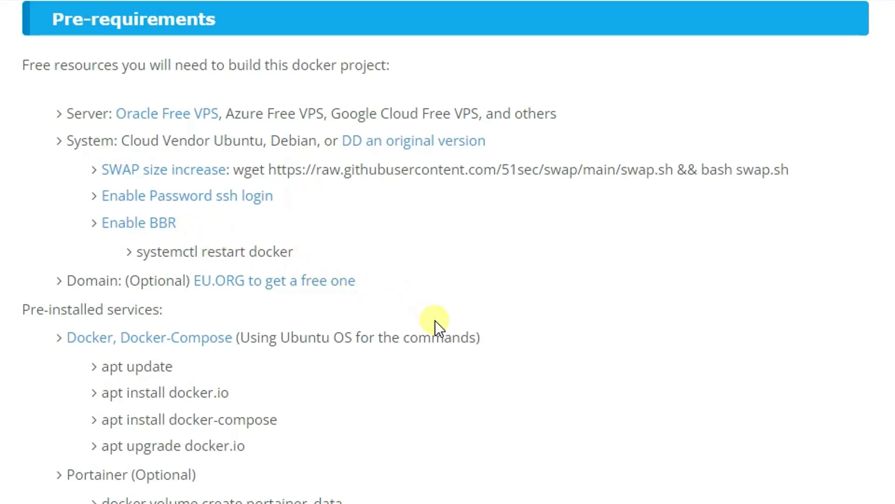
pyautogui.moveTo(377, 264)
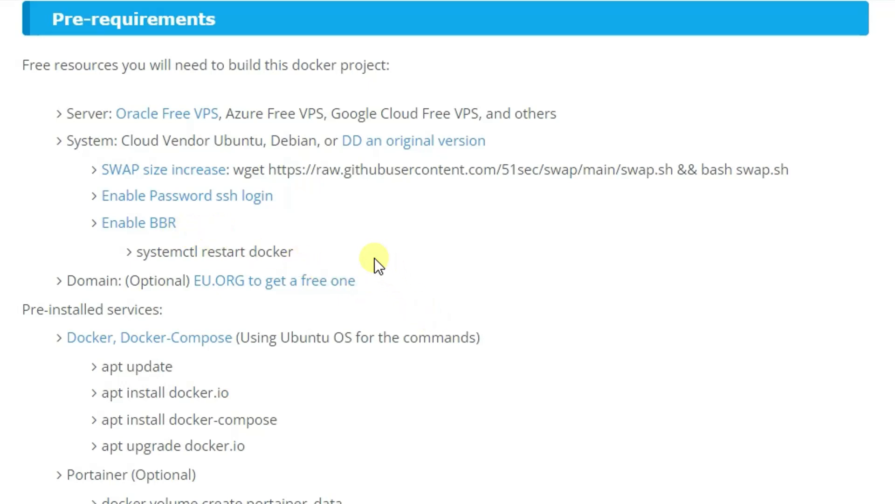
pyautogui.moveTo(303, 408)
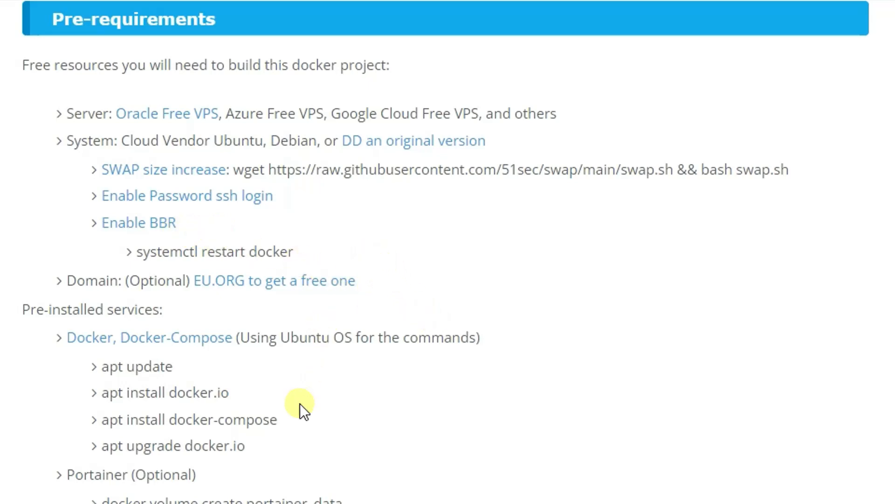
pyautogui.scroll(-3)
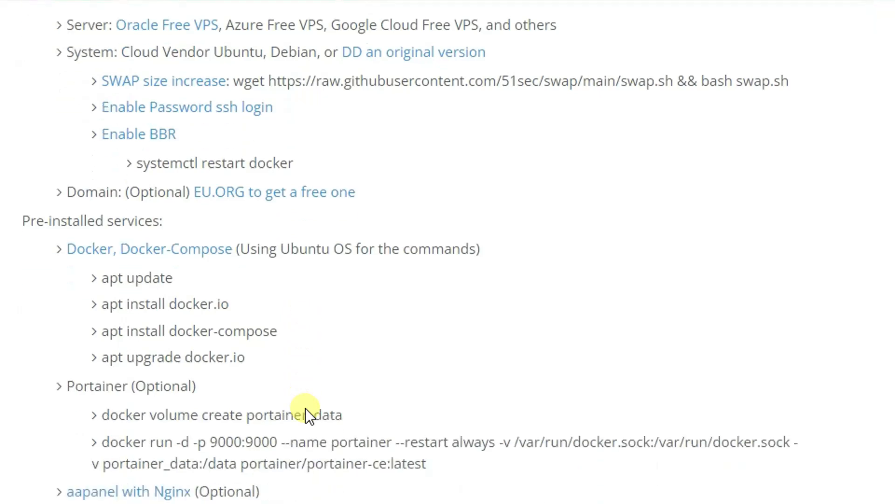
pyautogui.scroll(-3)
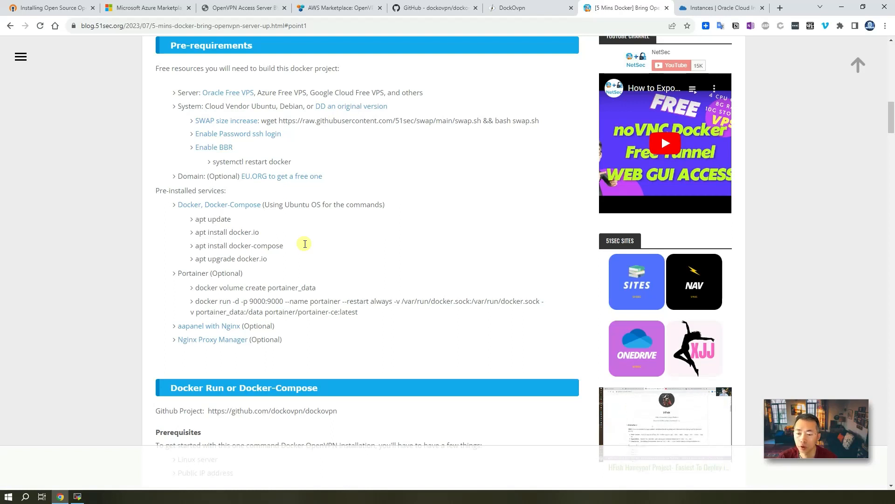
pyautogui.scroll(-3)
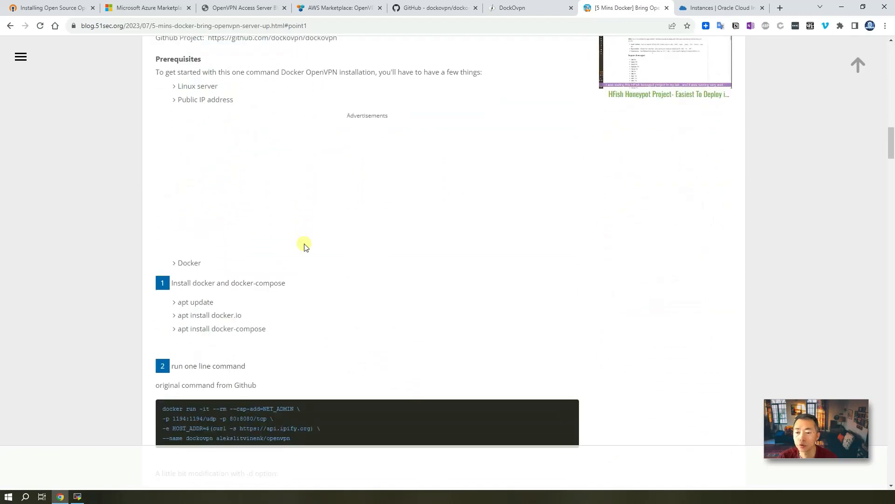
# Copy the 'apt install docker.io' line from the blog post
pyautogui.doubleClick(225, 314)
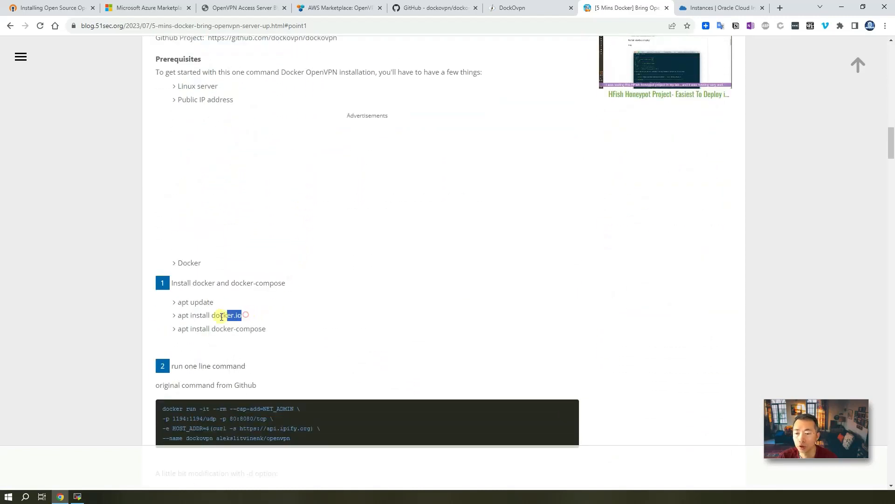
pyautogui.rightClick(210, 314)
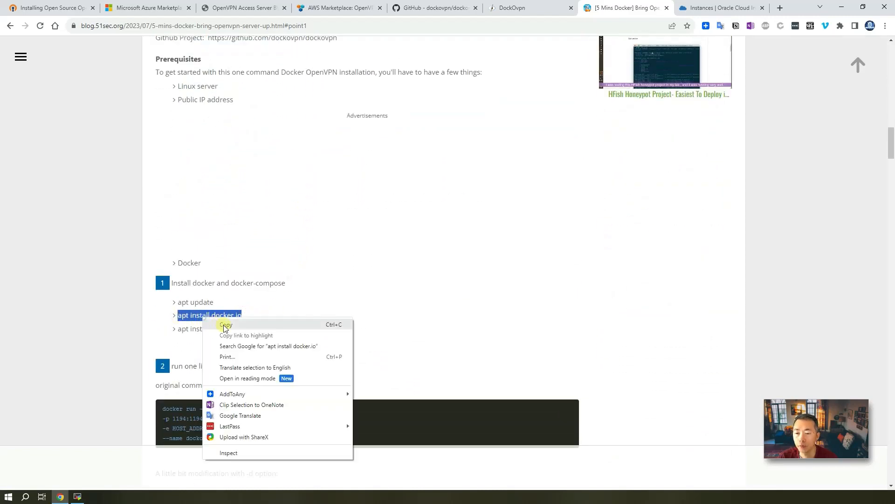
pyautogui.click(226, 324)
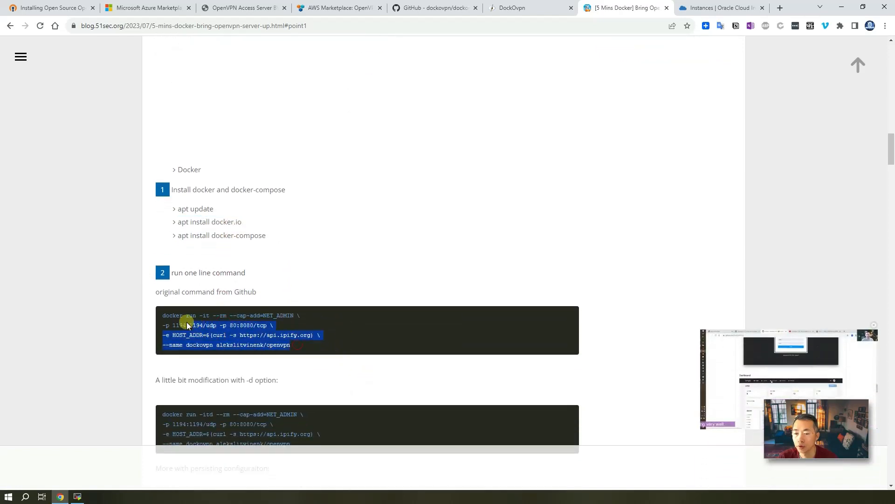
pyautogui.scroll(-3)
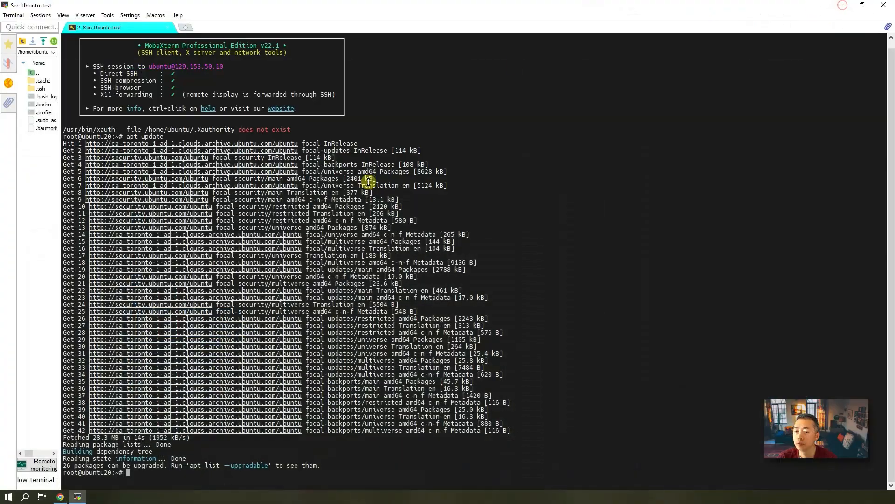
pyautogui.moveTo(543, 232)
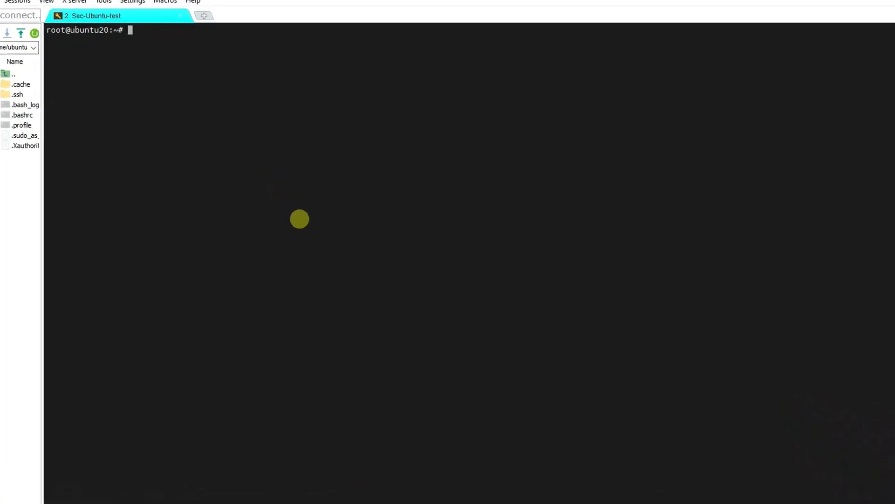
# Run apt install docker.io in the SSH session and answer y to the prompt
pyautogui.write('apt install docker.io')
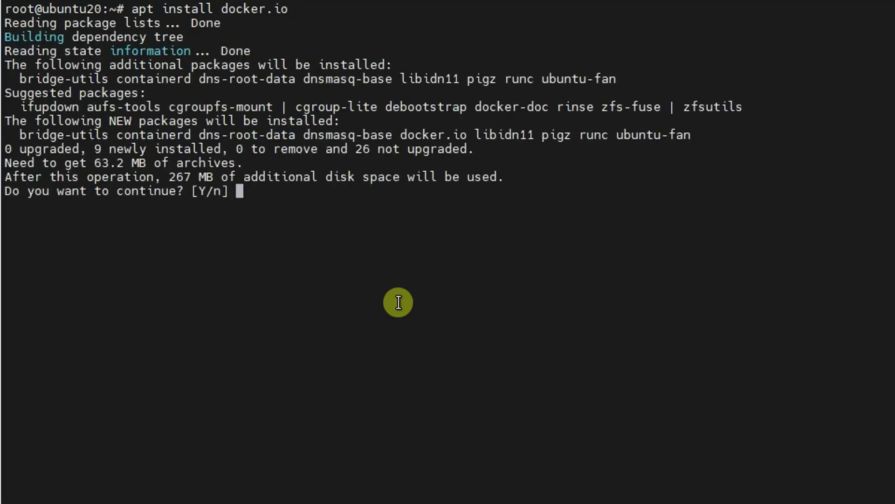
pyautogui.write('y')
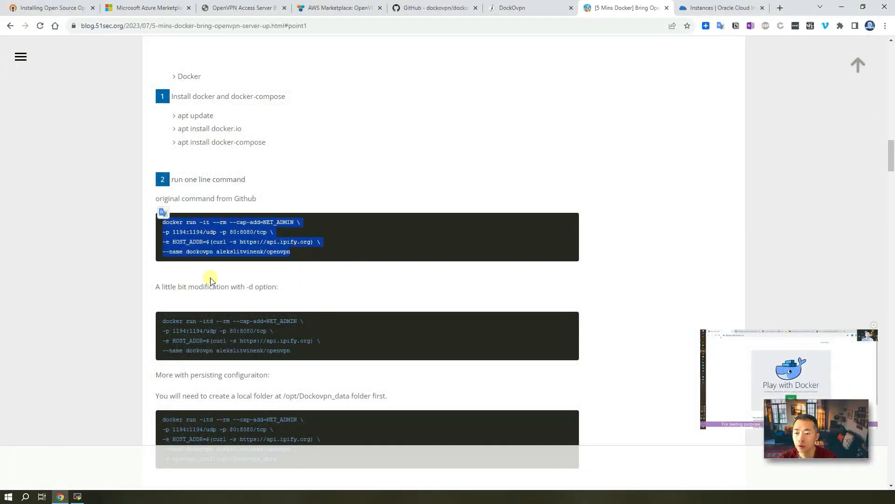
pyautogui.moveTo(292, 355)
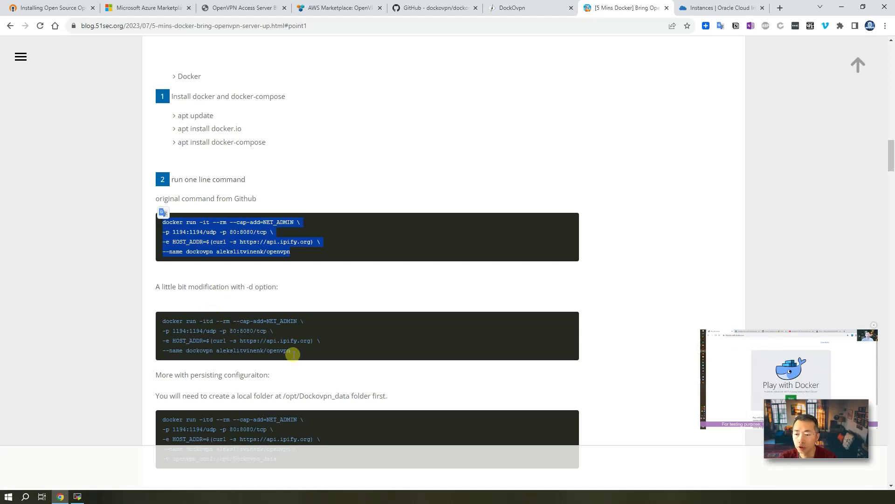
# Copy the blog's detached docker run command with the -d option
pyautogui.rightClick(191, 320)
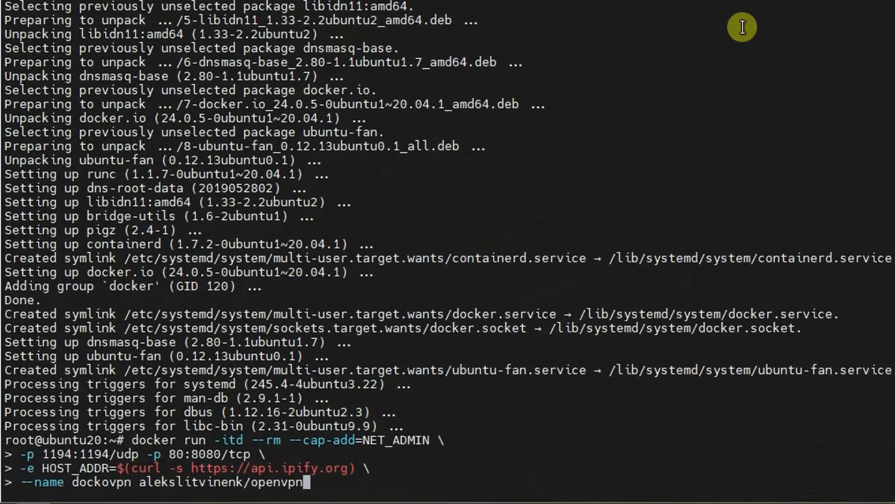
# Run the pasted Dockovpn docker run -itd command at the root prompt
pyautogui.press('Return')
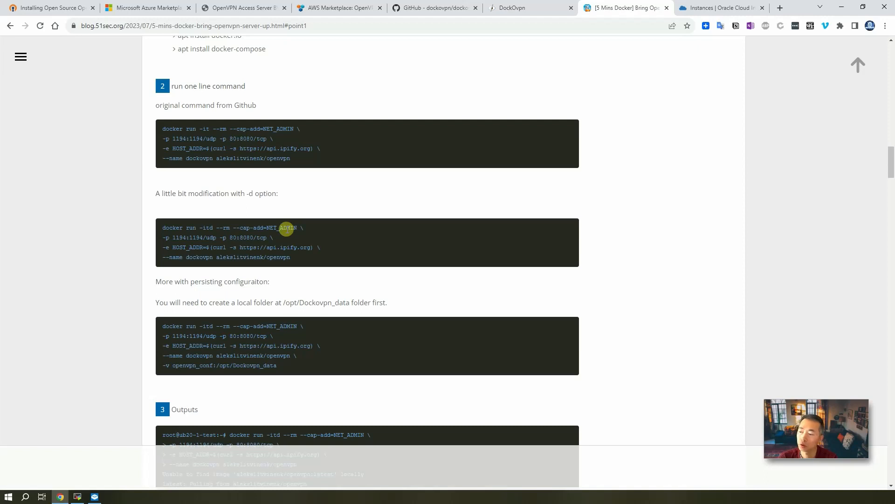
pyautogui.moveTo(322, 358)
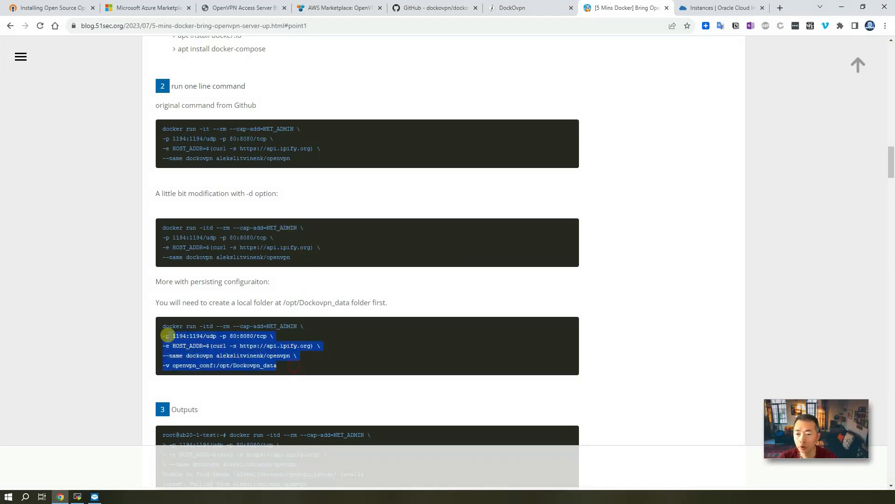
# Scroll past the Outputs block to step 4 and highlight the 'client profile' phrase
pyautogui.scroll(-3)
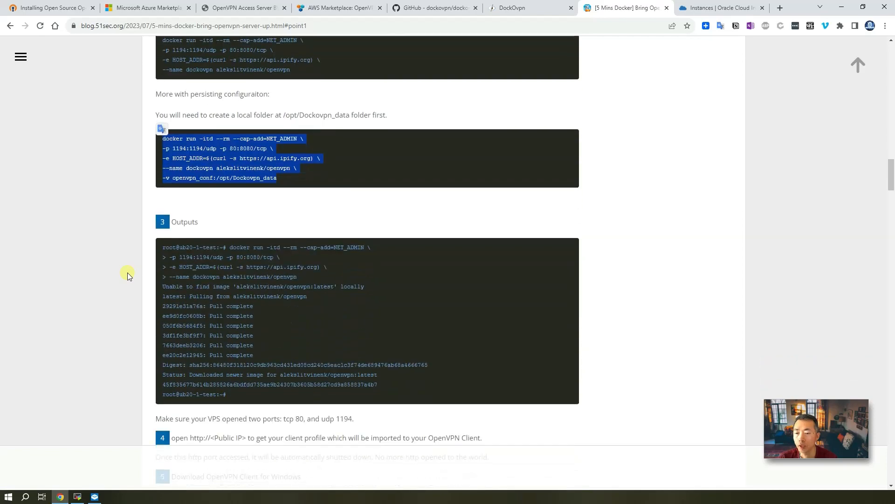
pyautogui.scroll(-3)
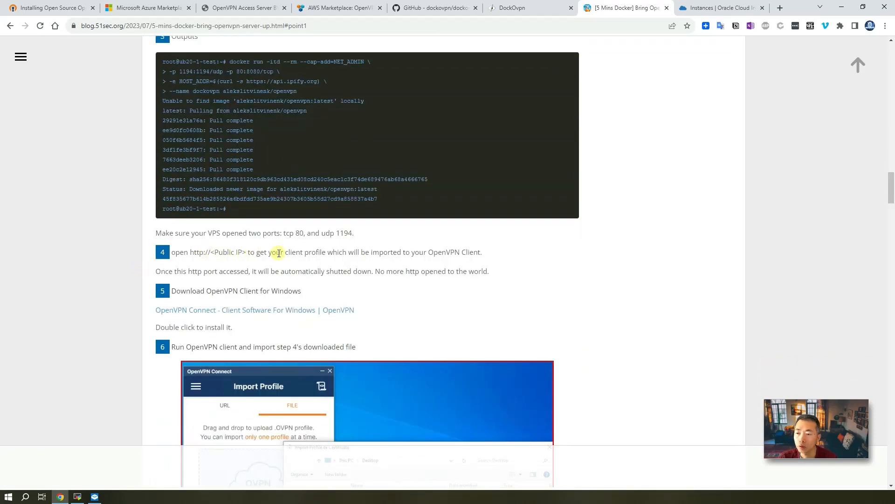
pyautogui.doubleClick(303, 252)
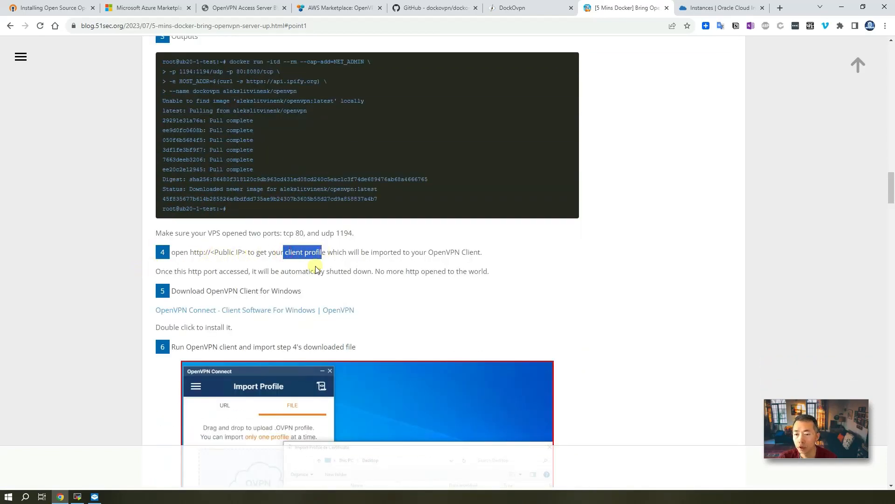
pyautogui.moveTo(291, 291)
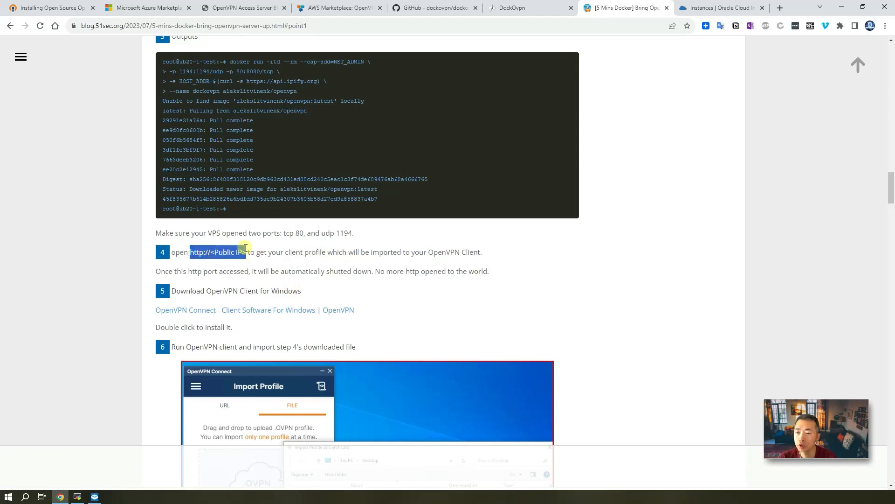
# Copy the Ubuntu20 instance's public IP 129.153.50.10 and switch to Windows Sandbox
pyautogui.click(719, 7)
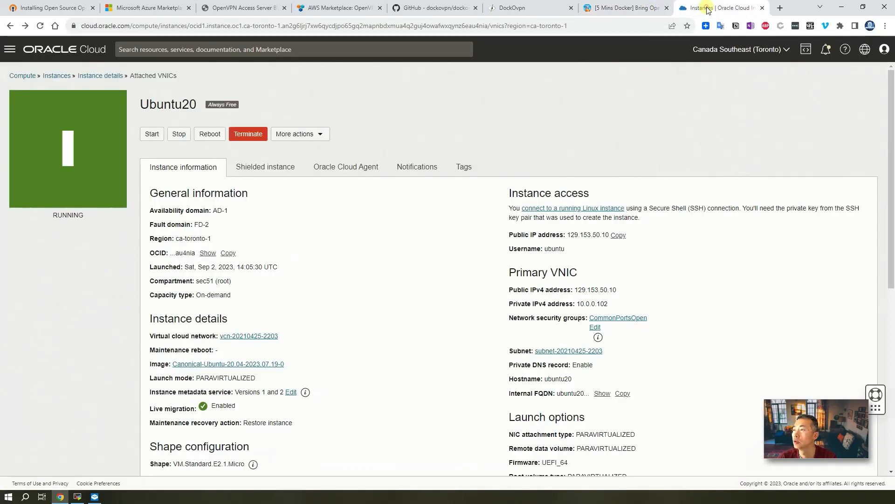
pyautogui.click(618, 235)
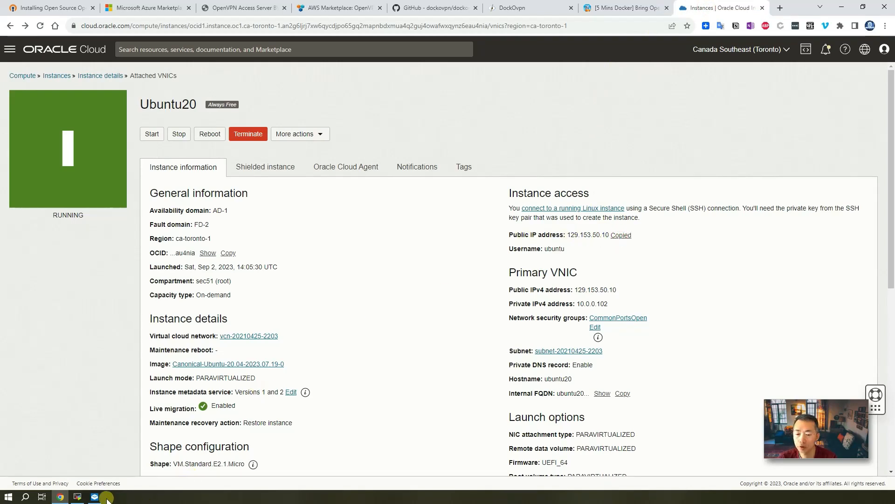
pyautogui.click(105, 498)
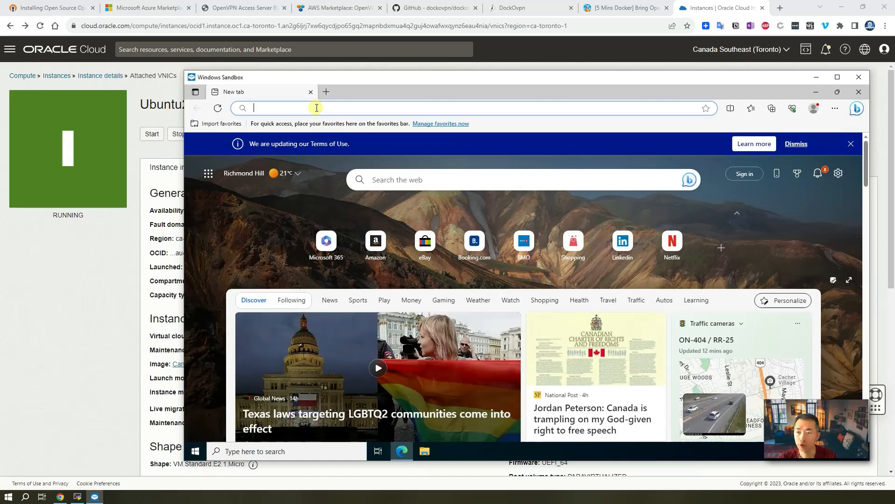
# Show the sandbox Edge downloads list with client.ovpn already downloaded
pyautogui.click(771, 108)
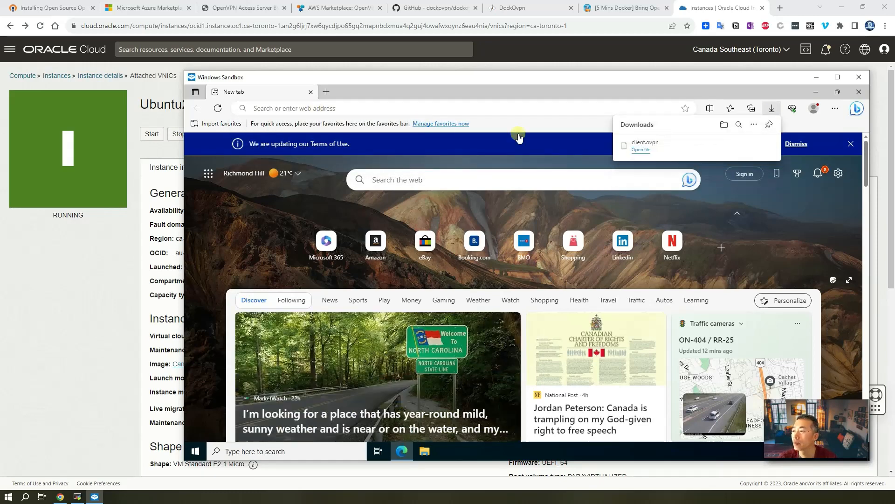
pyautogui.moveTo(646, 149)
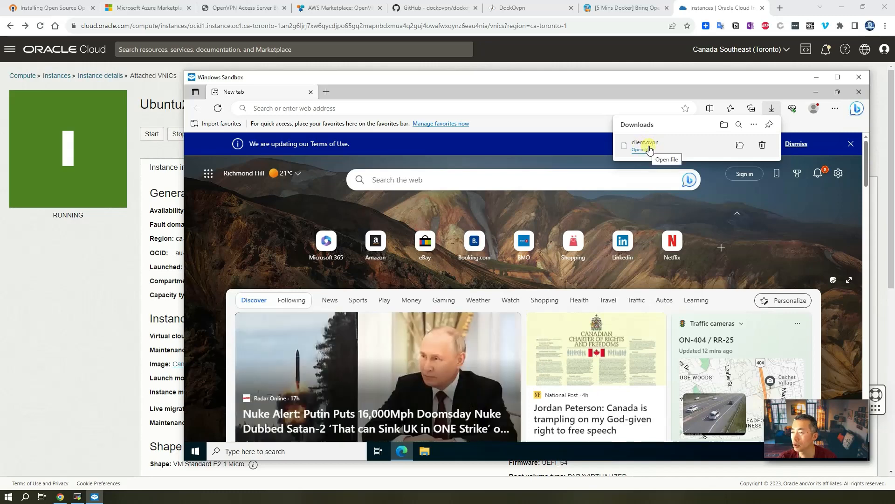
pyautogui.moveTo(659, 149)
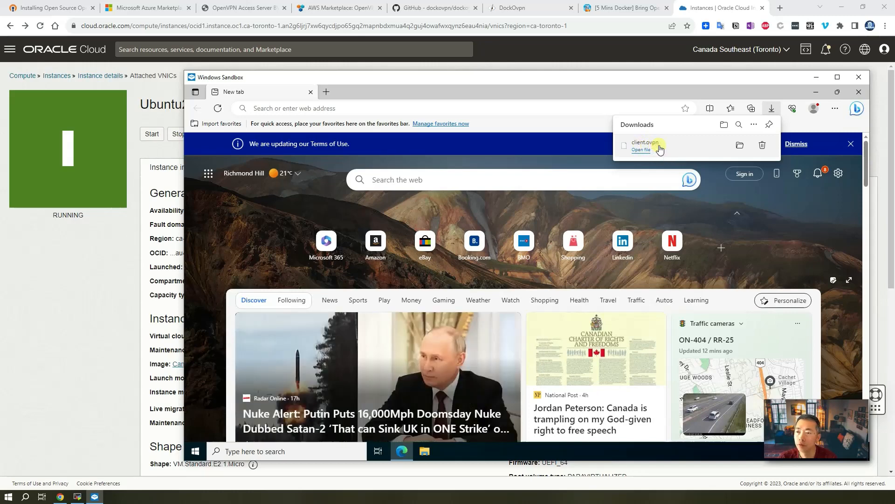
# Bring the 51sec blog guide forward at step 5, the OpenVPN Connect Windows download
pyautogui.click(622, 8)
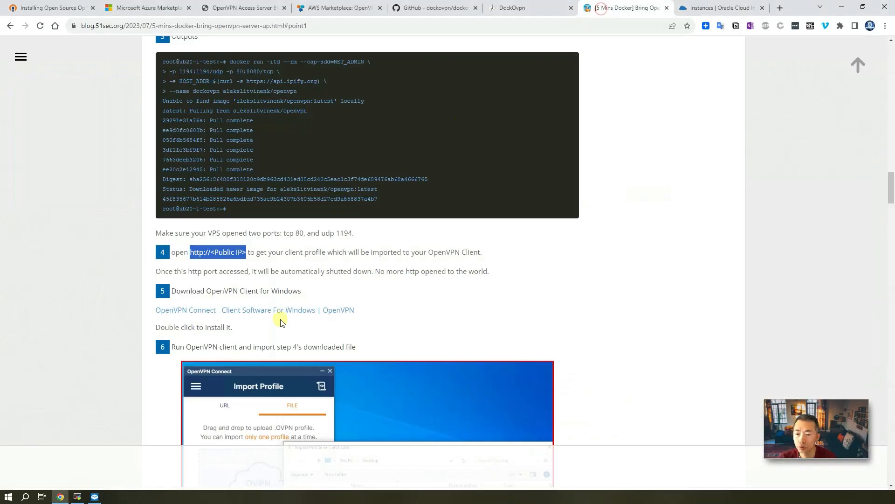
pyautogui.moveTo(274, 316)
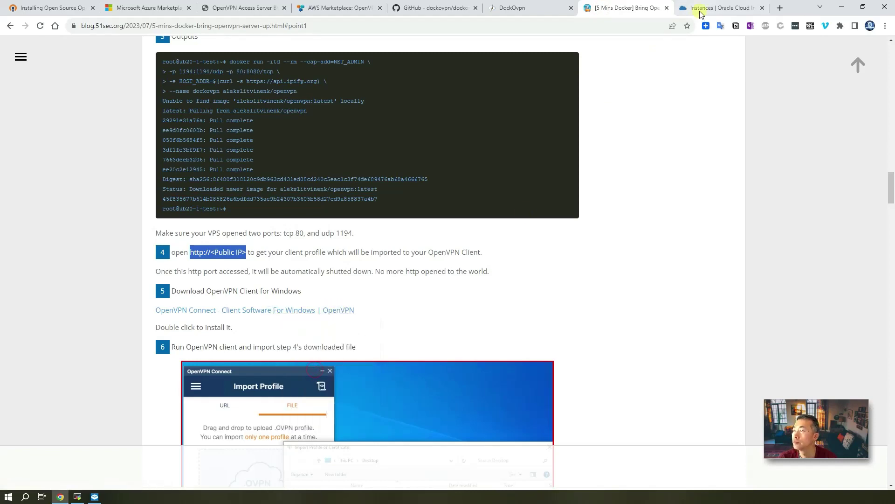
pyautogui.moveTo(298, 436)
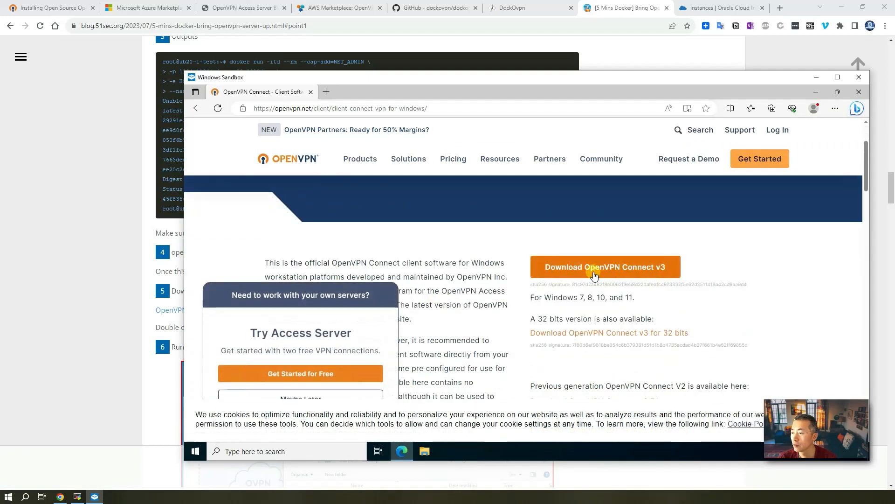
# Download the OpenVPN Connect v3 .msi installer and launch it from Downloads
pyautogui.click(605, 267)
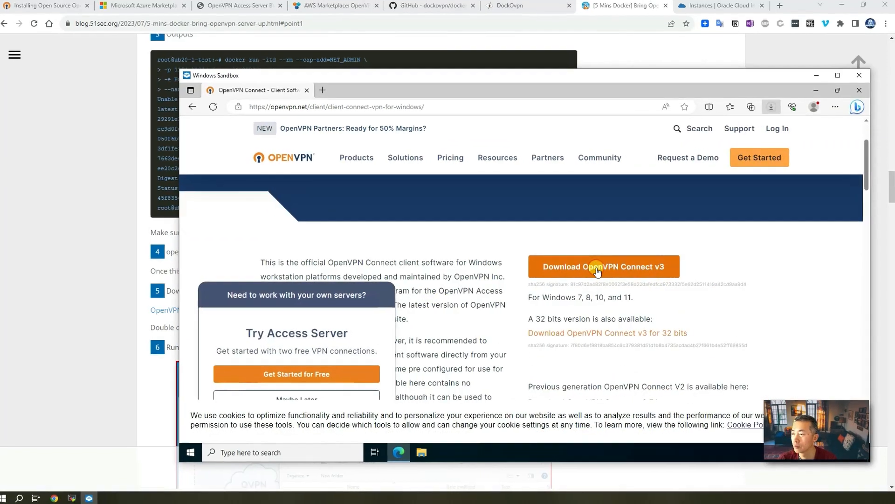
pyautogui.click(603, 266)
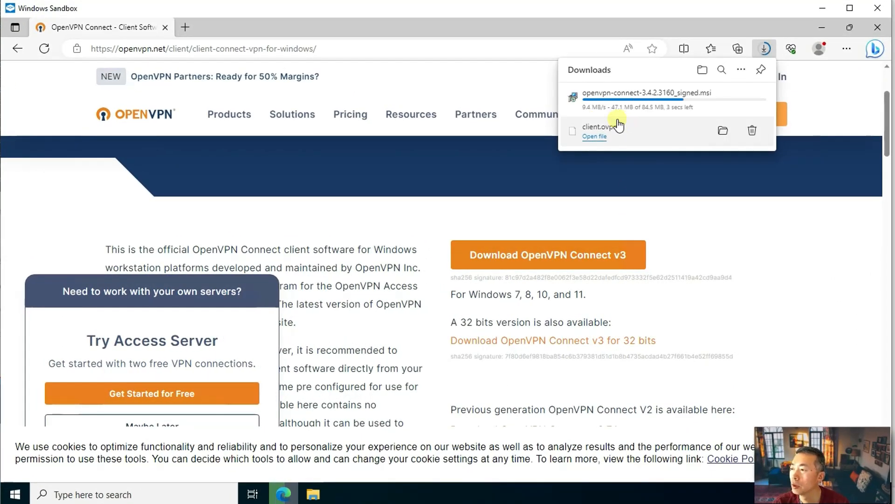
pyautogui.moveTo(662, 124)
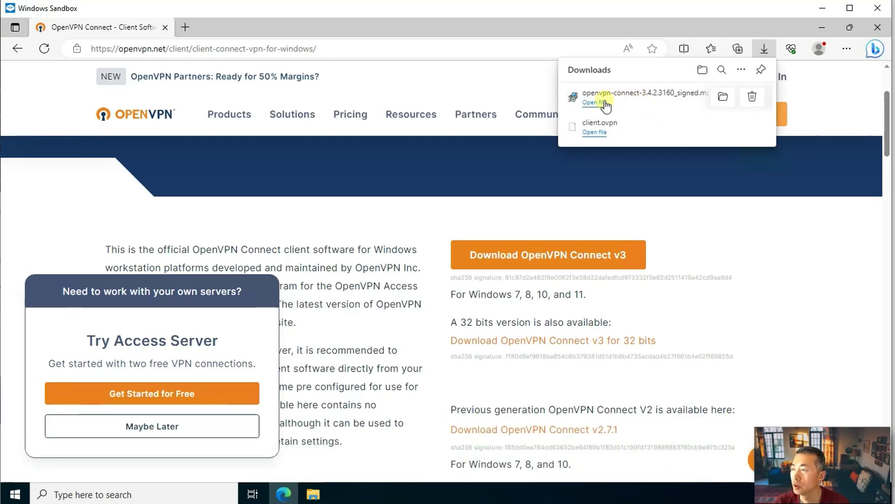
pyautogui.click(594, 102)
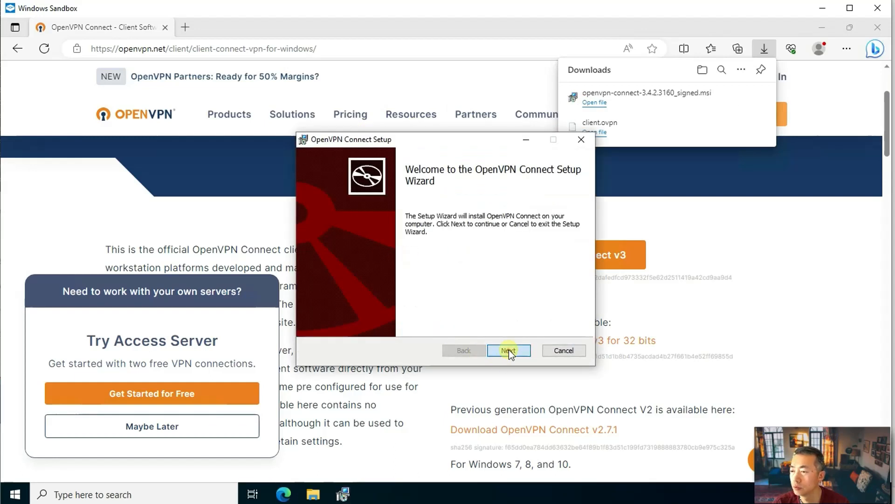
# Accept the license, install OpenVPN Connect, and finish the setup wizard
pyautogui.click(508, 349)
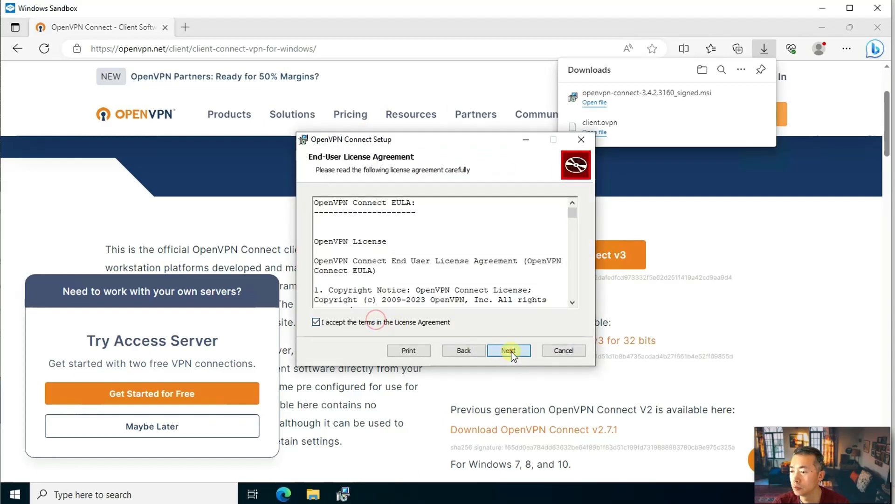
pyautogui.click(508, 349)
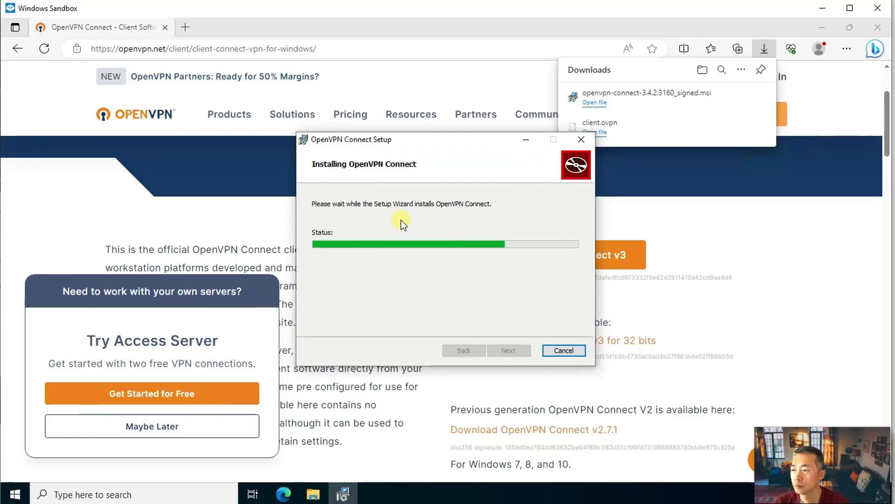
pyautogui.moveTo(396, 222)
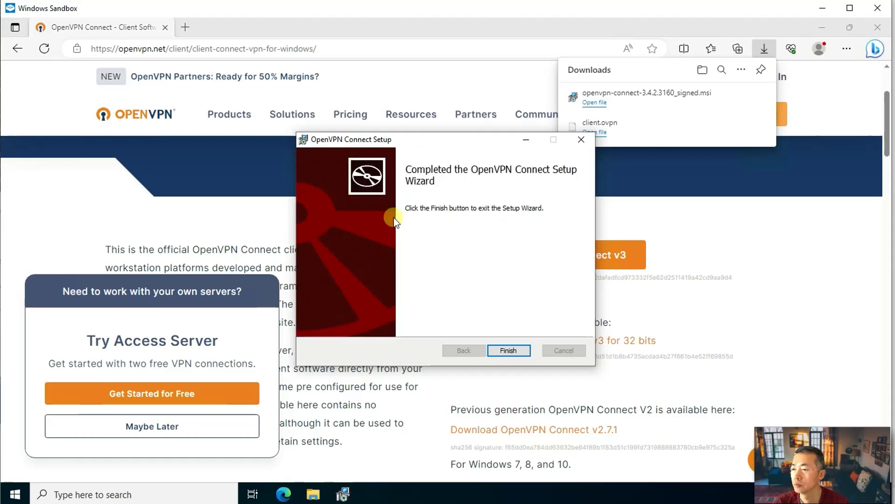
pyautogui.click(508, 349)
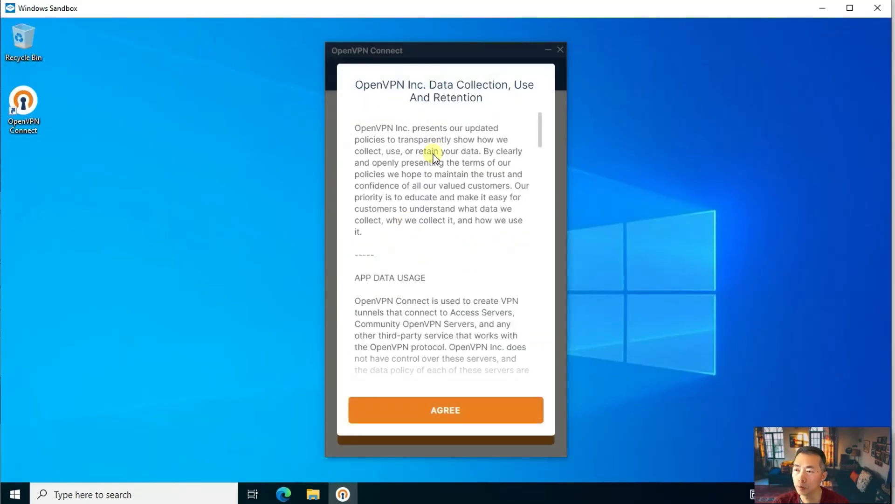
pyautogui.moveTo(468, 398)
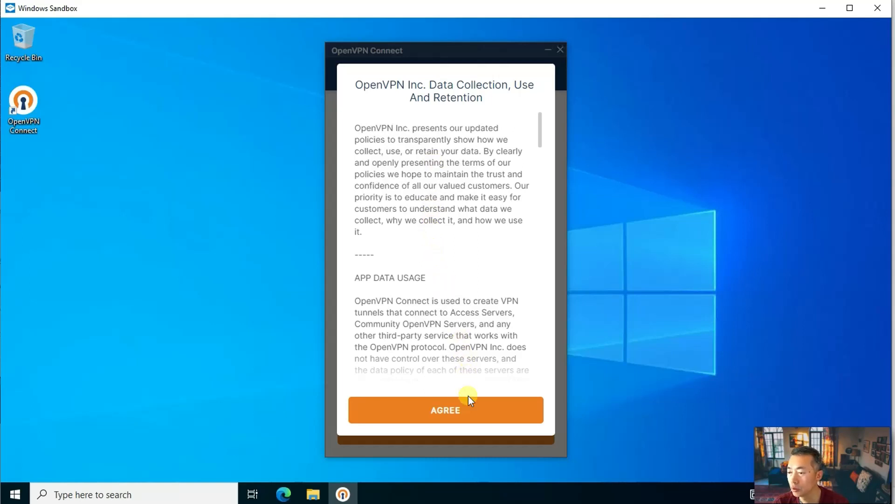
# Agree to the data policy, choose Upload File on Import Profile, then return to the sandbox browser
pyautogui.click(446, 410)
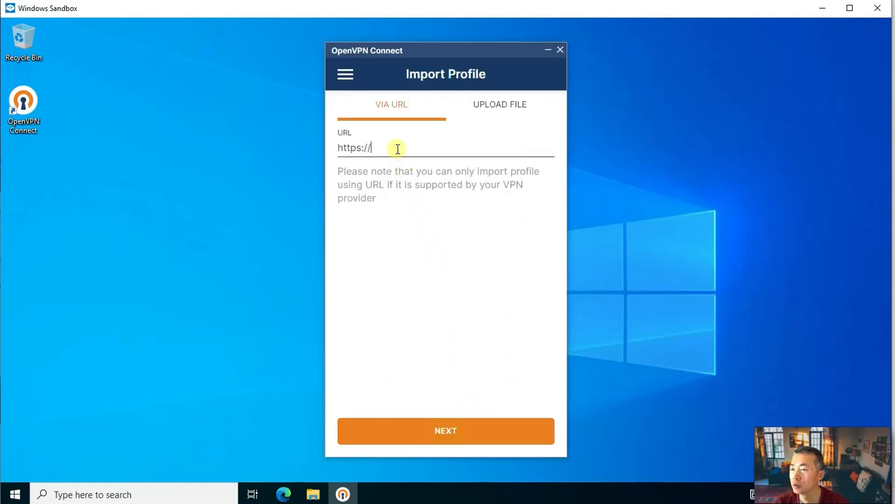
pyautogui.moveTo(505, 108)
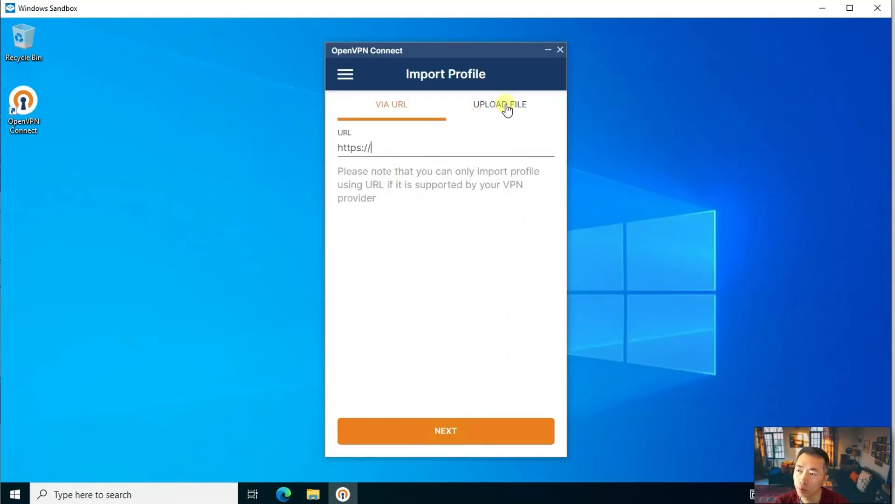
pyautogui.click(500, 103)
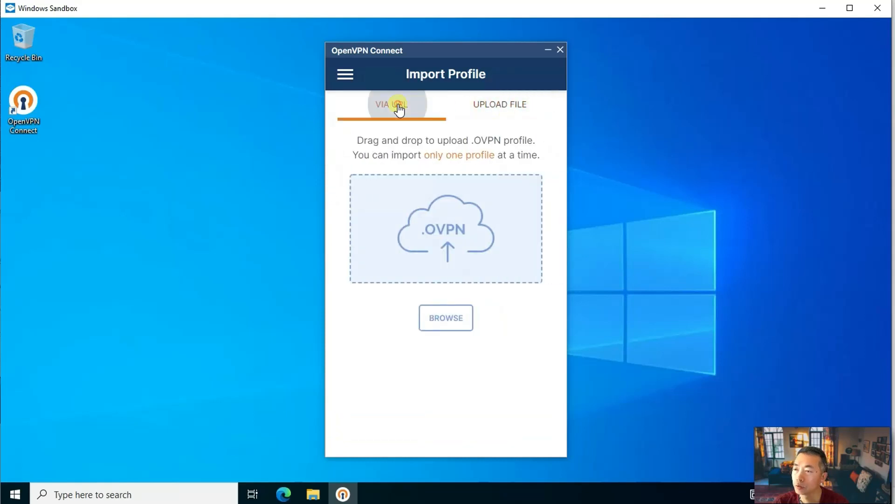
pyautogui.click(499, 103)
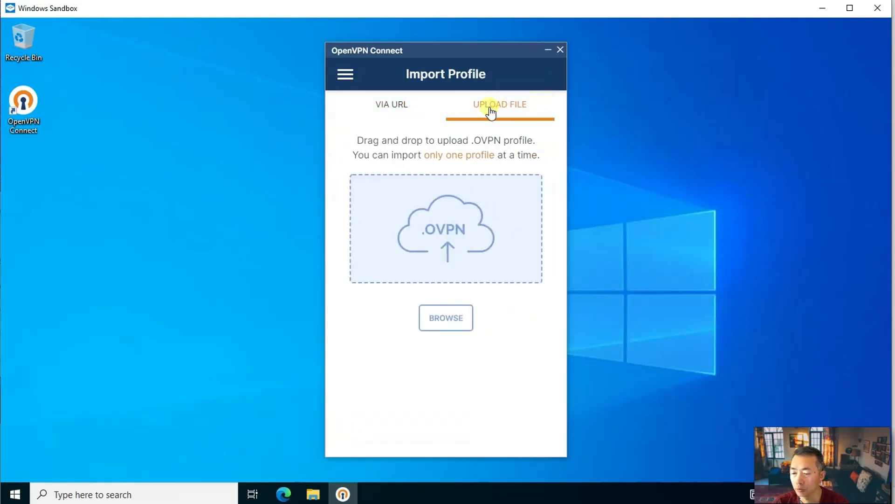
pyautogui.click(284, 494)
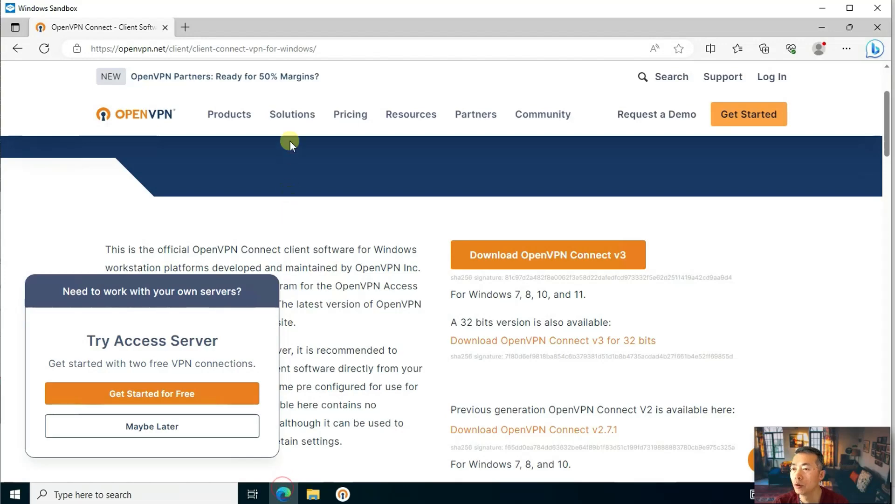
pyautogui.click(184, 27)
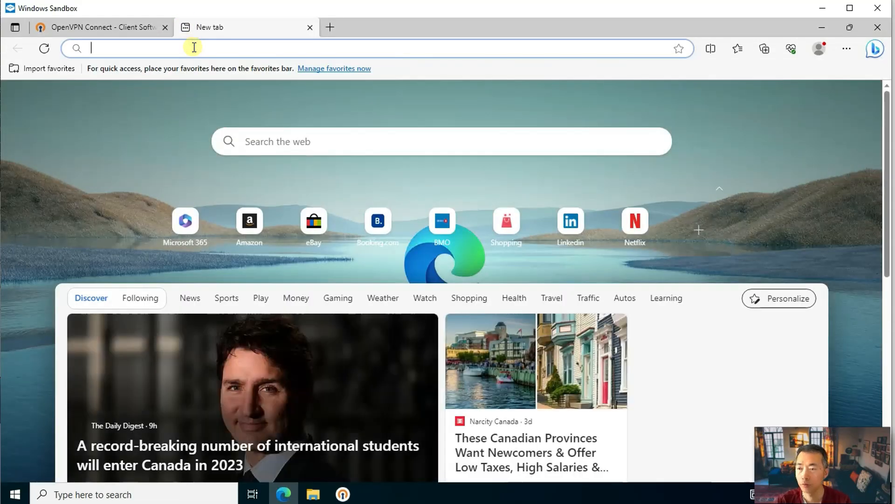
pyautogui.write('whatis')
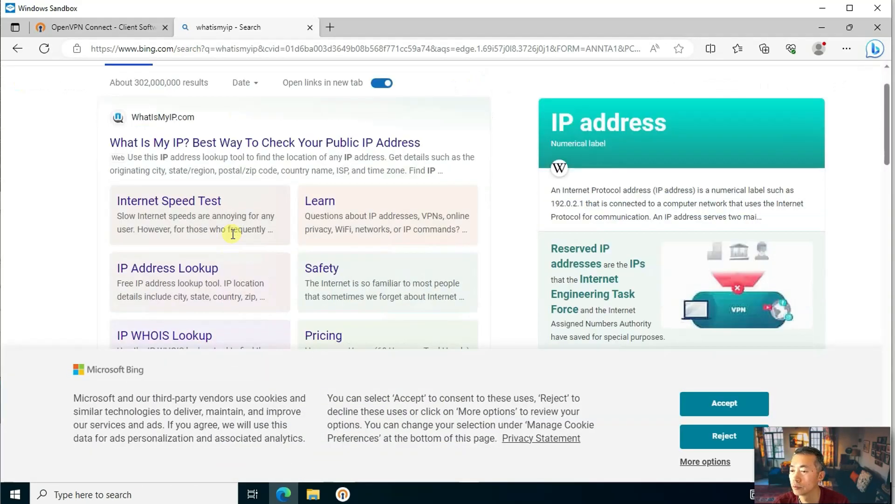
pyautogui.click(724, 403)
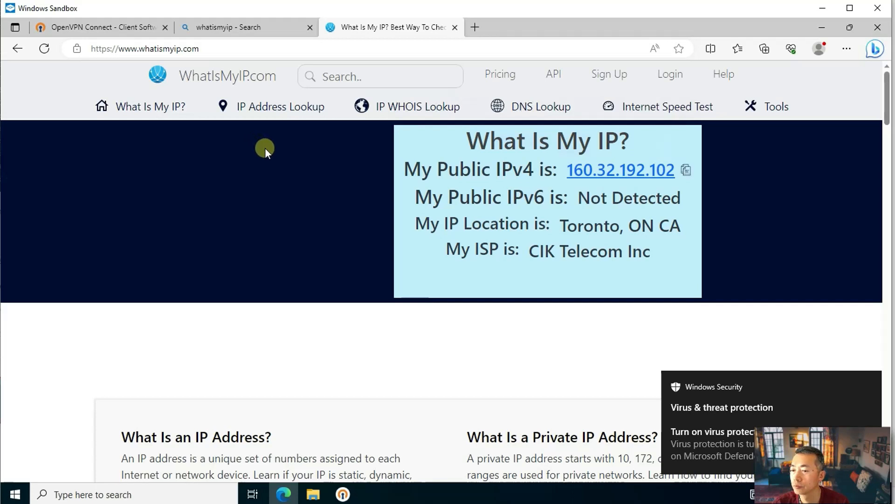
pyautogui.moveTo(619, 170)
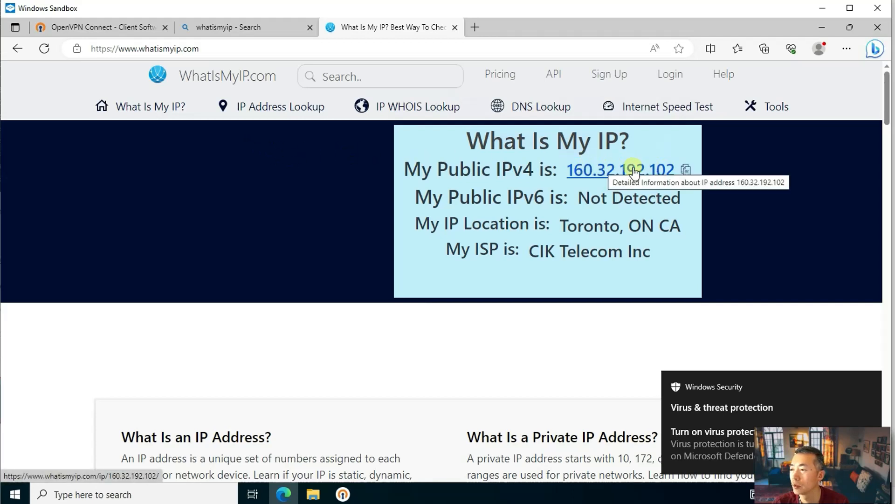
pyautogui.moveTo(591, 172)
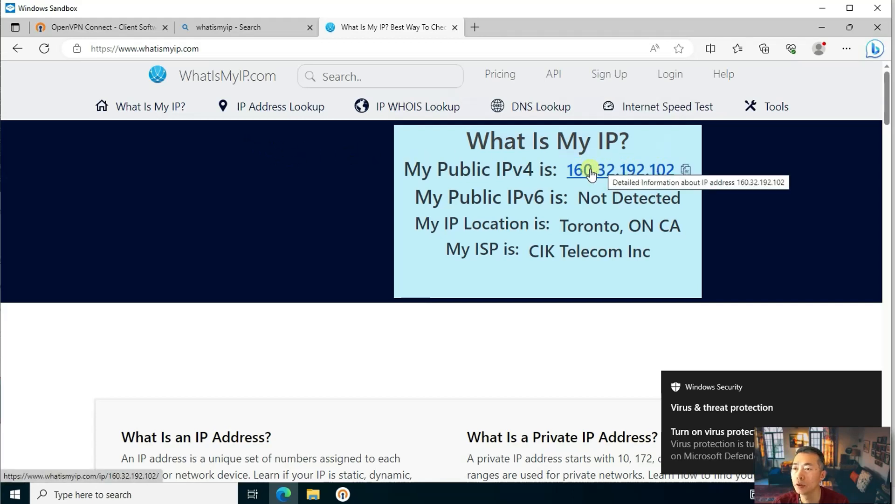
pyautogui.moveTo(817, 27)
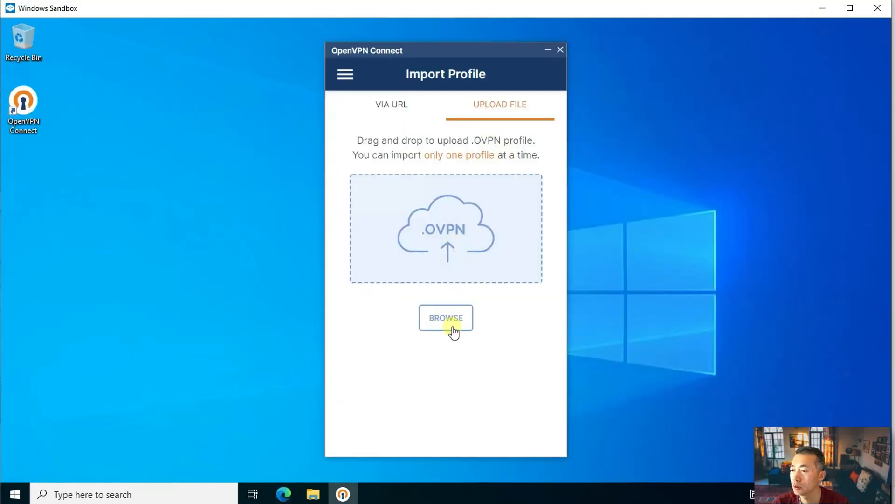
# Import client.ovpn from Downloads and connect the OpenVPN profile for 129.153.50.10
pyautogui.click(446, 317)
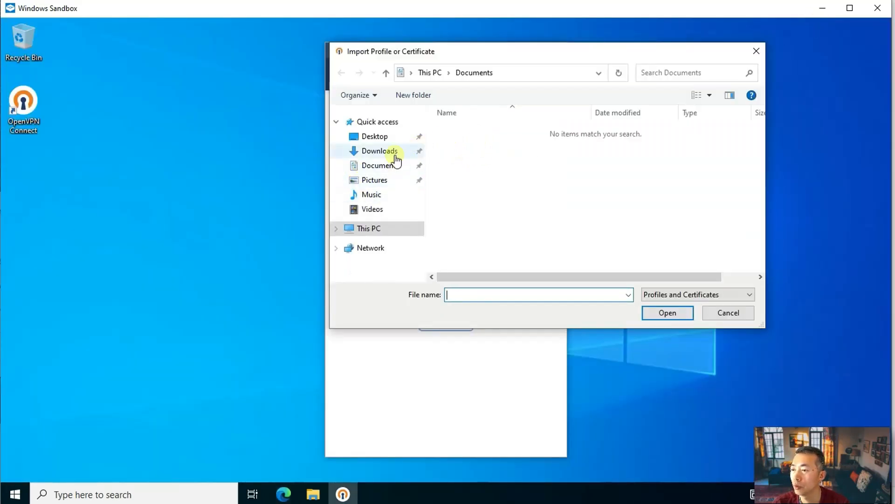
pyautogui.click(667, 313)
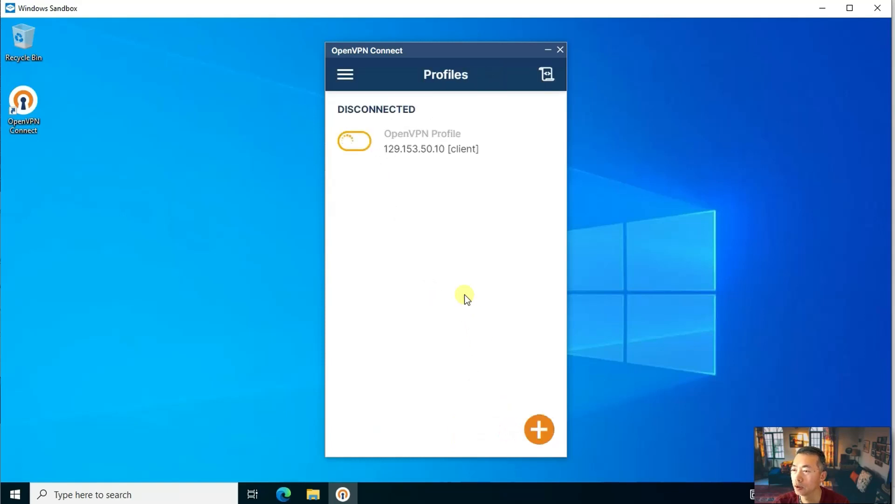
pyautogui.click(354, 141)
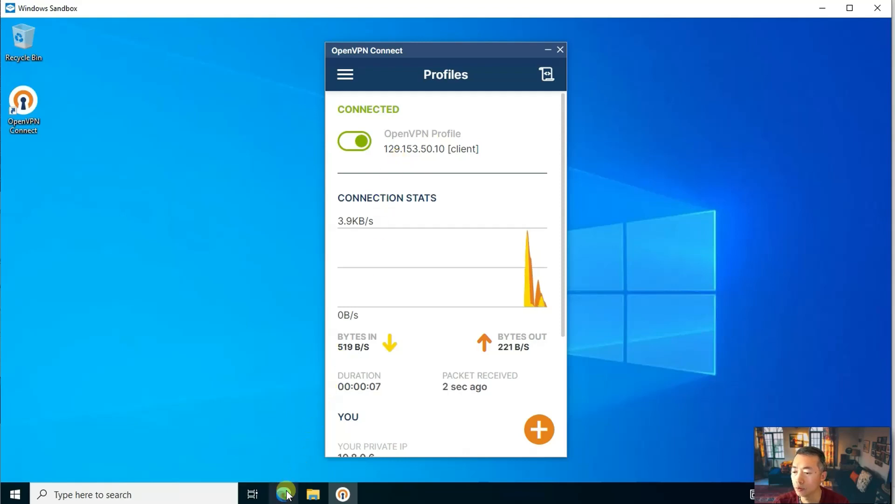
# Search whatismyip in Edge and confirm public IP 129.153.50.10, Toronto, ISP Oracle Corporation
pyautogui.click(283, 494)
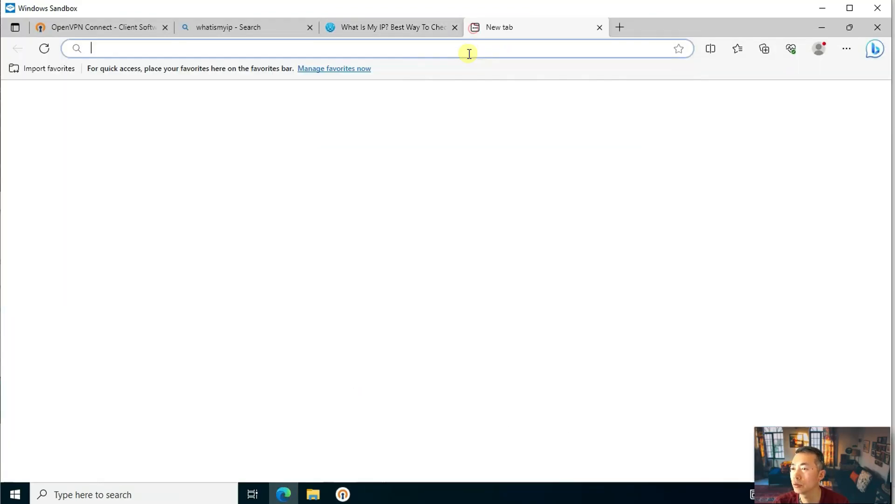
pyautogui.write('whatismyip.com')
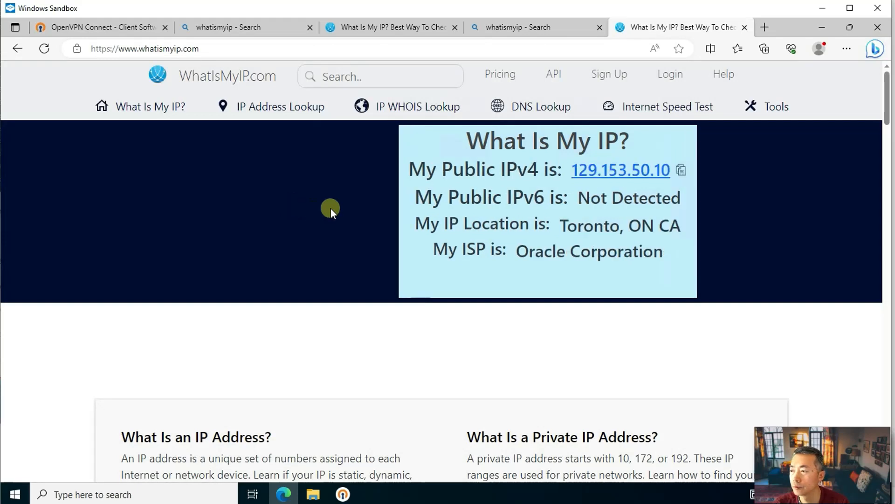
pyautogui.moveTo(586, 172)
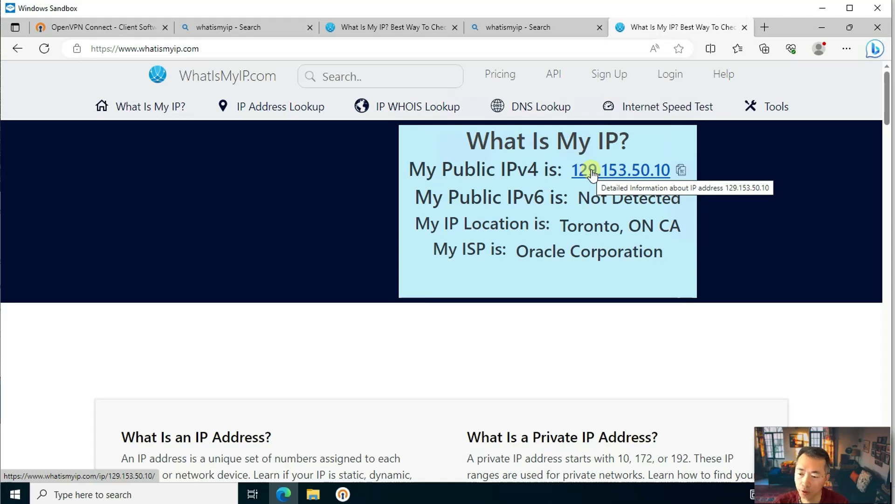
pyautogui.moveTo(516, 253)
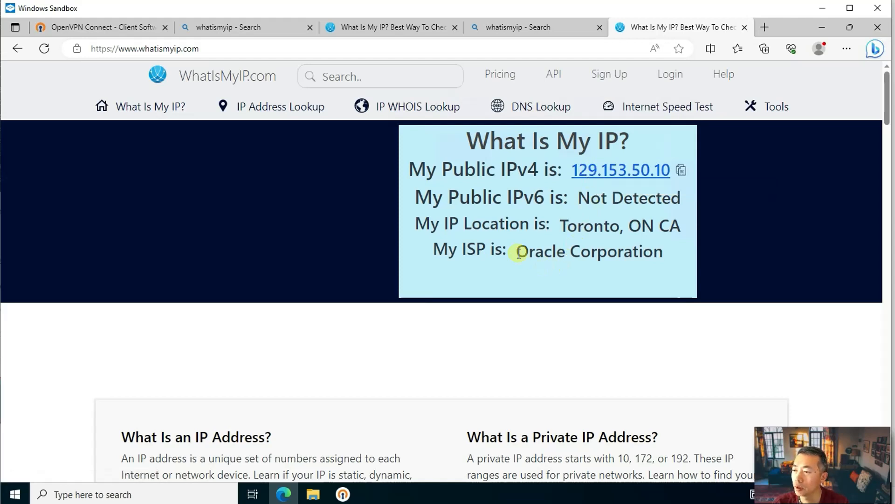
pyautogui.doubleClick(589, 251)
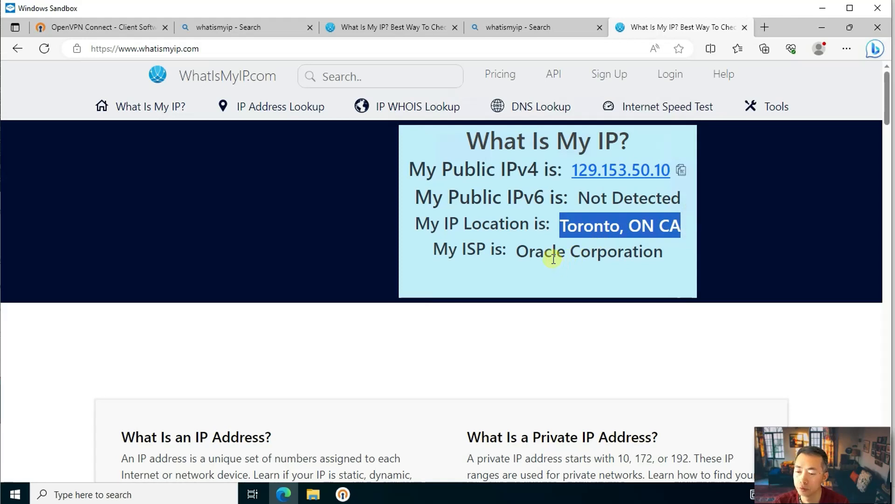
pyautogui.click(522, 280)
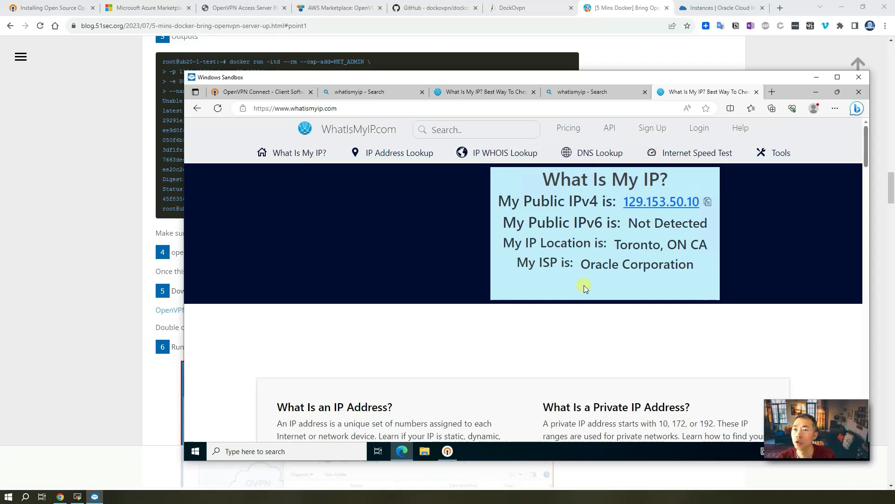
# Return to the dockovpn GitHub repository and browse the README's container commands table
pyautogui.click(242, 7)
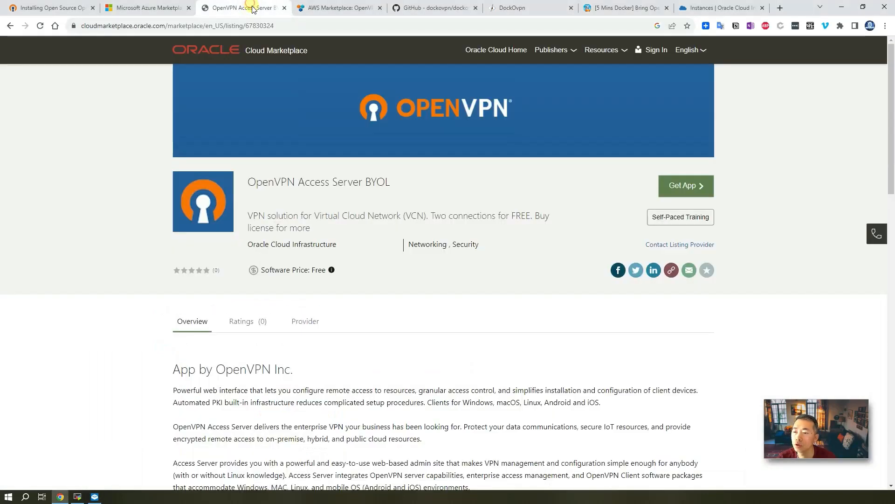
pyautogui.click(434, 7)
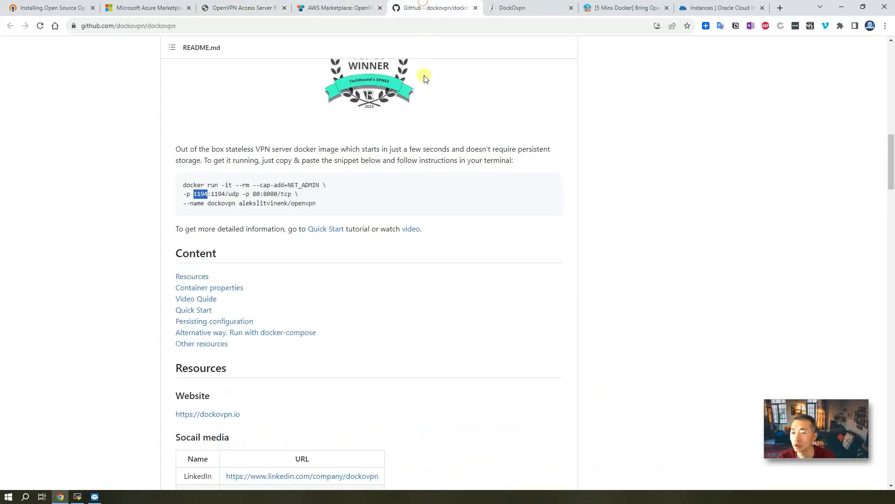
pyautogui.scroll(-3)
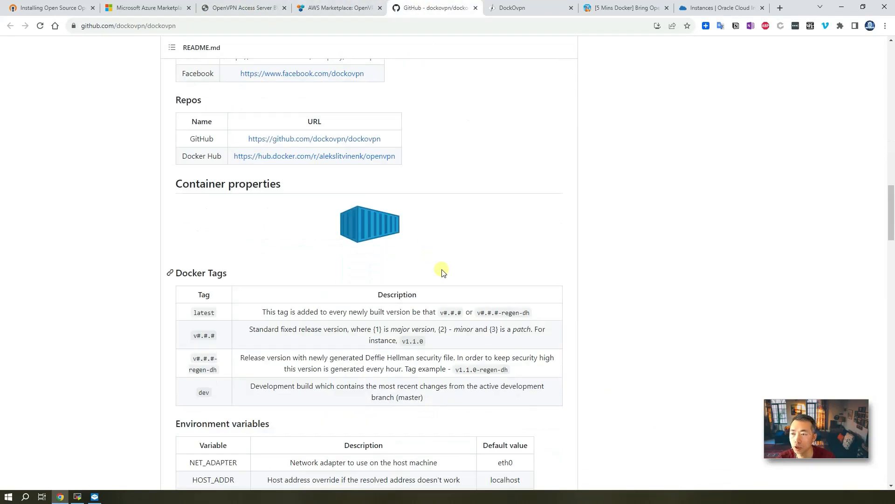
pyautogui.scroll(-3)
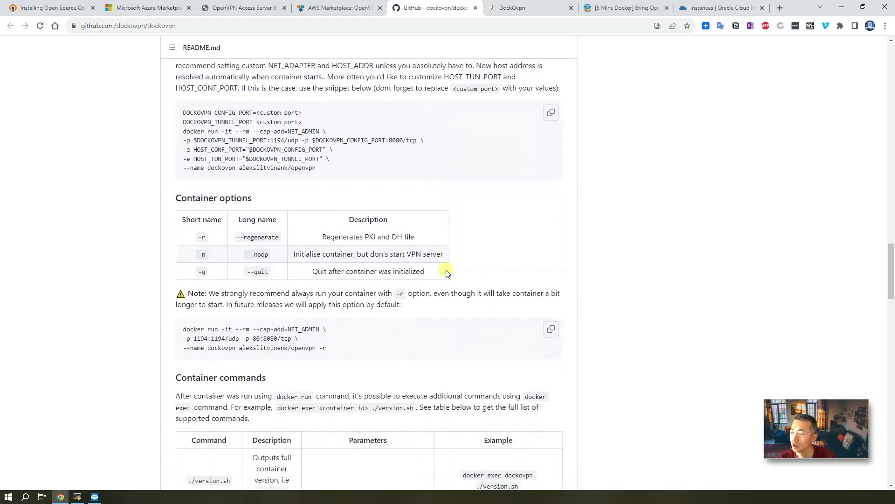
pyautogui.scroll(-3)
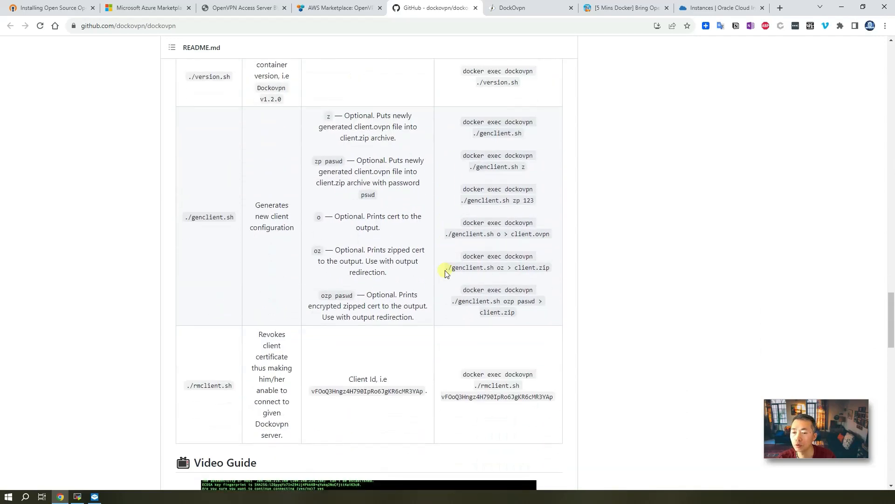
pyautogui.moveTo(232, 240)
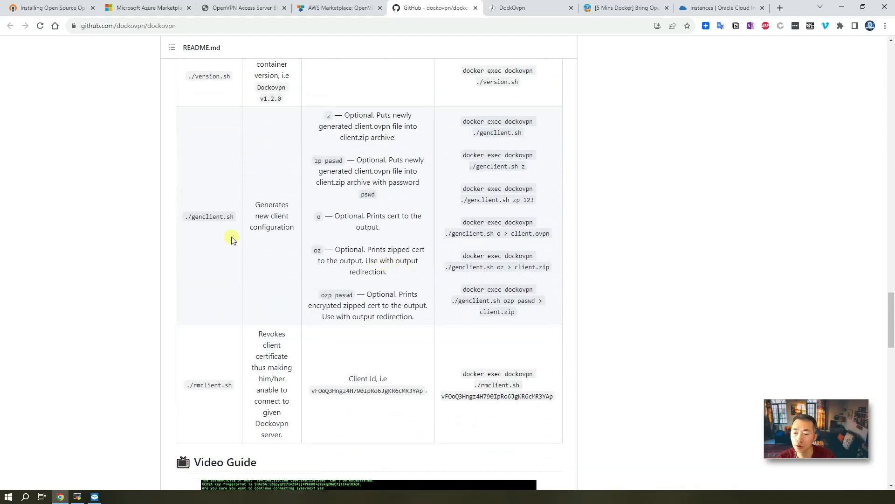
pyautogui.scroll(3)
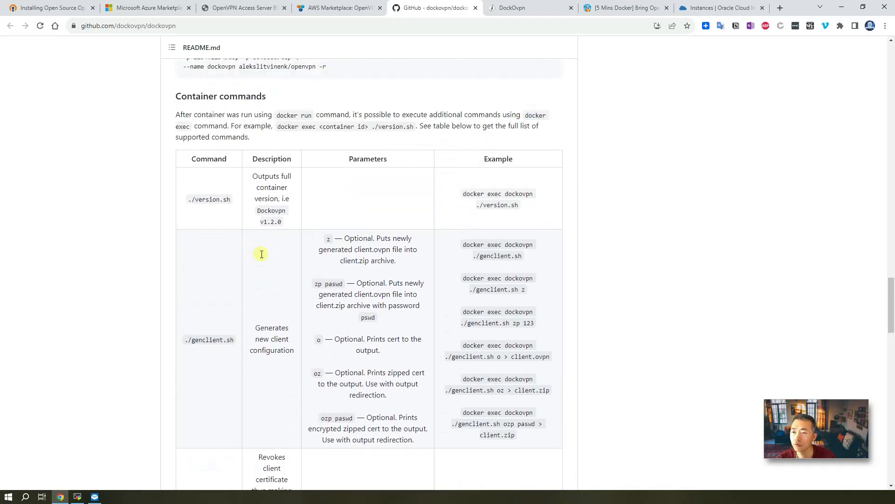
pyautogui.scroll(3)
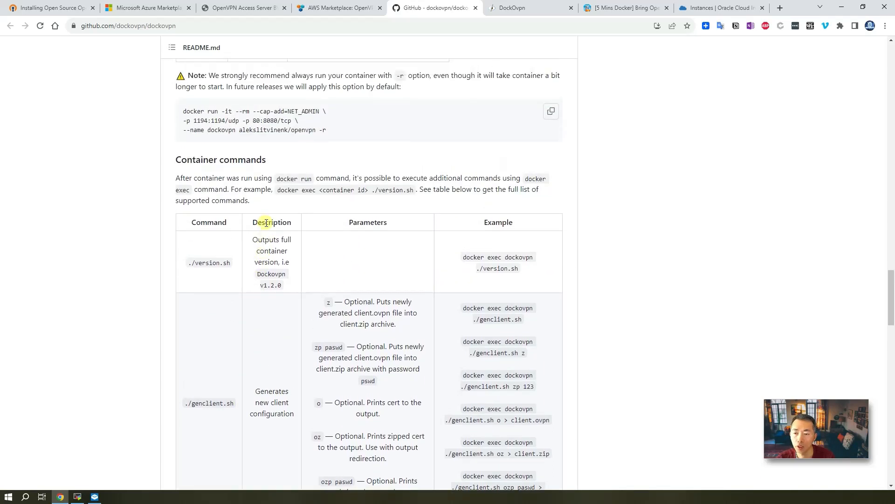
# Scroll the README down to the Quick Start steps for running dockovpn and getting client configuration
pyautogui.scroll(-3)
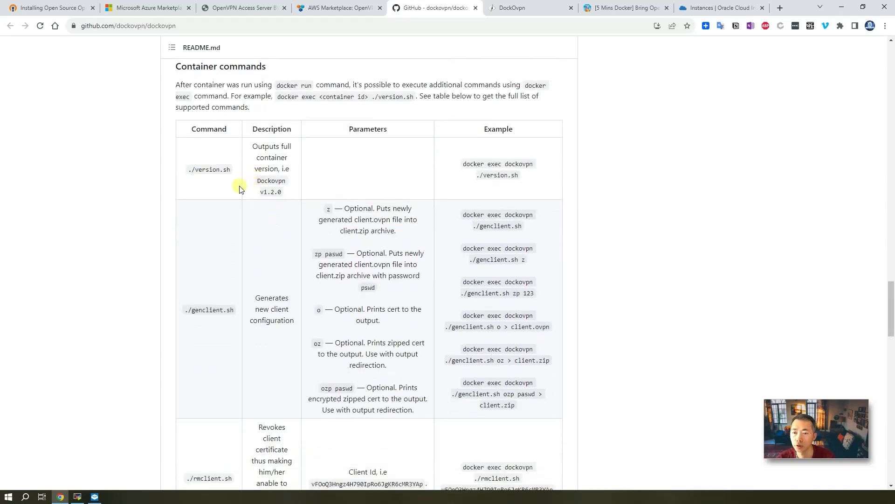
pyautogui.scroll(-3)
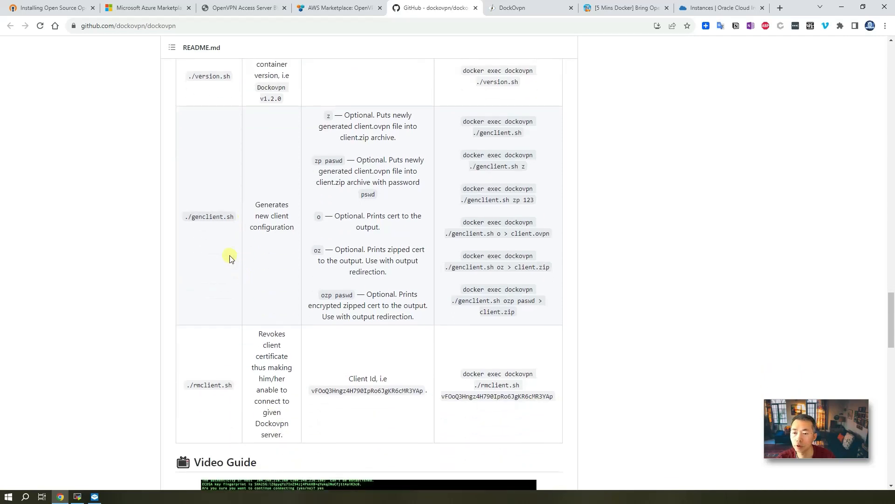
pyautogui.scroll(-3)
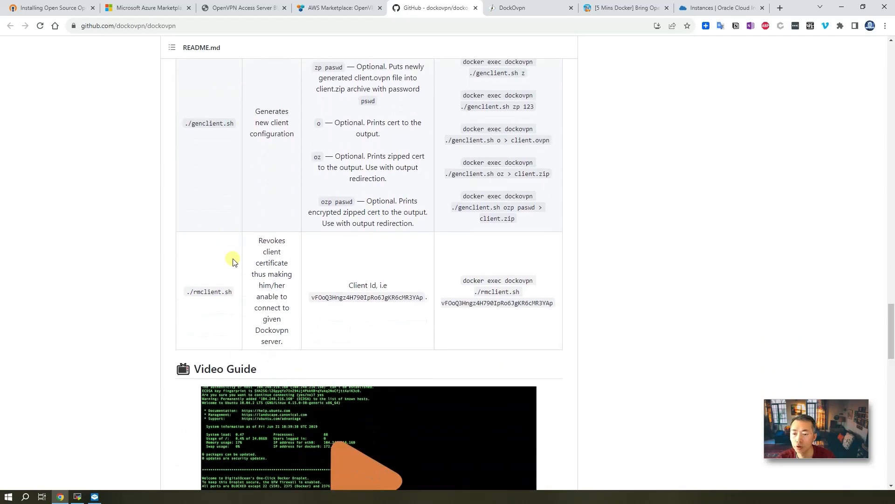
pyautogui.moveTo(310, 310)
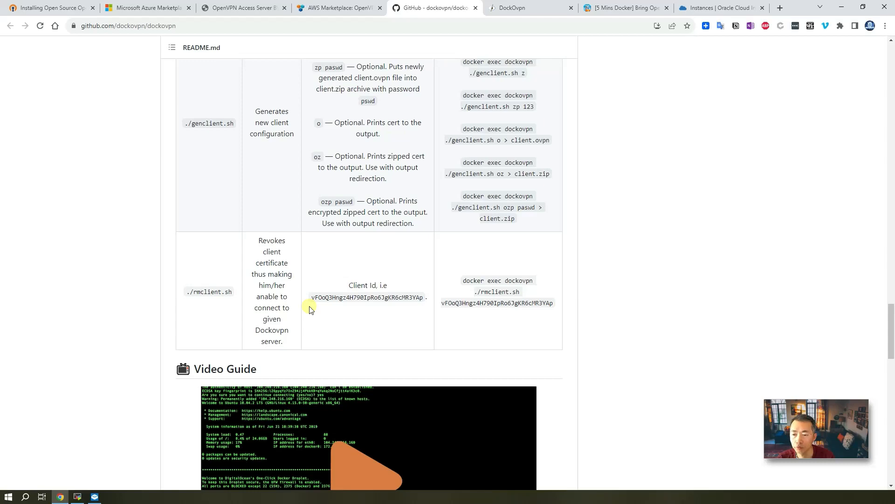
pyautogui.scroll(-3)
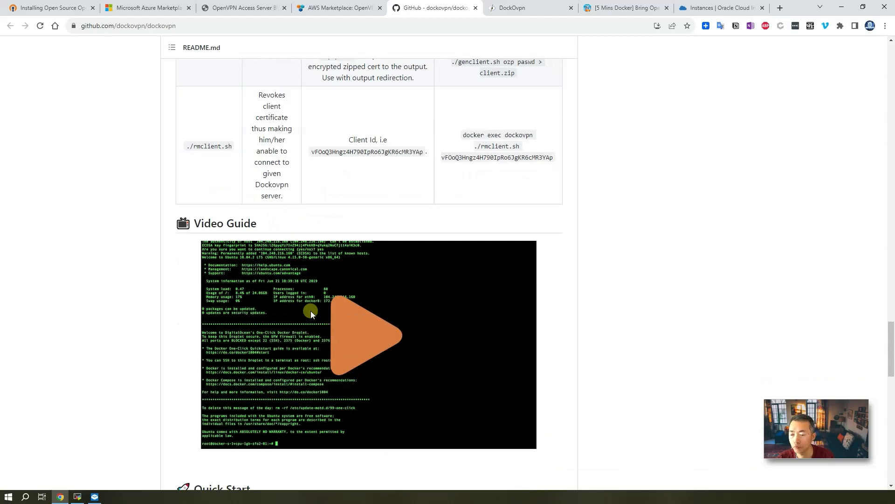
pyautogui.scroll(-3)
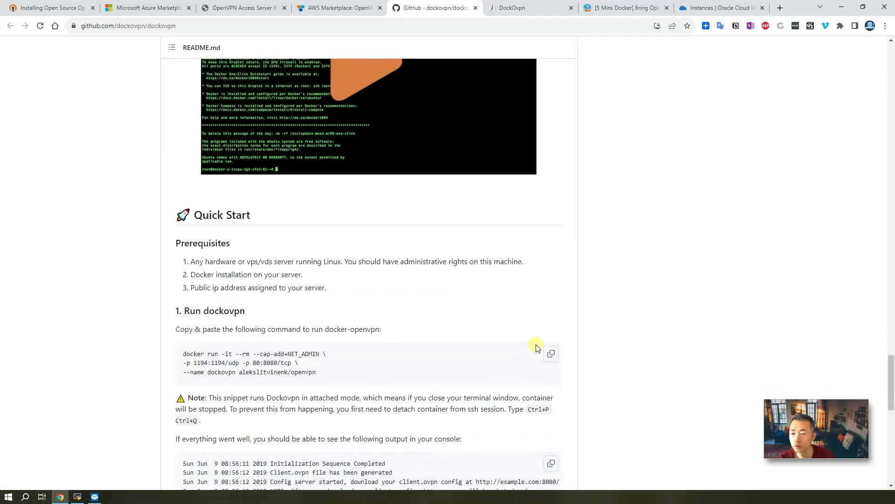
pyautogui.scroll(-3)
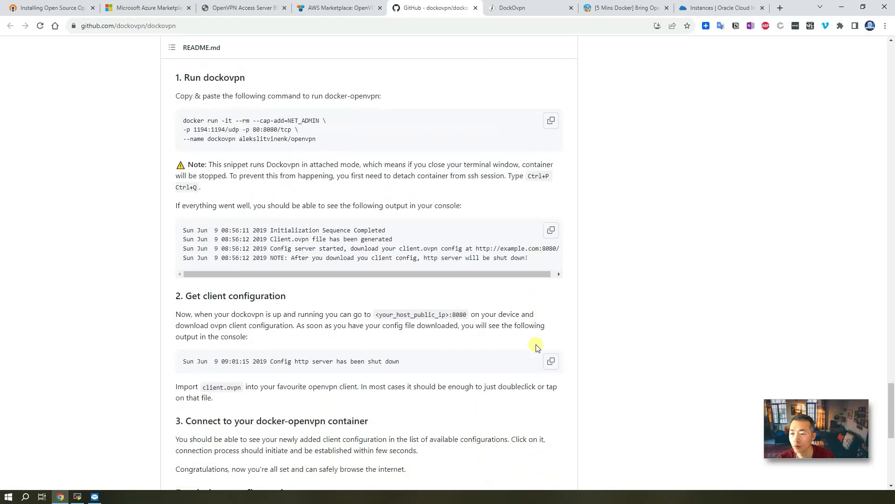
pyautogui.moveTo(537, 334)
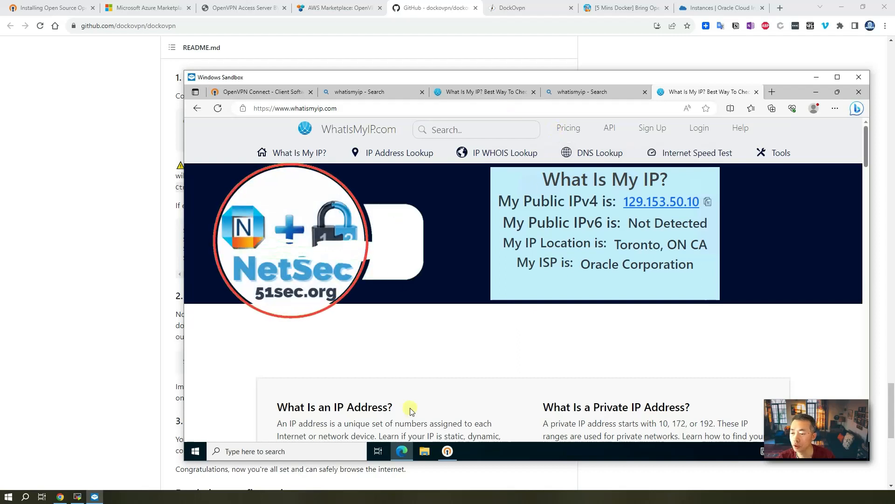
# Show OpenVPN Connect still connected to 129.153.50.10 in front of the whatismyip results
pyautogui.click(447, 451)
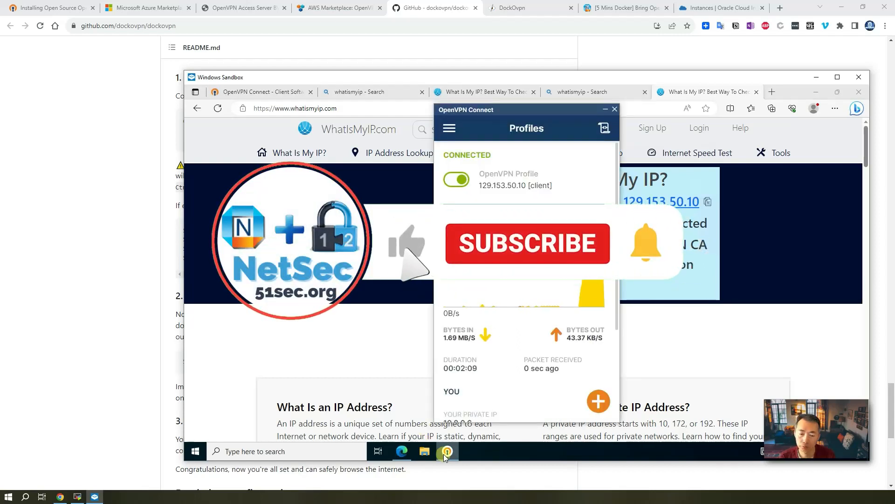